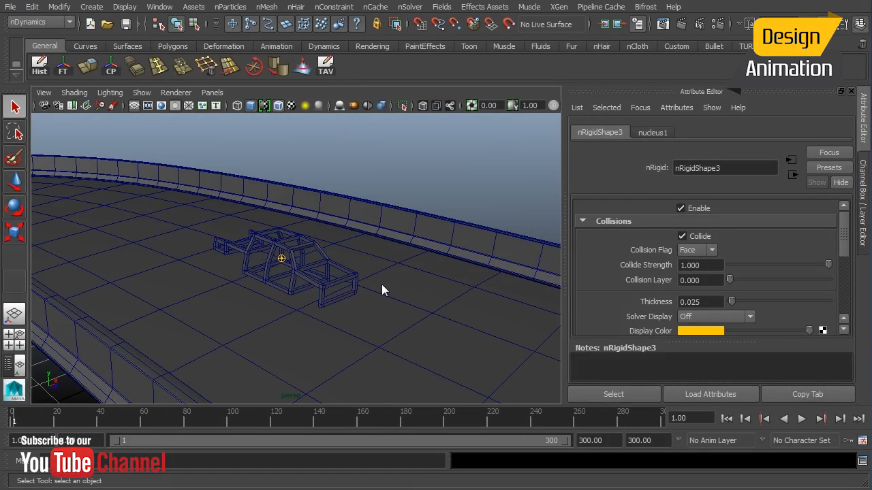
{"action": "mouse_move", "coordinate": [378, 264]}
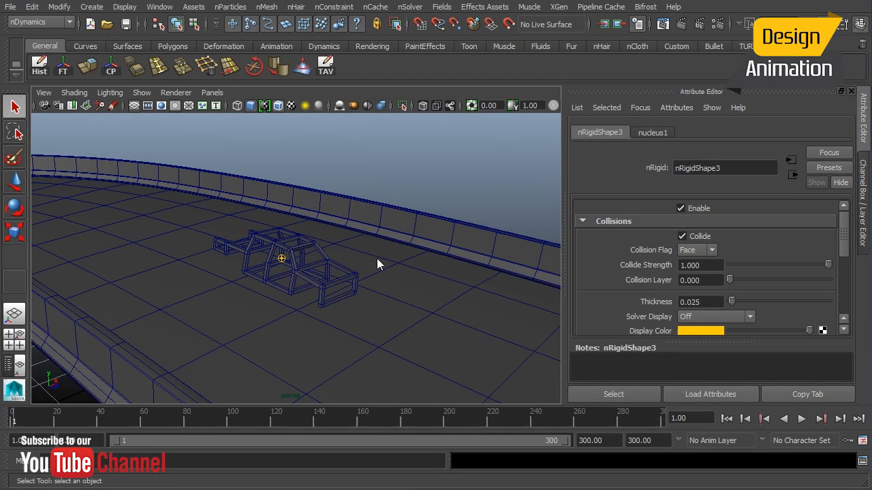
{"action": "mouse_move", "coordinate": [371, 263]}
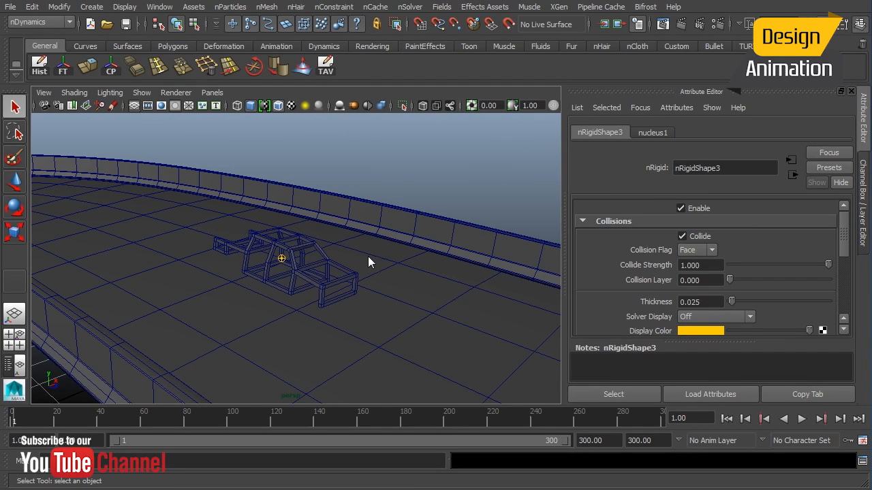
{"action": "mouse_move", "coordinate": [310, 253]}
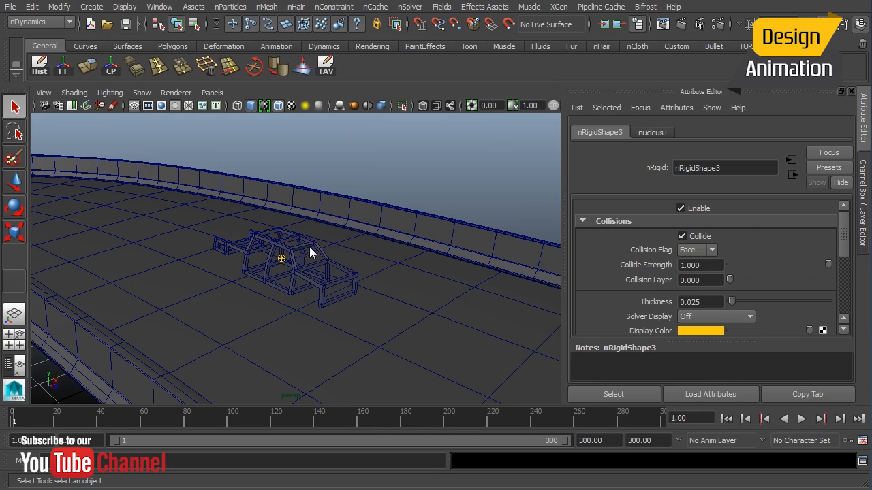
{"action": "mouse_move", "coordinate": [423, 321]}
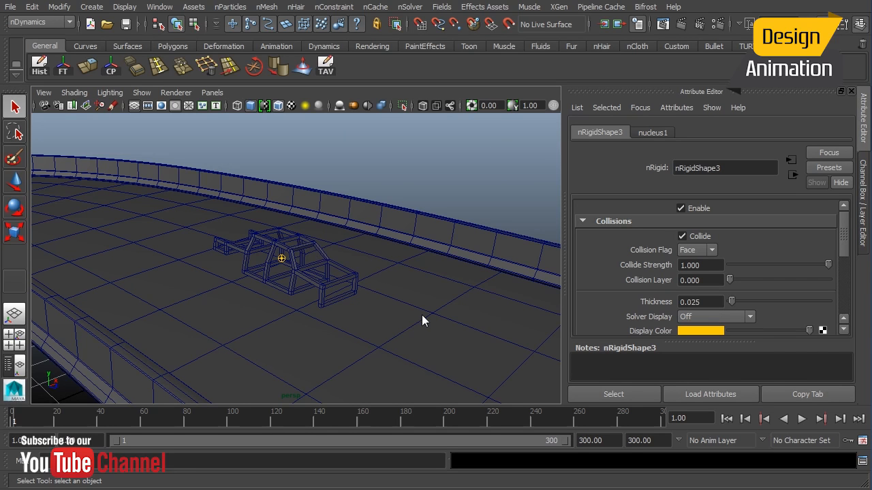
{"action": "mouse_move", "coordinate": [329, 265]}
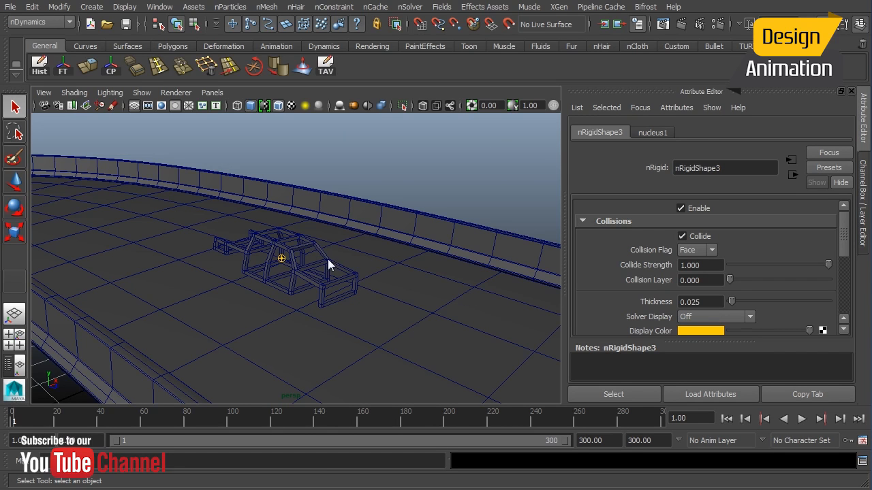
Select the roll cage and add uniformField1 to it from the Fields menu
{"action": "left_click", "coordinate": [282, 266]}
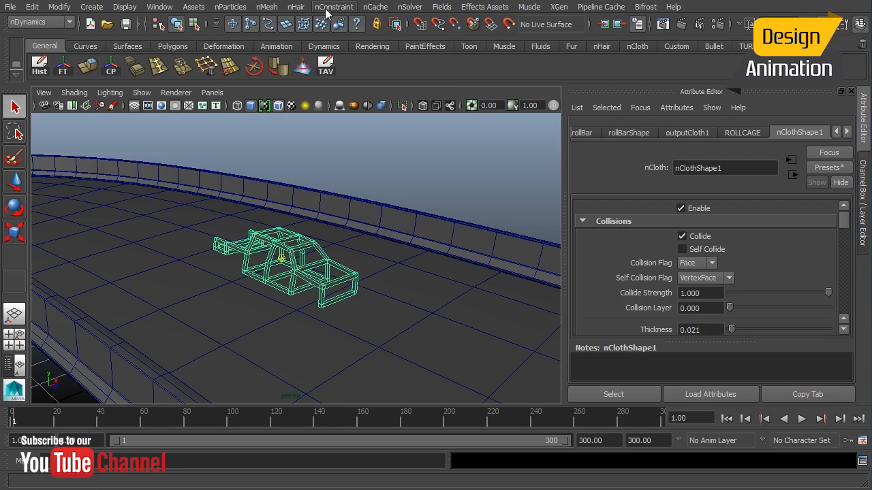
{"action": "mouse_move", "coordinate": [419, 10]}
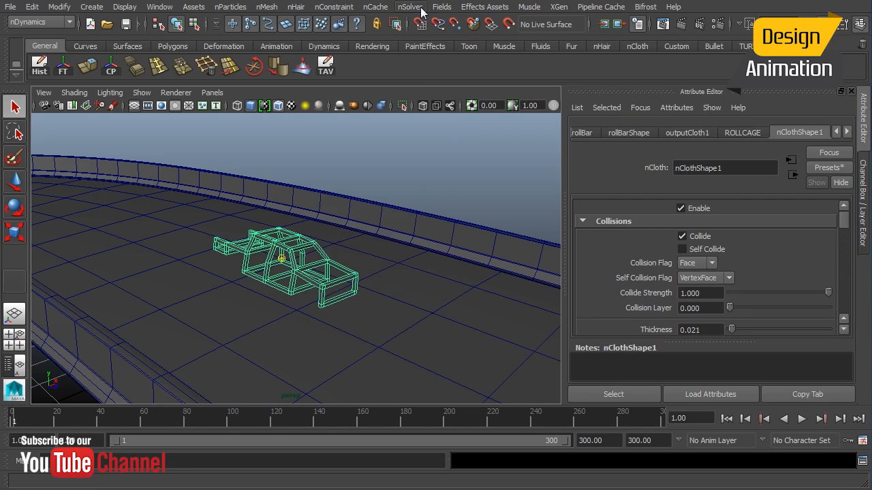
{"action": "left_click", "coordinate": [442, 6]}
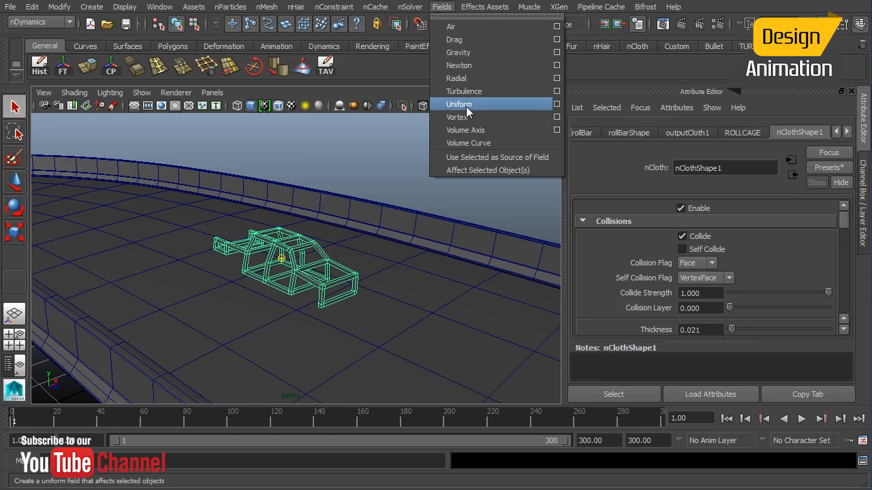
{"action": "mouse_move", "coordinate": [470, 112]}
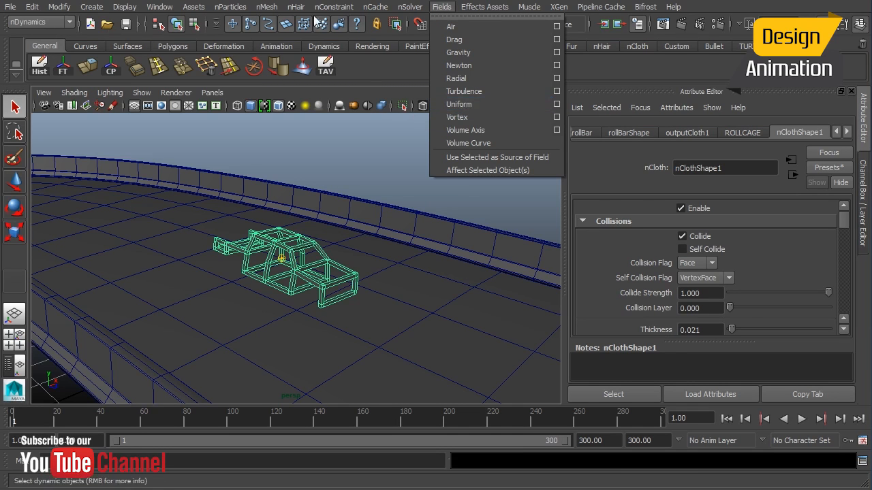
{"action": "left_click", "coordinate": [375, 6]}
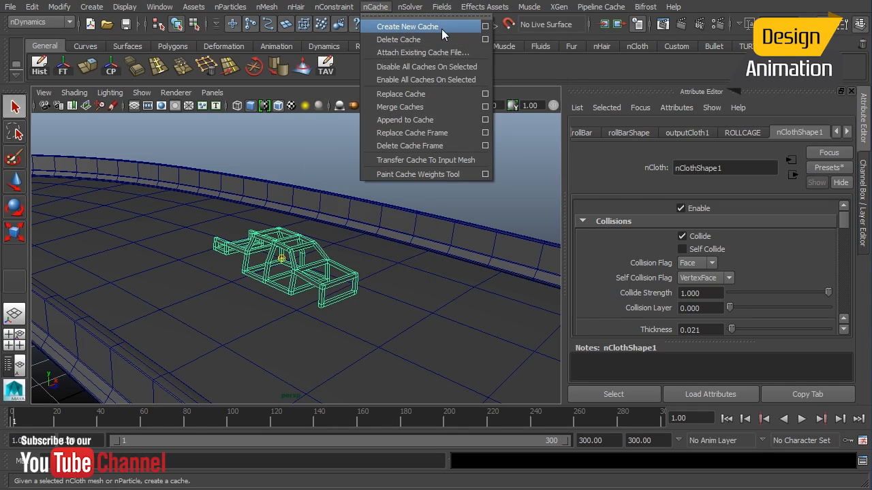
{"action": "left_click", "coordinate": [441, 7]}
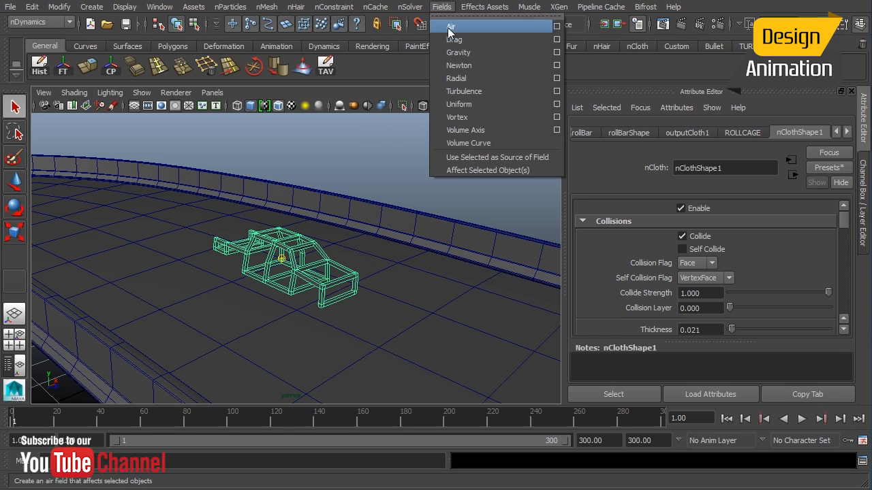
{"action": "mouse_move", "coordinate": [459, 104]}
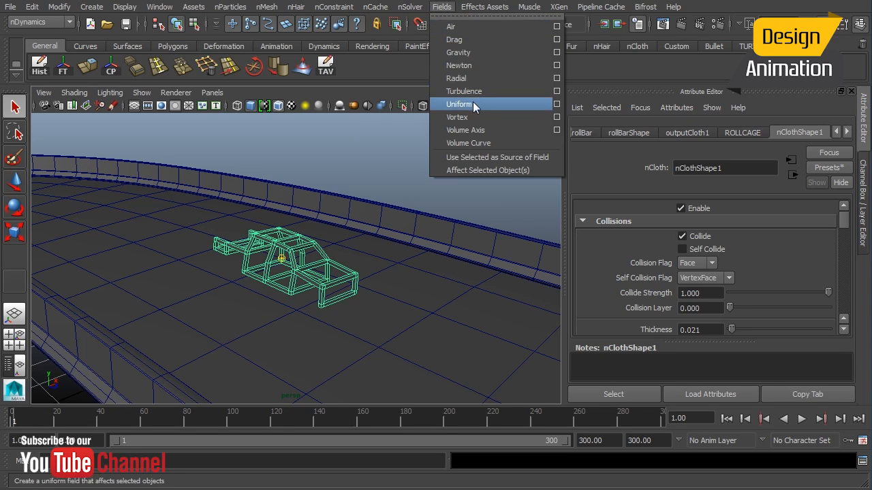
{"action": "left_click", "coordinate": [460, 104]}
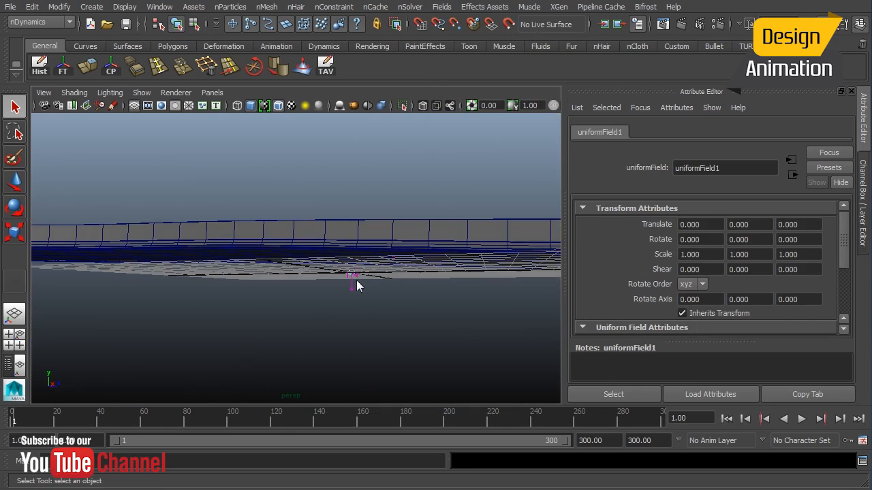
{"action": "left_click_drag", "start_coordinate": [354, 279], "coordinate": [272, 286]}
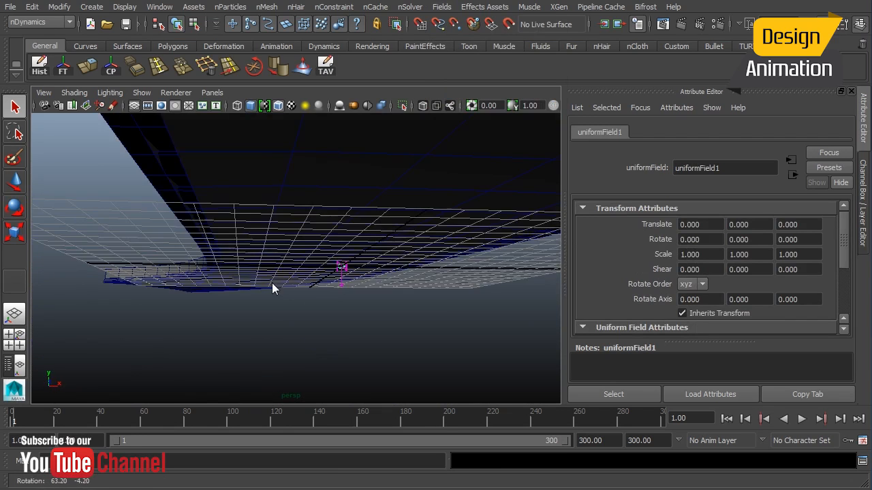
{"action": "left_click_drag", "start_coordinate": [273, 286], "coordinate": [331, 320]}
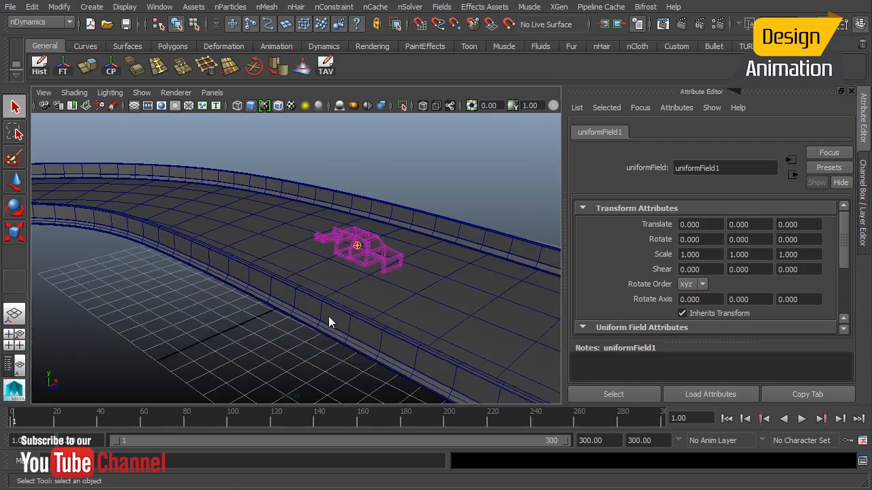
{"action": "left_click_drag", "start_coordinate": [331, 323], "coordinate": [398, 211]}
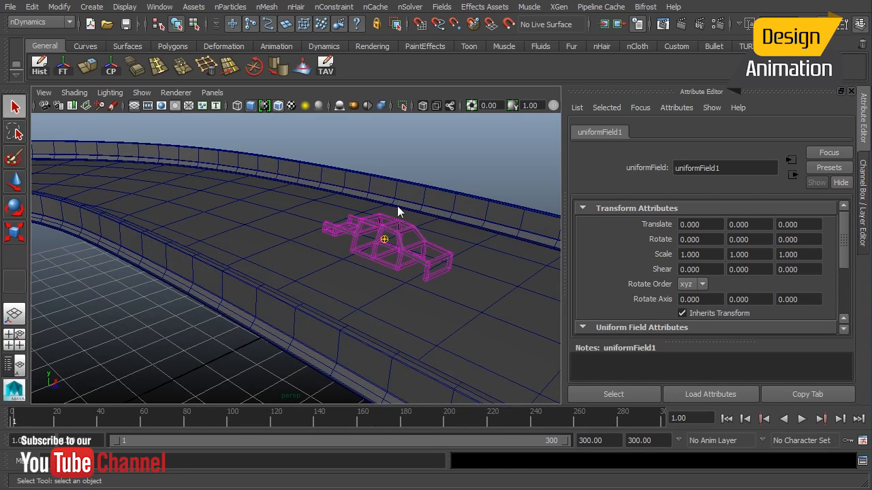
{"action": "mouse_move", "coordinate": [417, 229]}
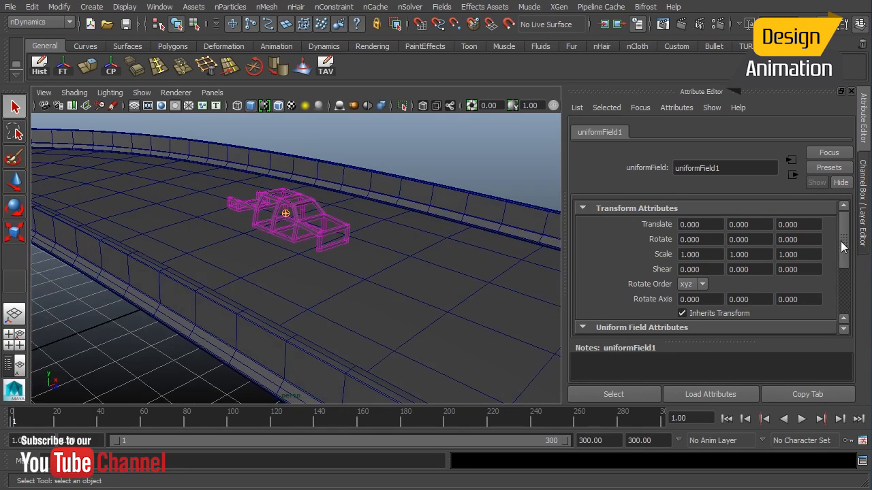
Point uniformField1 along Z (0,0,1) and lower its attenuation to 0.08
{"action": "scroll", "scroll_direction": "down", "scroll_amount": 3}
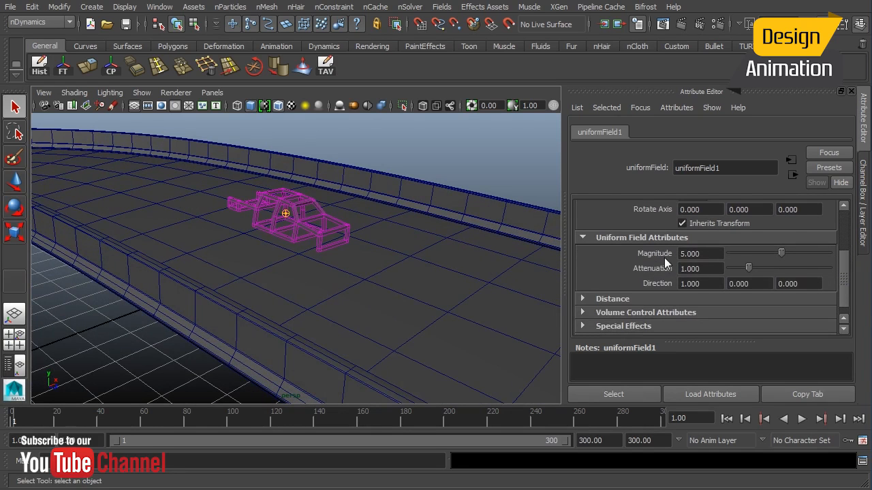
{"action": "mouse_move", "coordinate": [671, 264]}
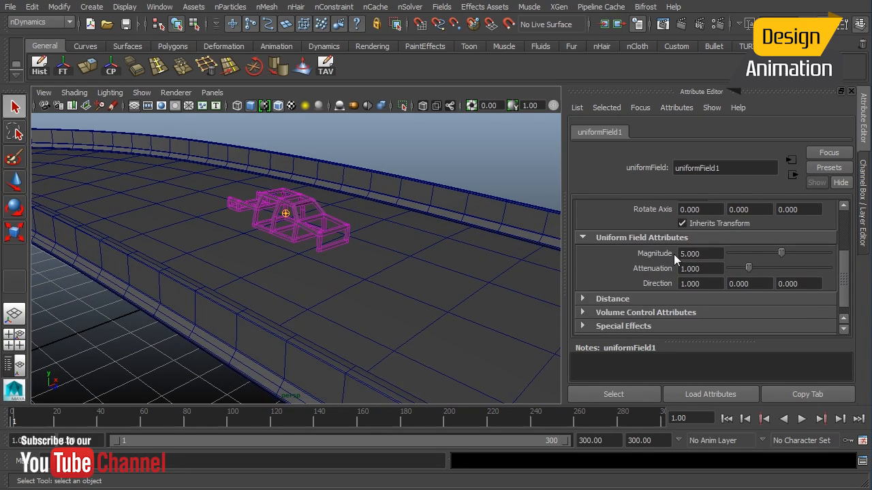
{"action": "mouse_move", "coordinate": [697, 293]}
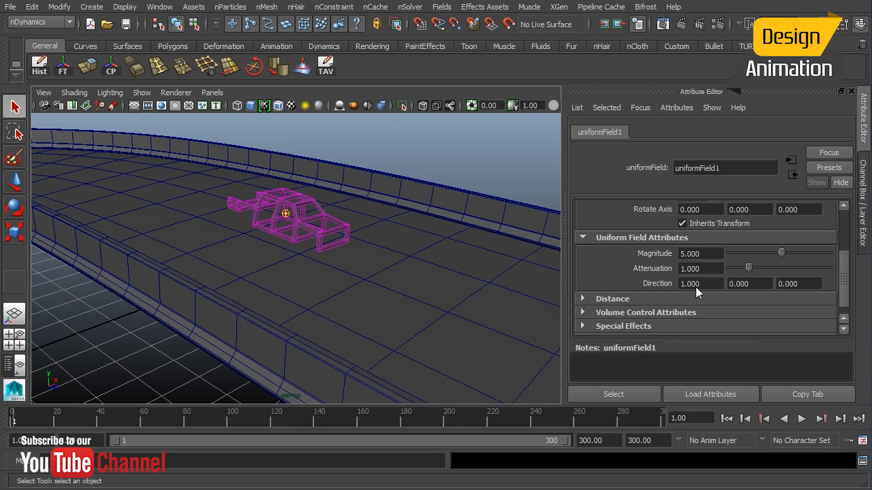
{"action": "triple_click", "coordinate": [700, 284]}
{"action": "type", "text": "0.000"}
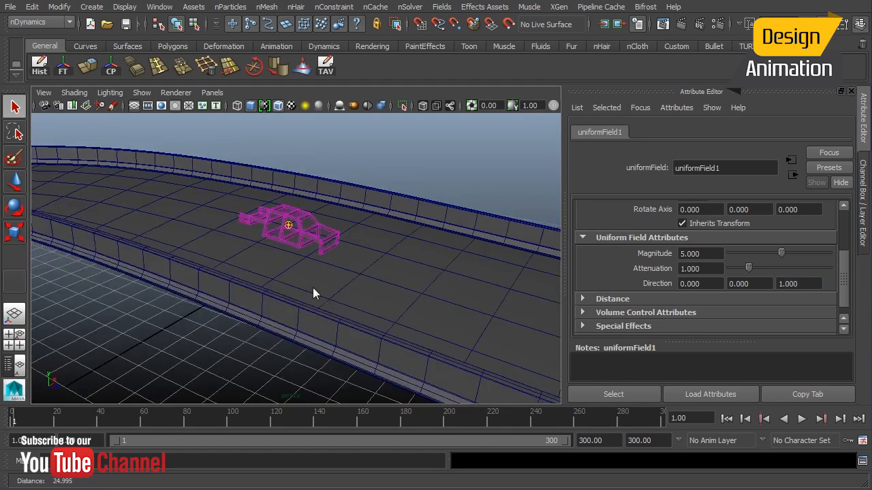
{"action": "left_click_drag", "start_coordinate": [314, 293], "coordinate": [310, 286]}
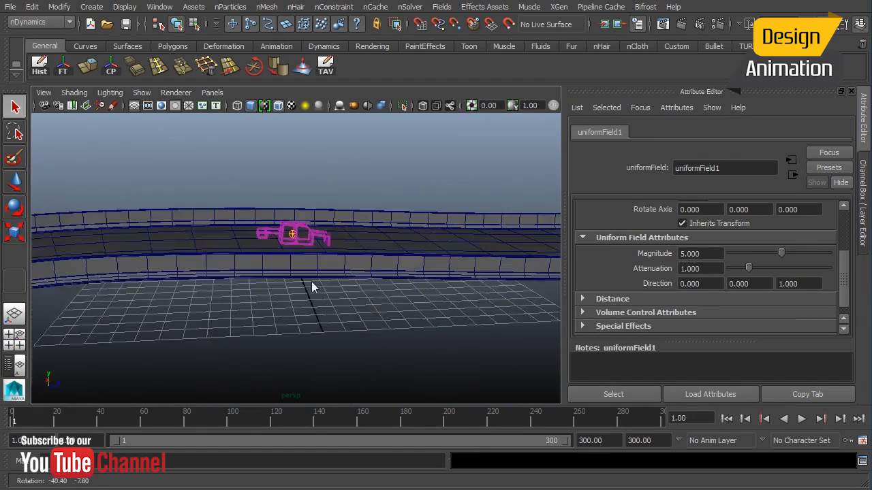
{"action": "left_click_drag", "start_coordinate": [313, 286], "coordinate": [514, 269]}
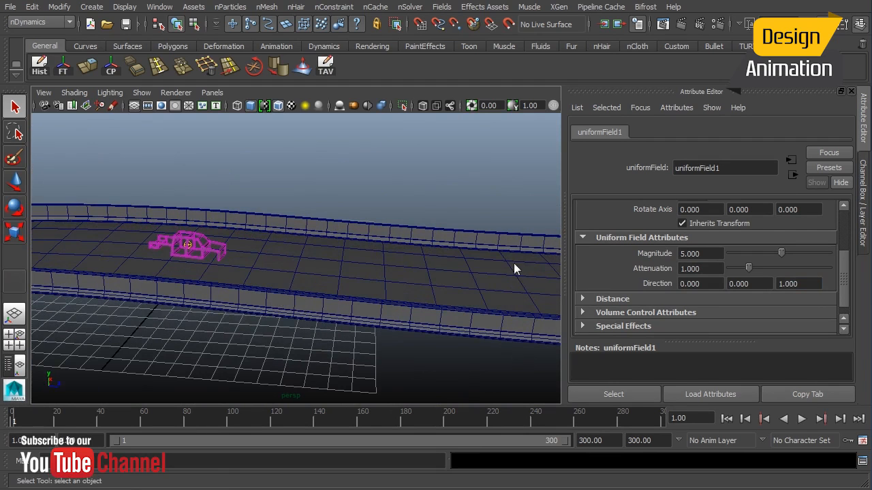
{"action": "mouse_move", "coordinate": [711, 274]}
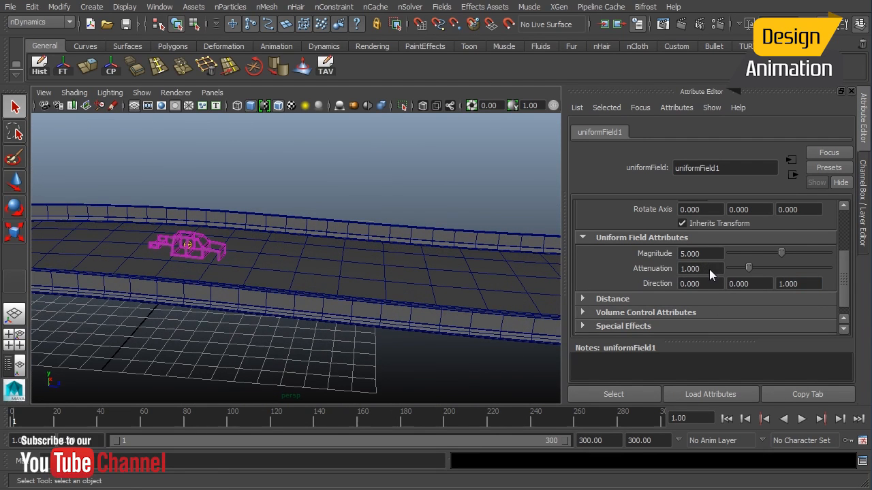
{"action": "triple_click", "coordinate": [700, 268]}
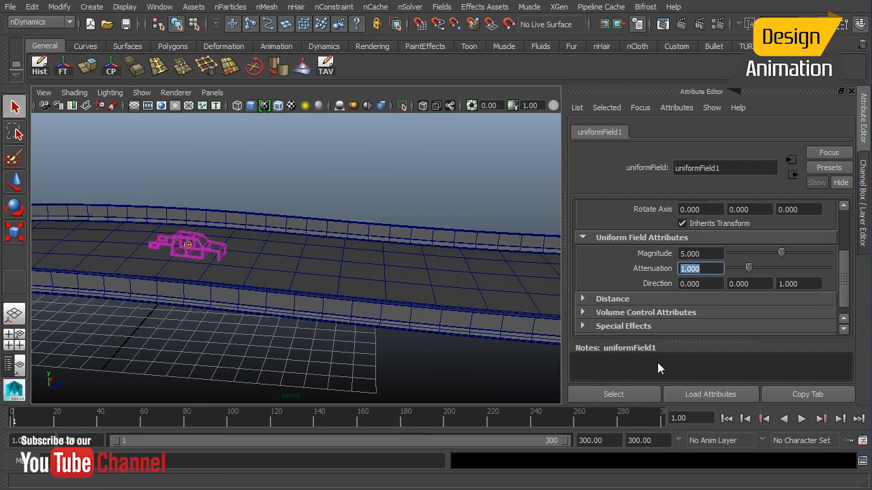
{"action": "type", "text": "0.080"}
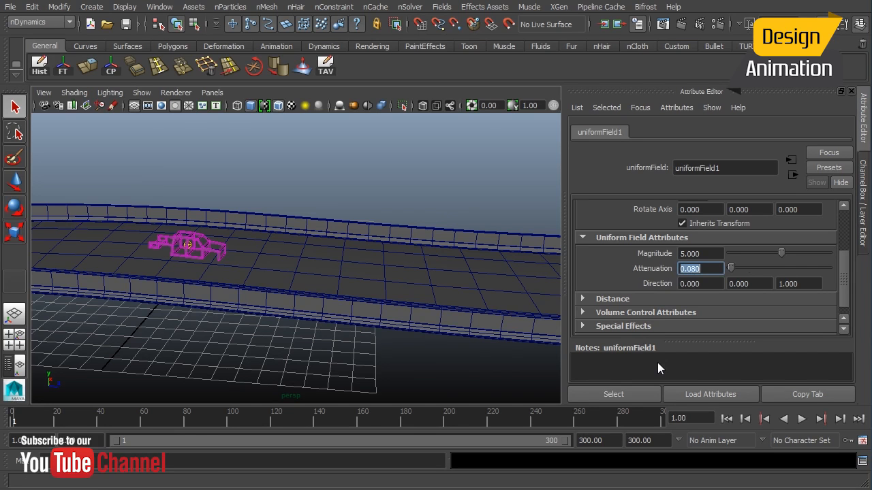
{"action": "mouse_move", "coordinate": [716, 254]}
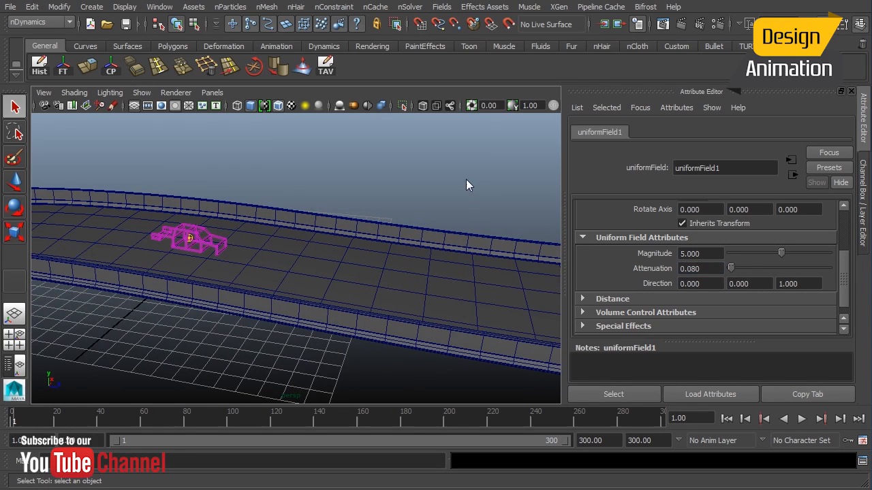
{"action": "mouse_move", "coordinate": [597, 255]}
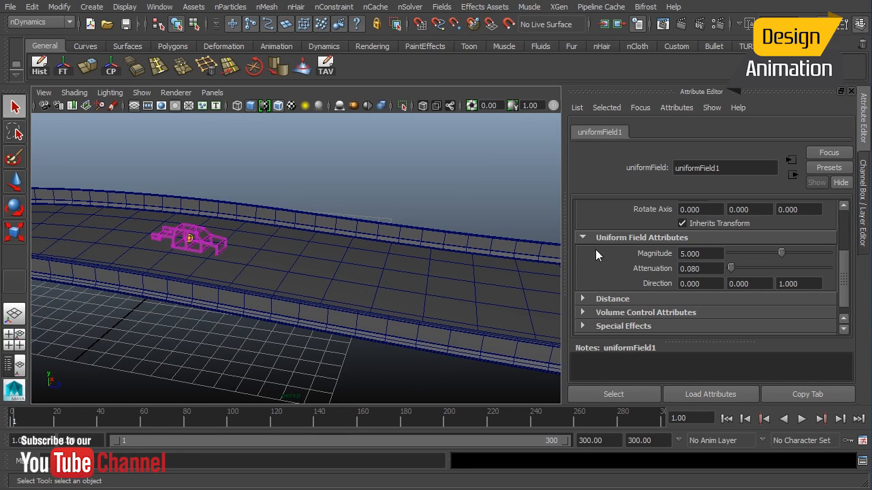
Change the uniform field's magnitude from 5 to 3000
{"action": "triple_click", "coordinate": [700, 253]}
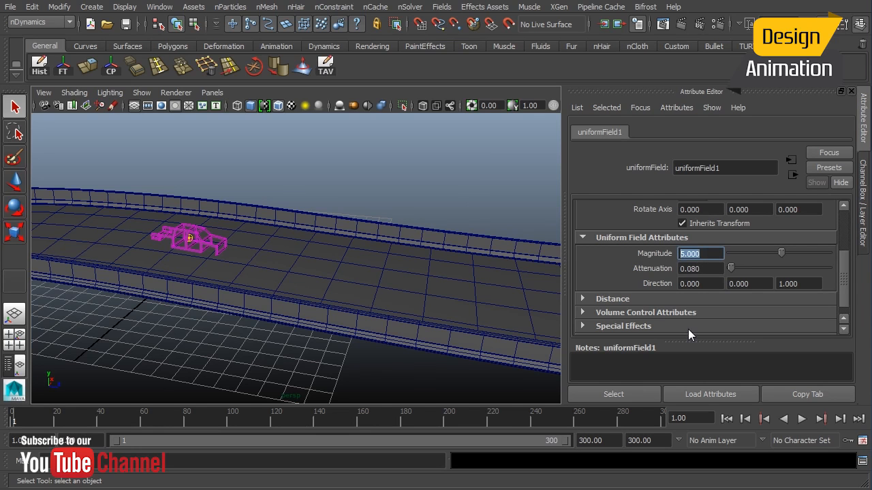
{"action": "type", "text": "3000"}
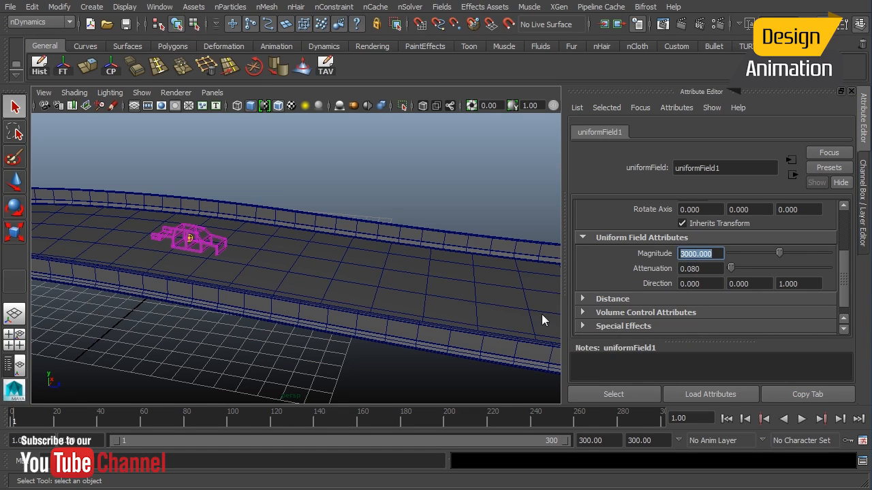
Play the simulation to see the cage pushed along the road, rewind, dolly closer, replay
{"action": "left_click", "coordinate": [764, 419]}
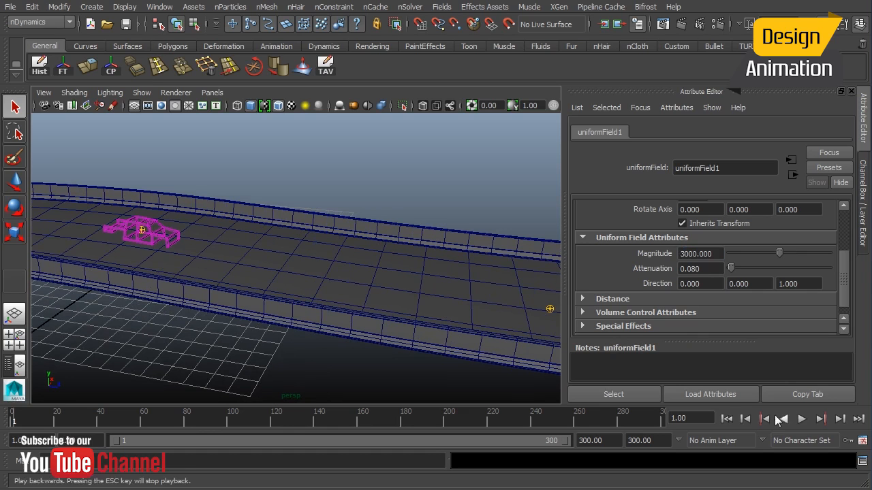
{"action": "left_click", "coordinate": [801, 419]}
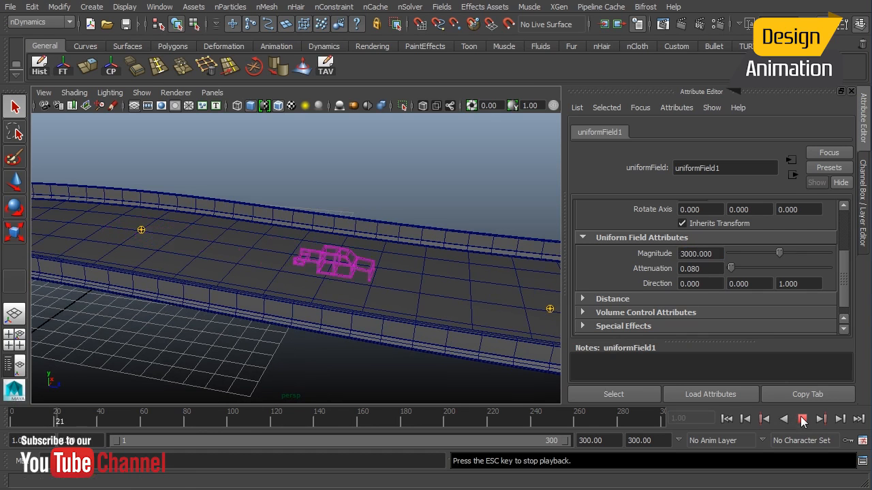
{"action": "left_click", "coordinate": [802, 419]}
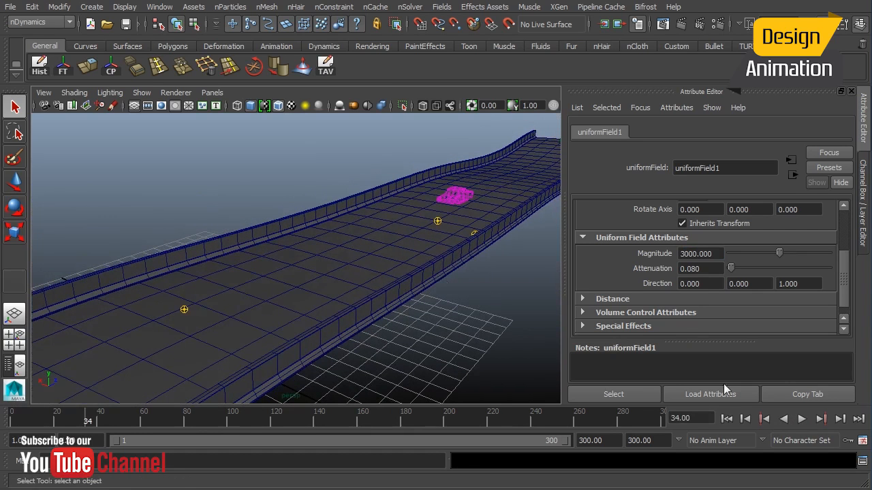
{"action": "left_click", "coordinate": [801, 419]}
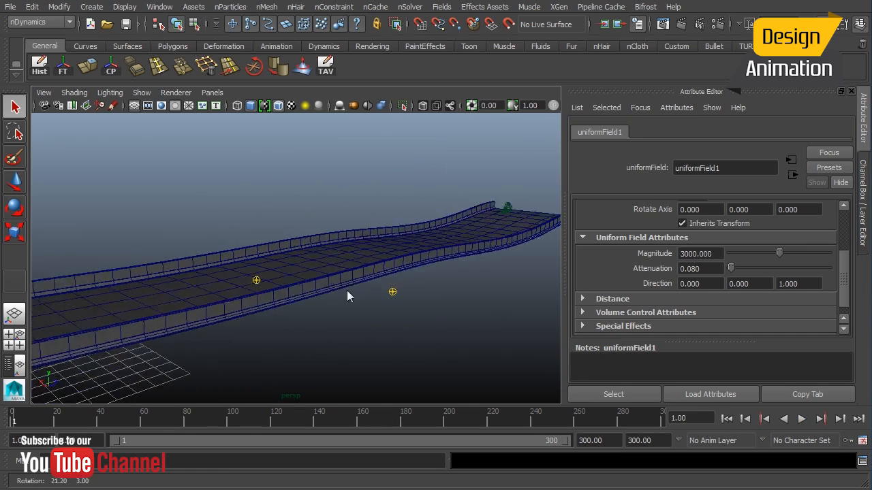
{"action": "left_click_drag", "start_coordinate": [347, 296], "coordinate": [310, 381]}
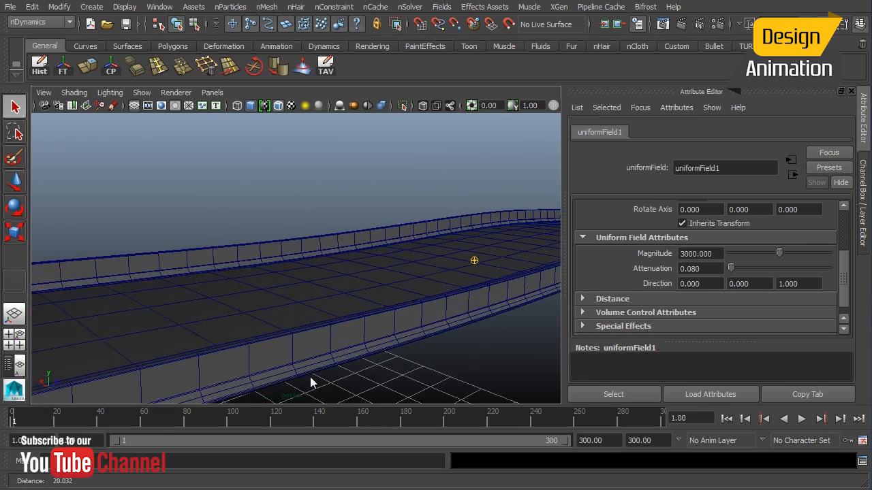
{"action": "left_click", "coordinate": [802, 419]}
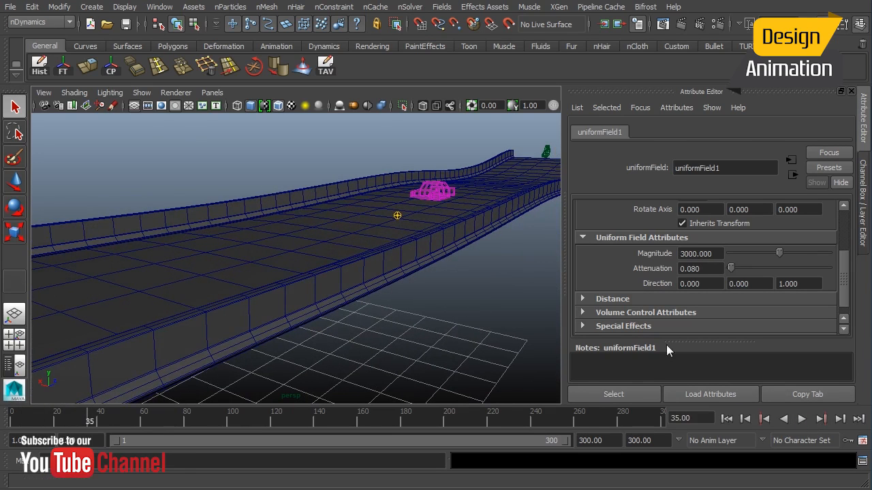
{"action": "mouse_move", "coordinate": [601, 302]}
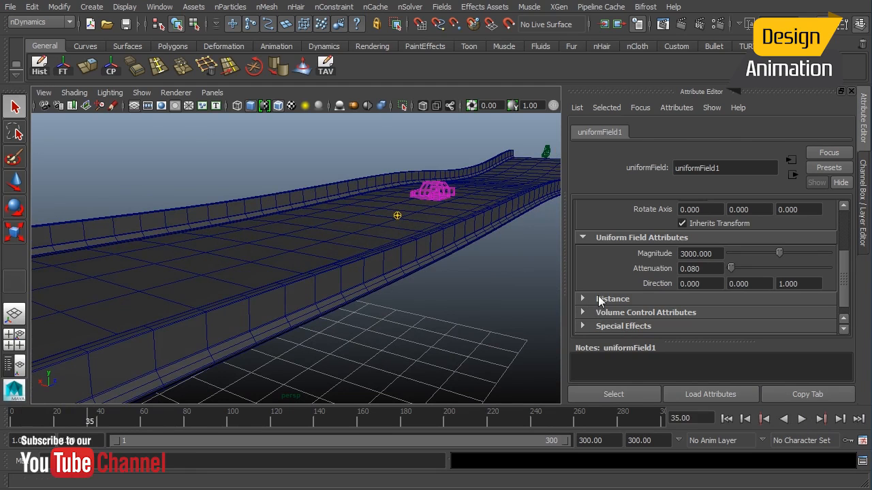
{"action": "mouse_move", "coordinate": [601, 294]}
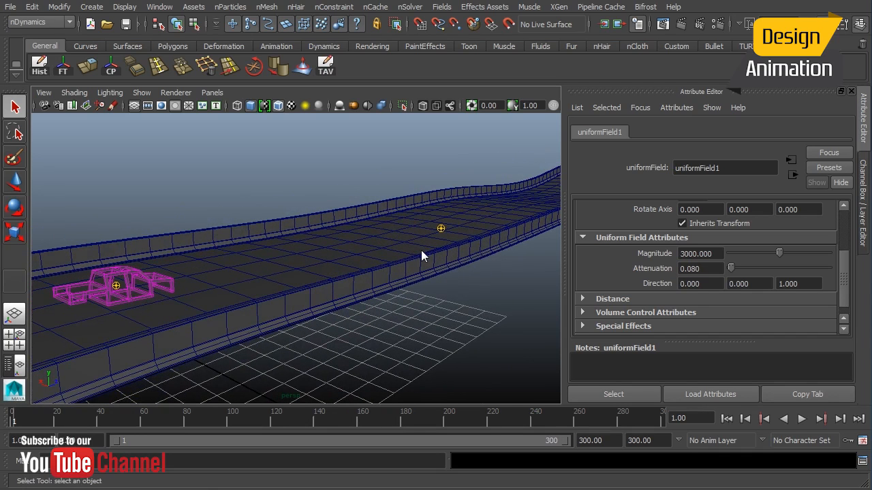
{"action": "mouse_move", "coordinate": [570, 308]}
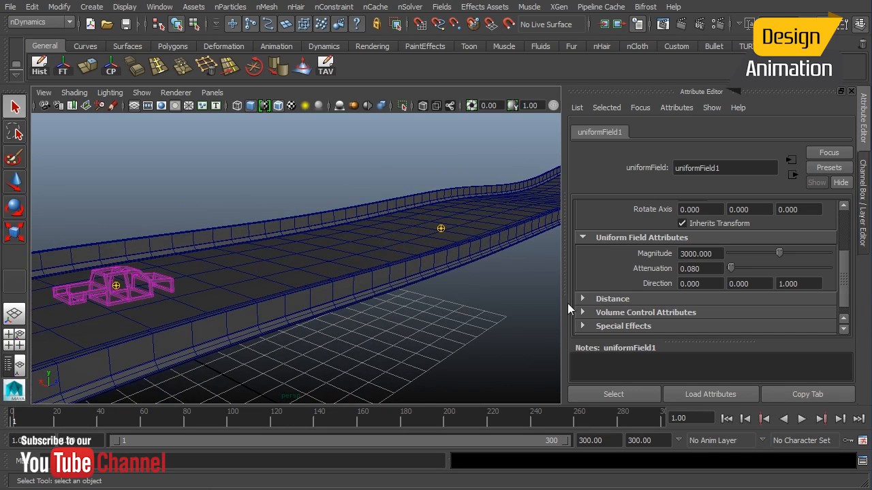
{"action": "mouse_move", "coordinate": [668, 263]}
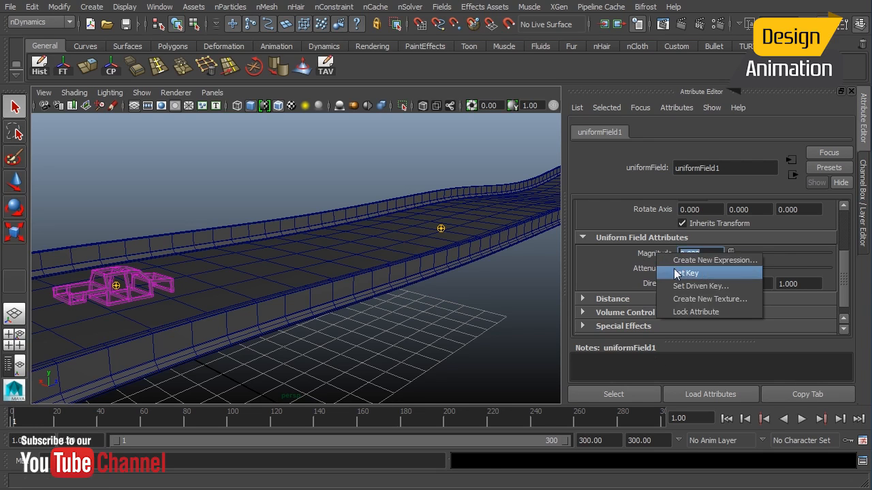
Key the field magnitude at 0 on frame 1 and at 3000 on frame 40
{"action": "left_click", "coordinate": [684, 273]}
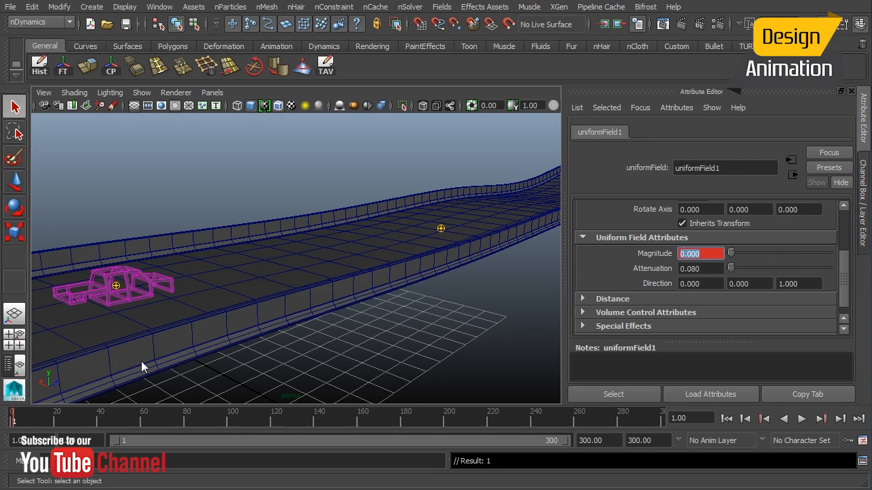
{"action": "mouse_move", "coordinate": [113, 428]}
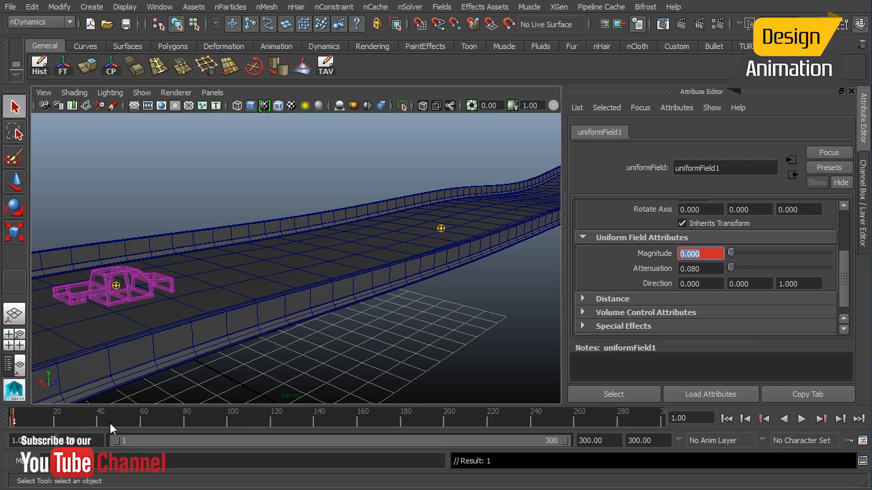
{"action": "left_click", "coordinate": [802, 419]}
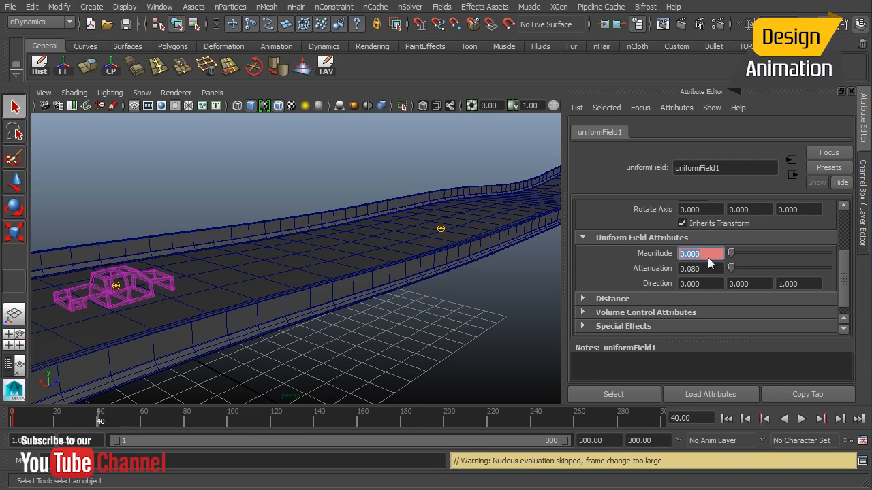
{"action": "type", "text": "3000"}
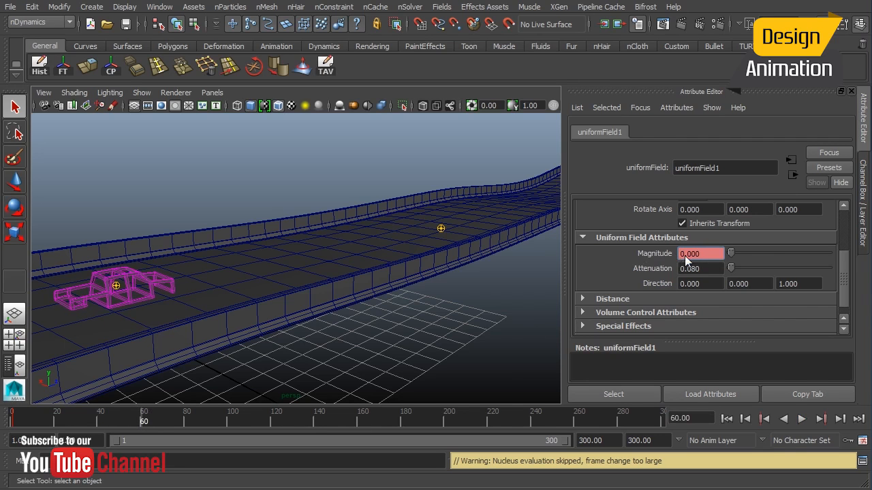
{"action": "right_click", "coordinate": [689, 253]}
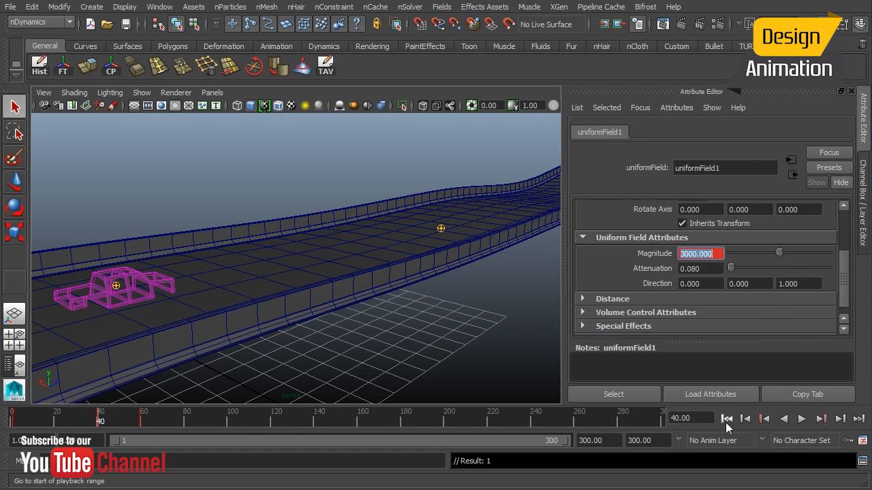
Return to frame 1 and orbit the camera to look down the road
{"action": "left_click", "coordinate": [801, 419]}
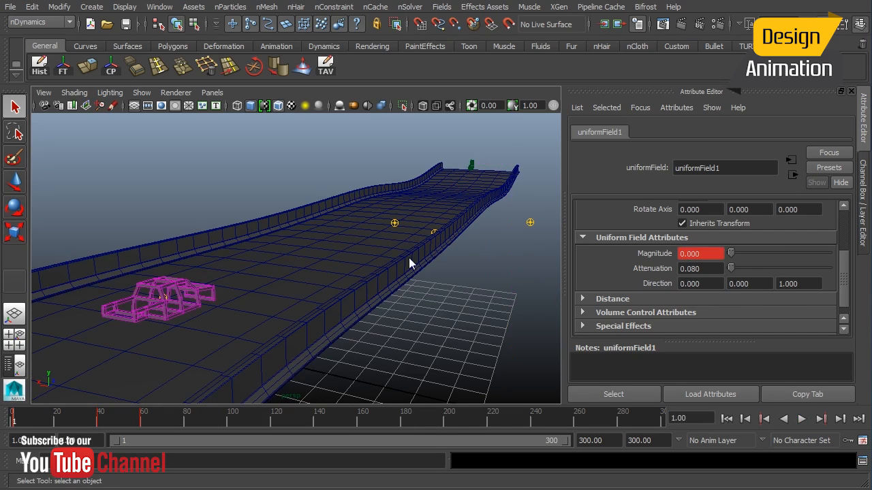
{"action": "left_click_drag", "start_coordinate": [409, 264], "coordinate": [187, 268]}
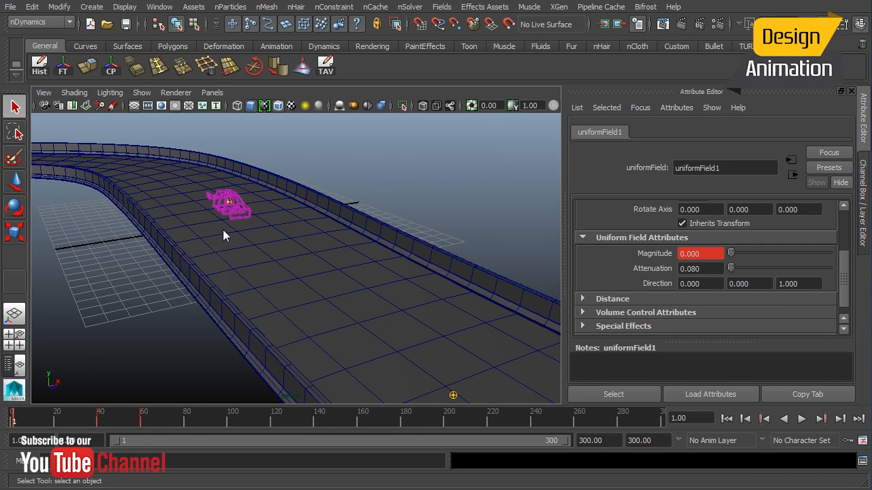
{"action": "mouse_move", "coordinate": [297, 239]}
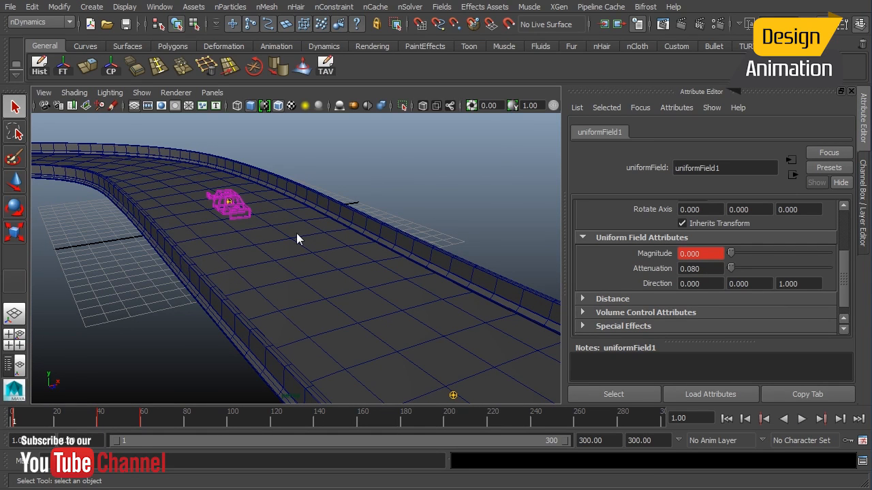
{"action": "mouse_move", "coordinate": [352, 245]}
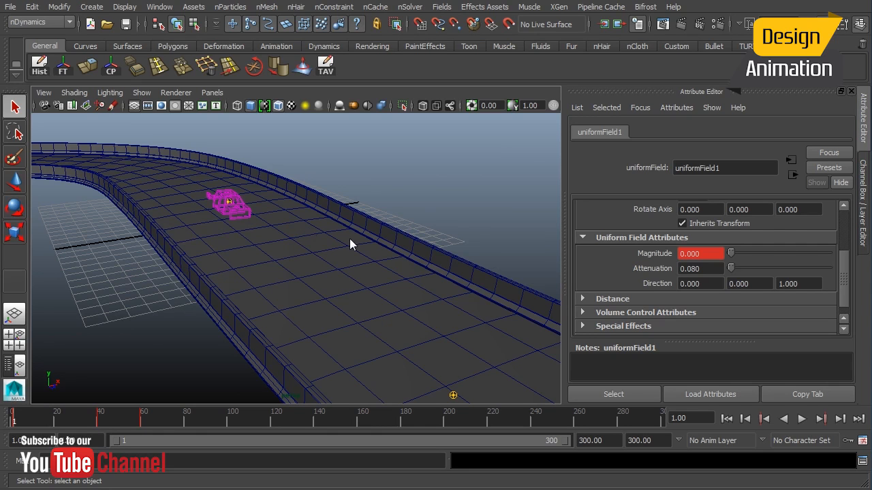
{"action": "left_click_drag", "start_coordinate": [351, 245], "coordinate": [289, 184]}
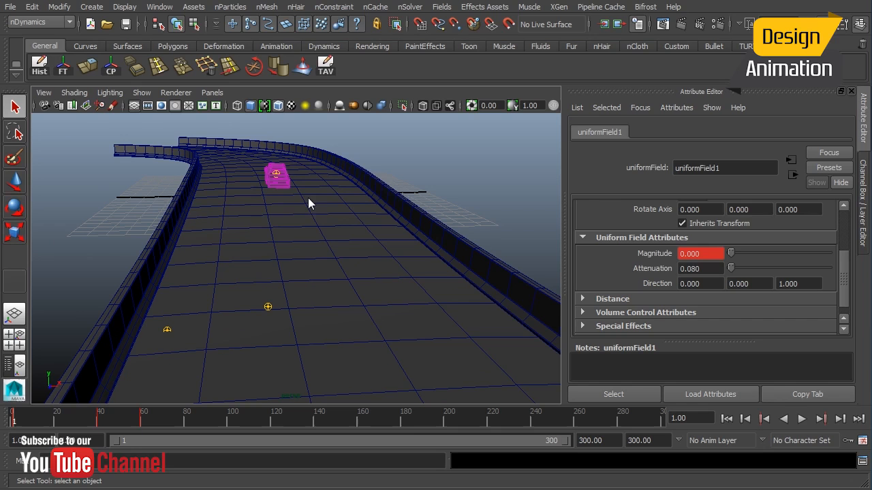
{"action": "mouse_move", "coordinate": [327, 225]}
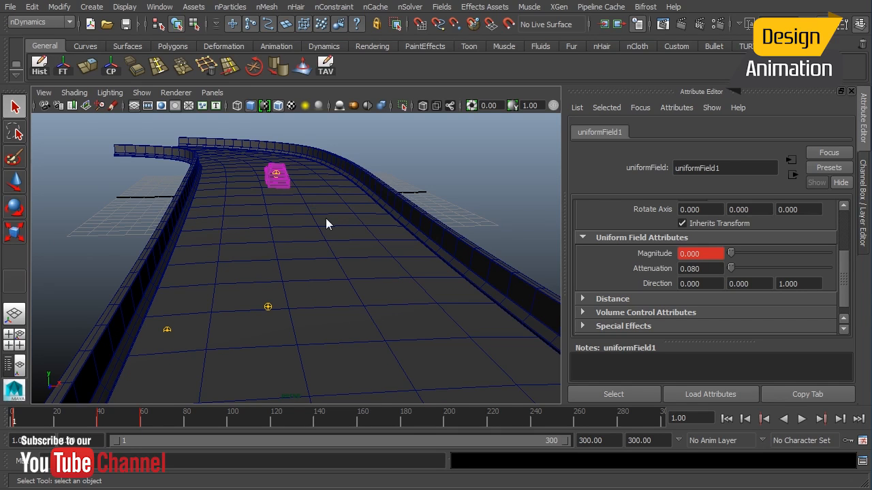
{"action": "mouse_move", "coordinate": [667, 256]}
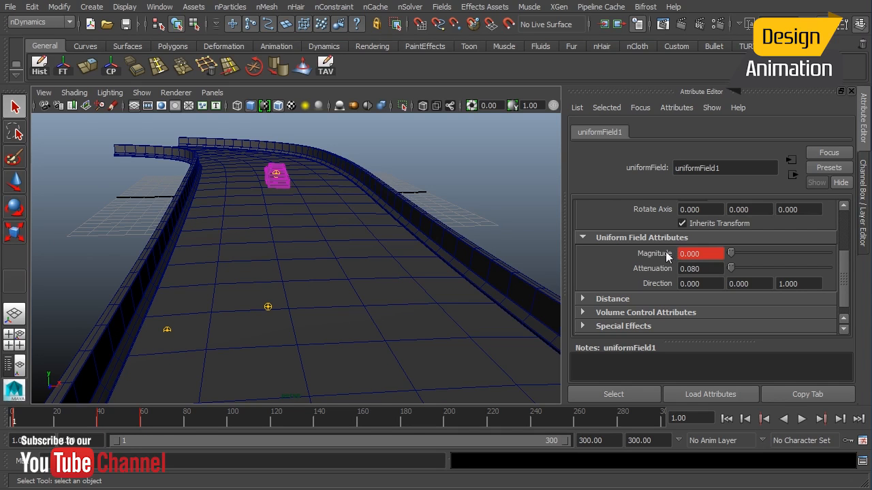
{"action": "mouse_move", "coordinate": [455, 180]}
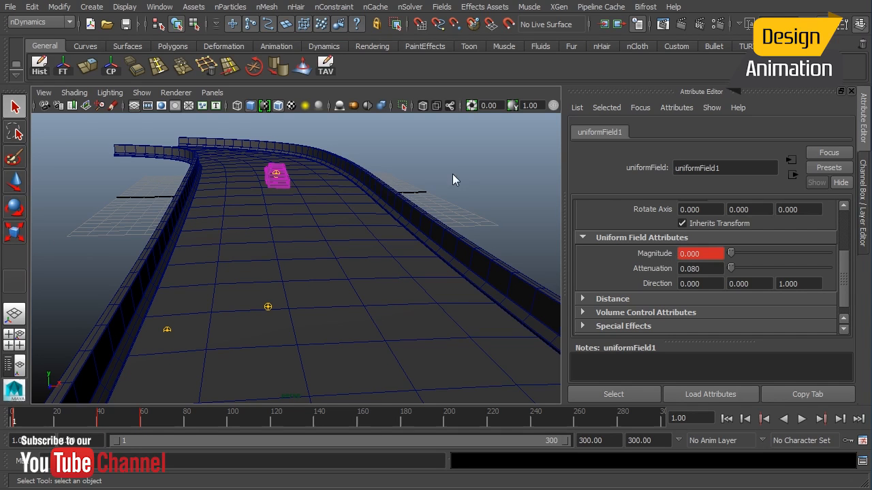
{"action": "mouse_move", "coordinate": [334, 280]}
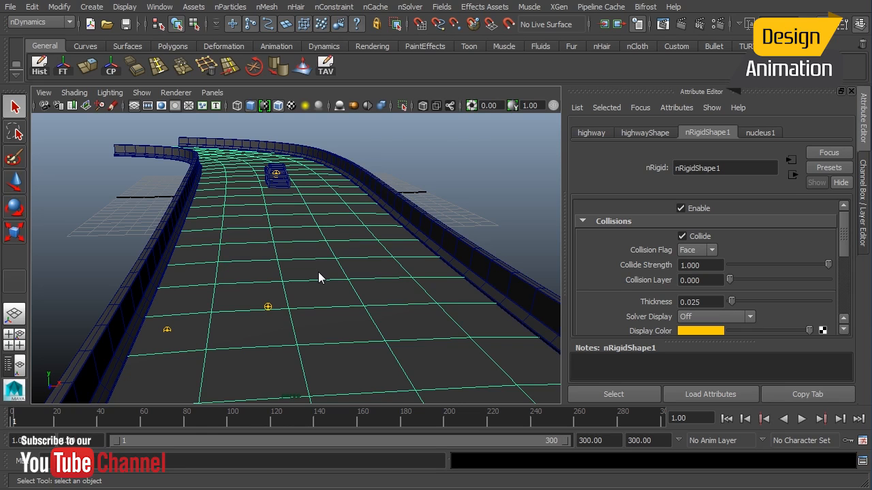
{"action": "mouse_move", "coordinate": [283, 190]}
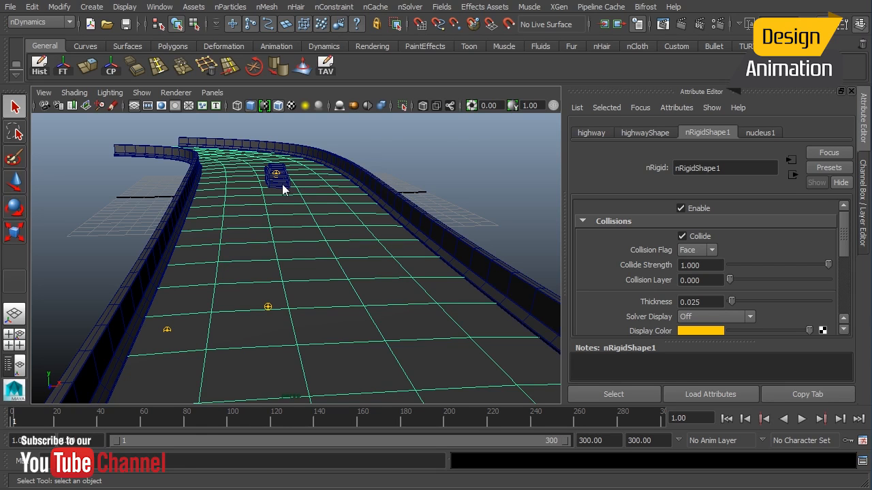
{"action": "mouse_move", "coordinate": [533, 187]}
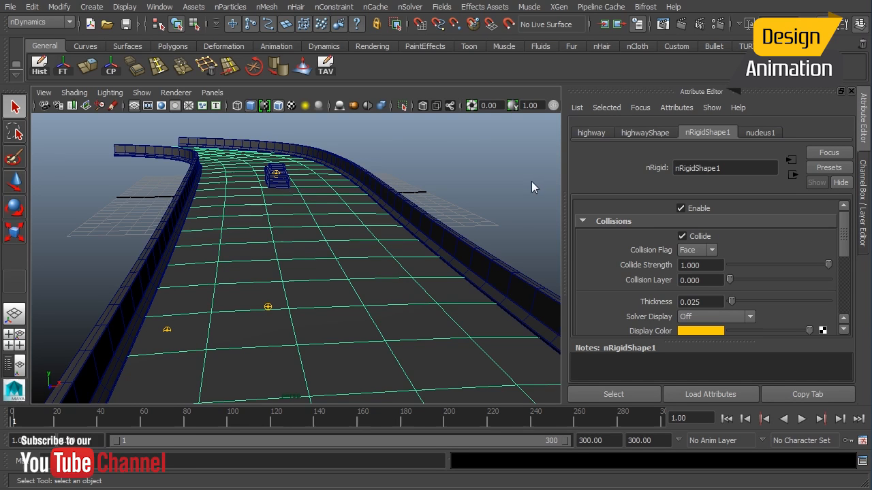
{"action": "mouse_move", "coordinate": [839, 237]}
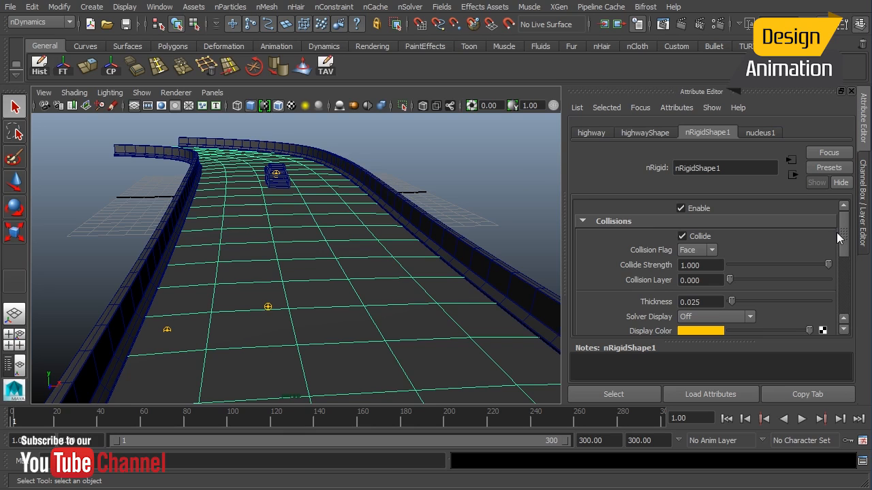
Scroll the highway's nRigidShape1 attributes down to the Collisions section
{"action": "scroll", "scroll_direction": "down", "scroll_amount": 3}
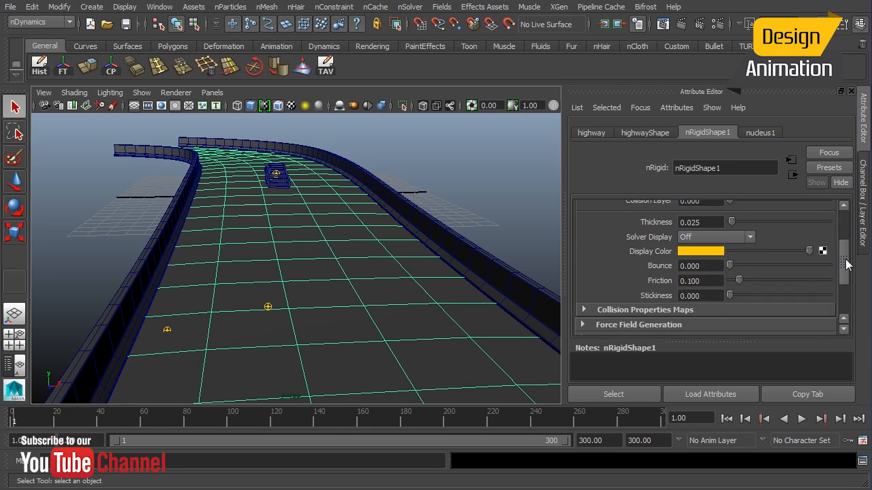
{"action": "scroll", "scroll_direction": "down", "scroll_amount": 3}
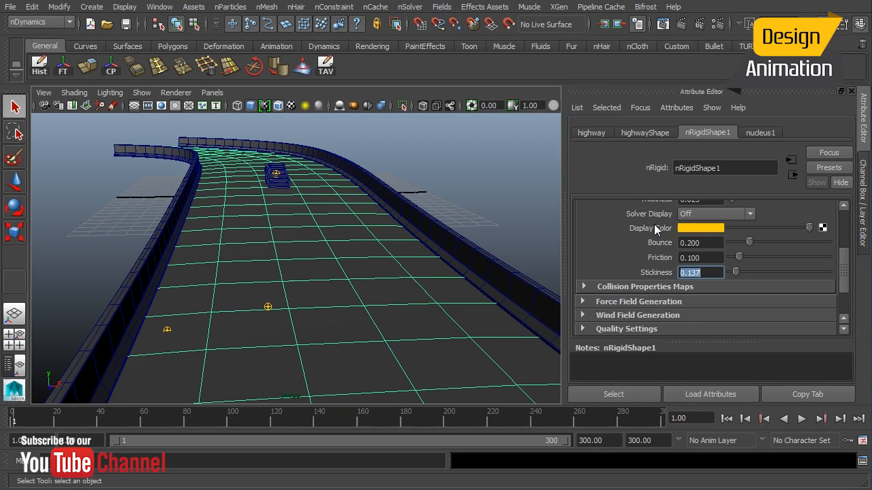
{"action": "mouse_move", "coordinate": [602, 243]}
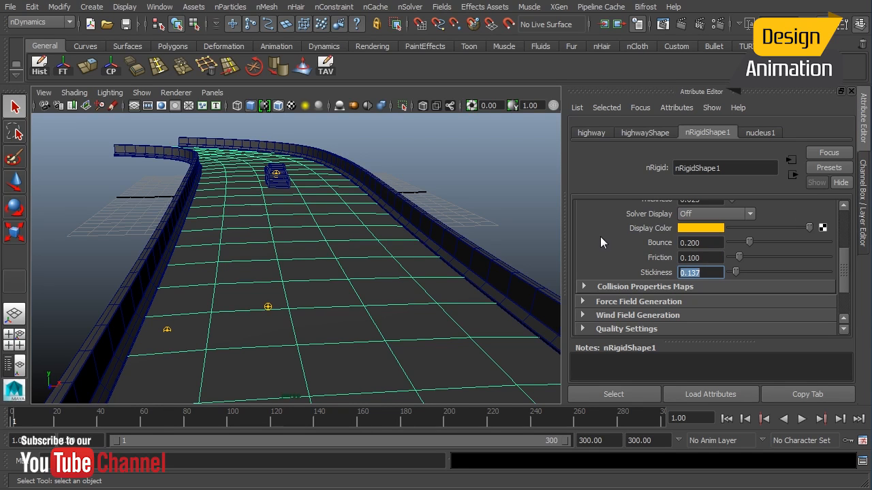
{"action": "mouse_move", "coordinate": [382, 215]}
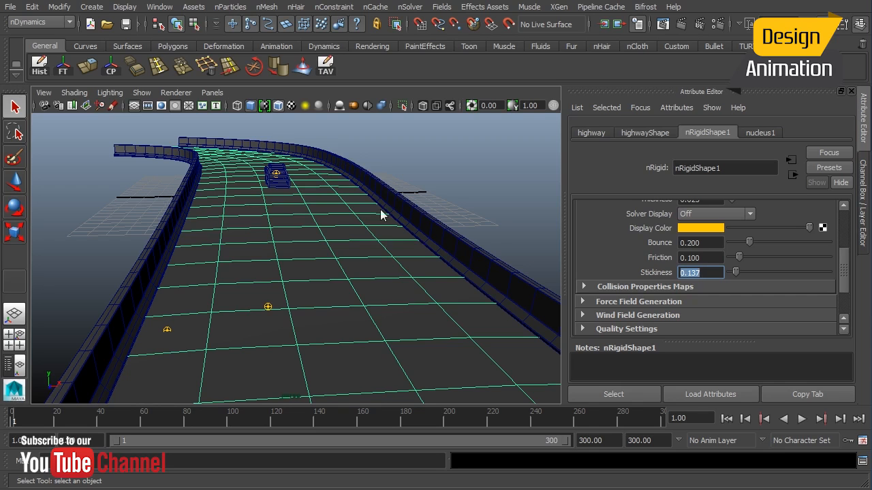
{"action": "mouse_move", "coordinate": [360, 222]}
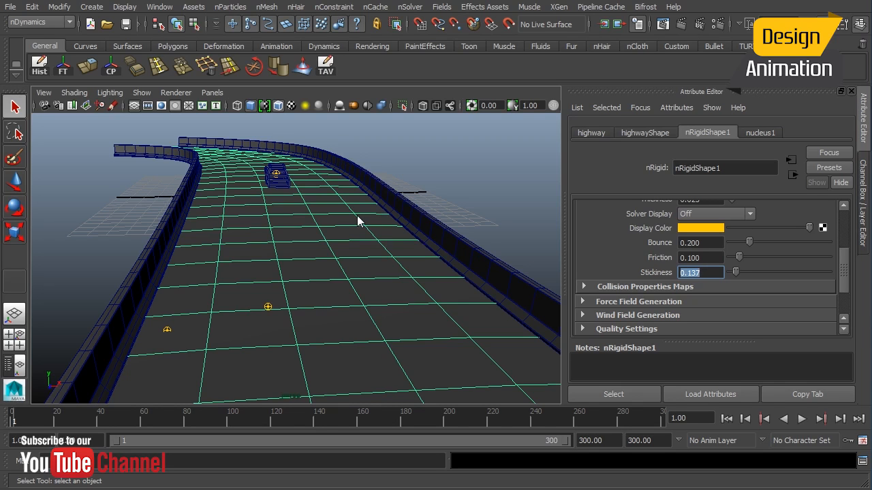
{"action": "mouse_move", "coordinate": [356, 219]}
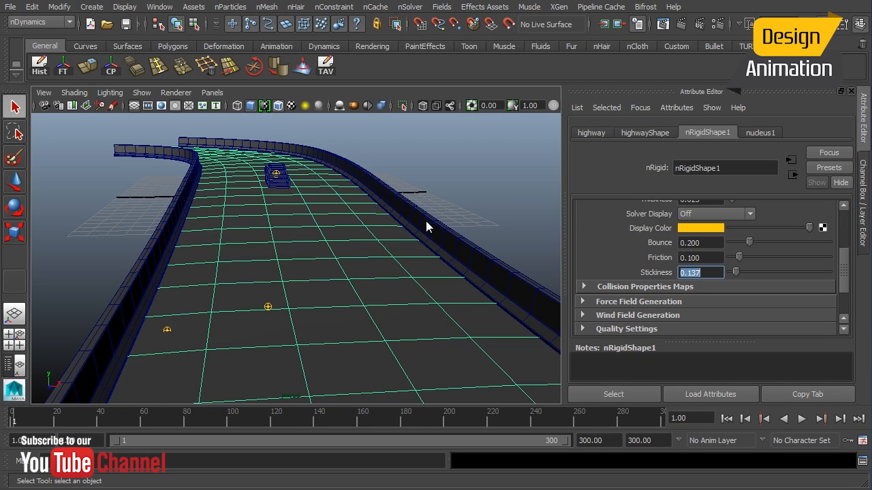
{"action": "mouse_move", "coordinate": [424, 227]}
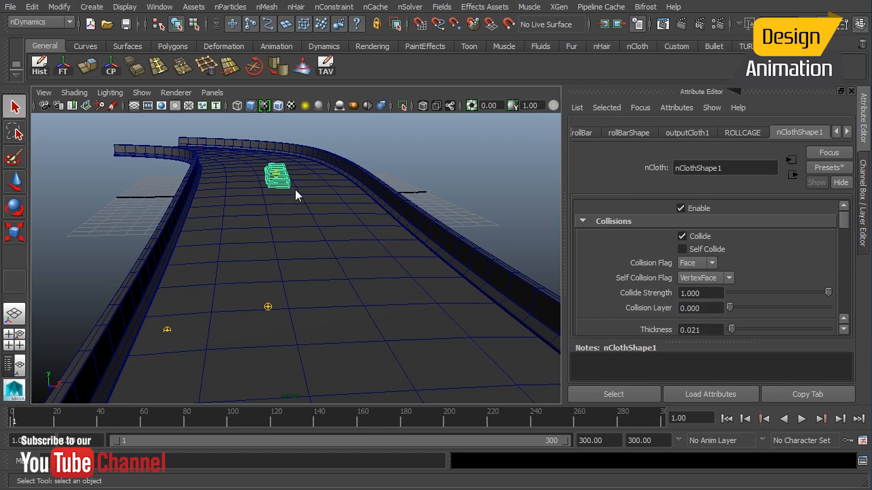
Review the roll cage's nCloth Collisions settings, play to frame 114, then rewind
{"action": "scroll", "scroll_direction": "down", "scroll_amount": 3}
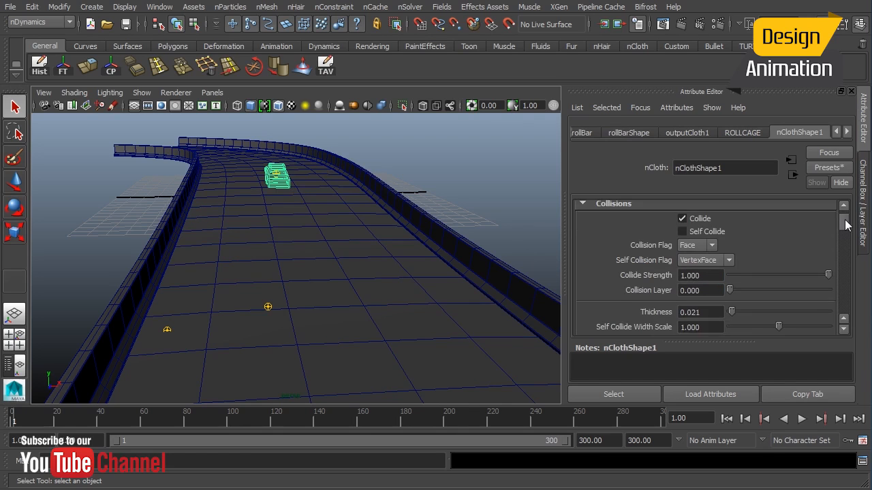
{"action": "scroll", "scroll_direction": "down", "scroll_amount": 3}
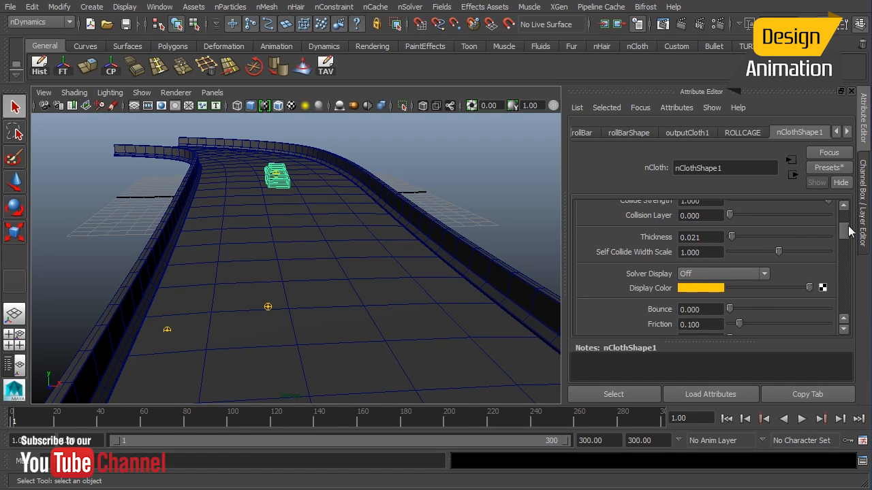
{"action": "scroll", "scroll_direction": "down", "scroll_amount": 3}
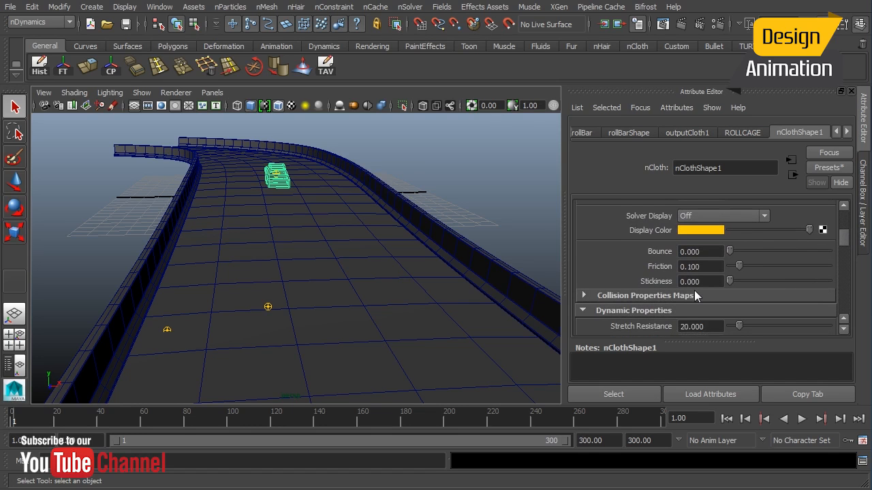
{"action": "mouse_move", "coordinate": [361, 295]}
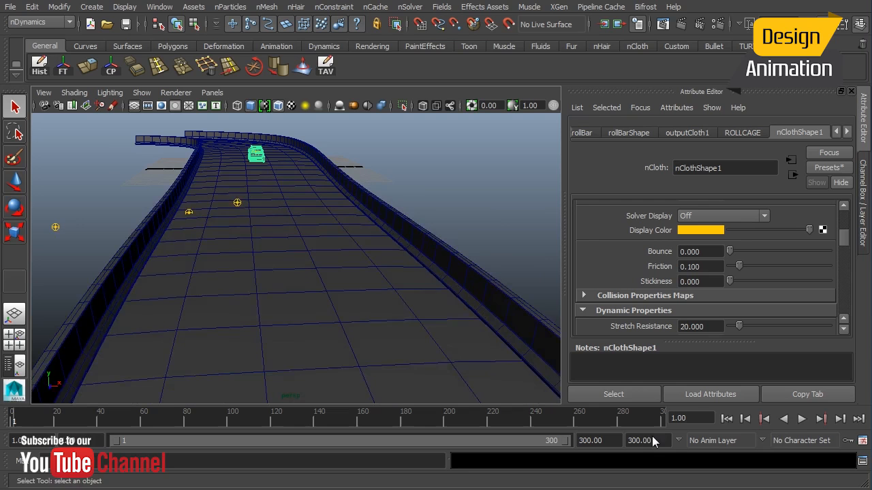
{"action": "left_click", "coordinate": [801, 419]}
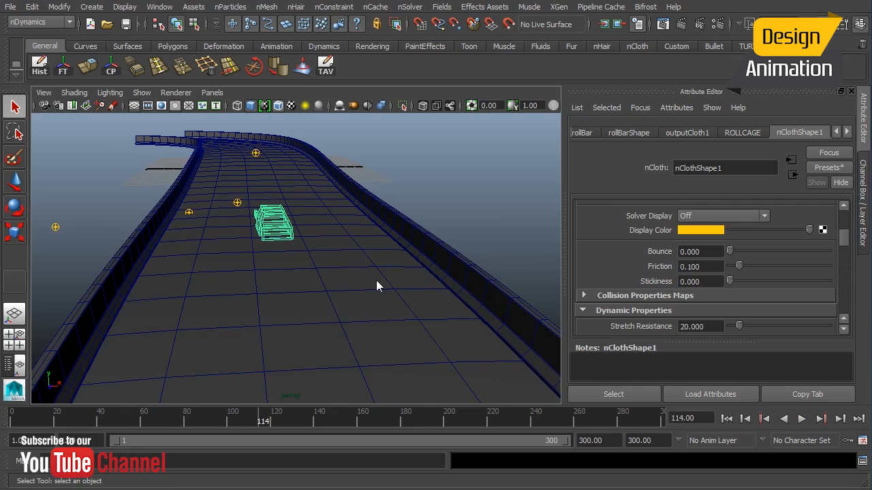
{"action": "mouse_move", "coordinate": [368, 284]}
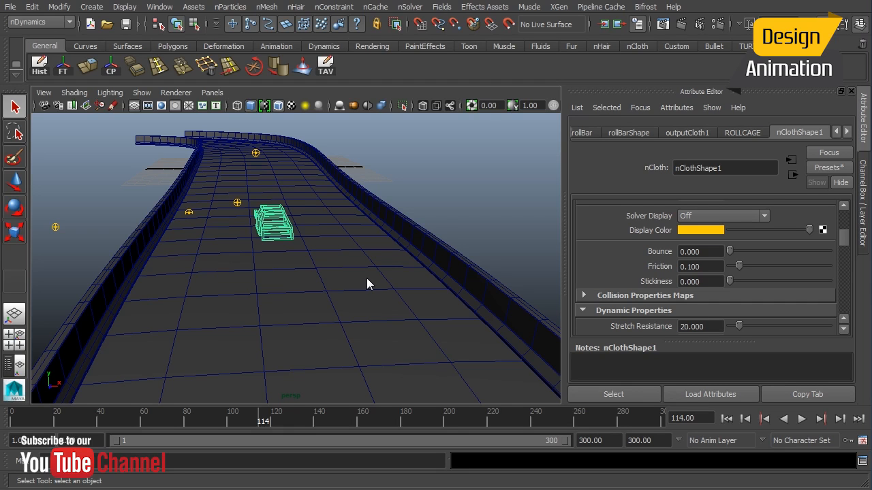
{"action": "mouse_move", "coordinate": [258, 155]}
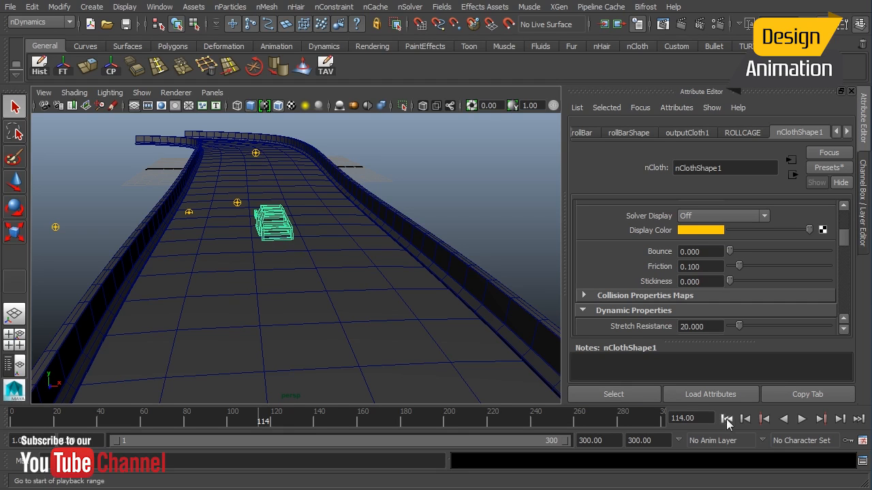
{"action": "left_click", "coordinate": [727, 419]}
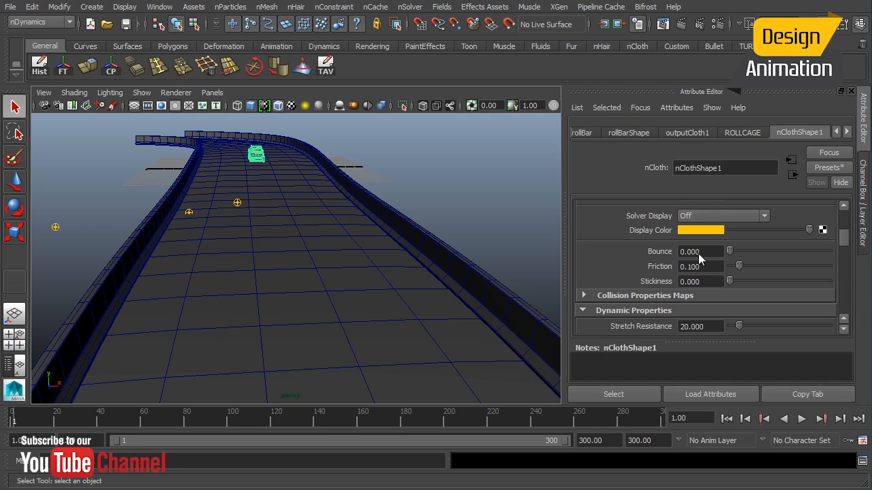
Set the roll cage's nCloth bounce to 0.3 and stickiness to 0.1
{"action": "triple_click", "coordinate": [690, 251]}
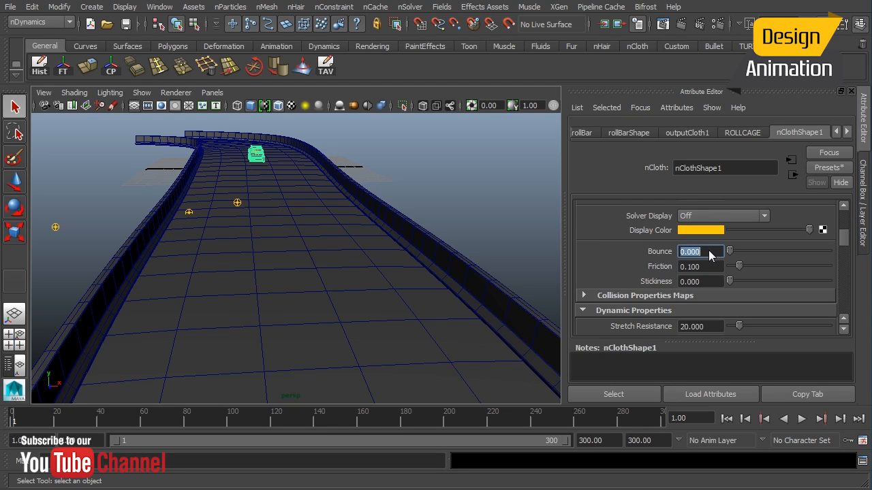
{"action": "mouse_move", "coordinate": [705, 260]}
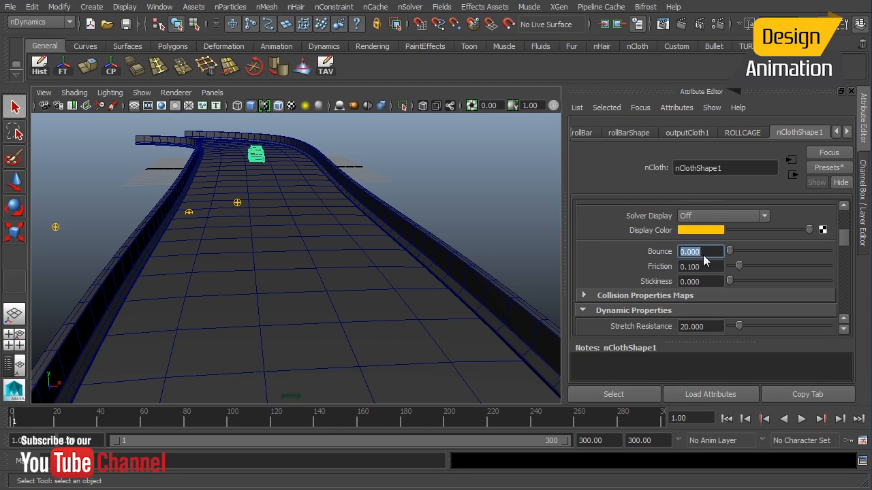
{"action": "type", "text": "0.300"}
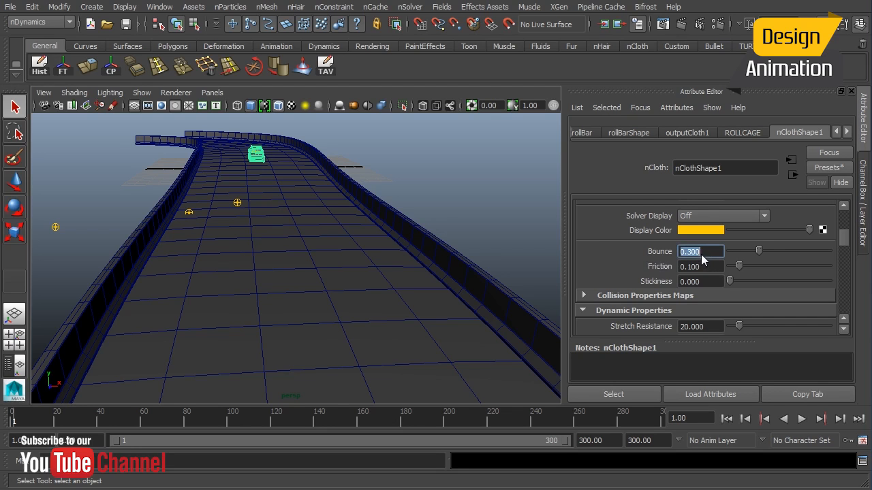
{"action": "mouse_move", "coordinate": [715, 272]}
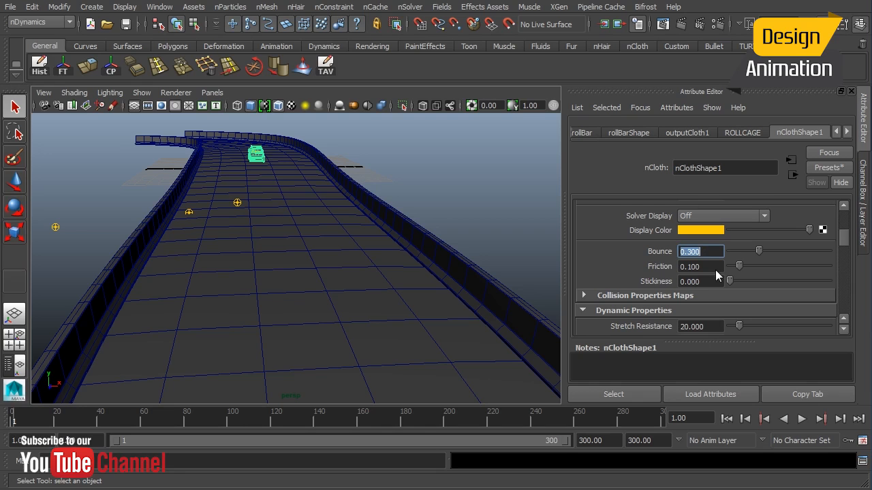
{"action": "mouse_move", "coordinate": [712, 289]}
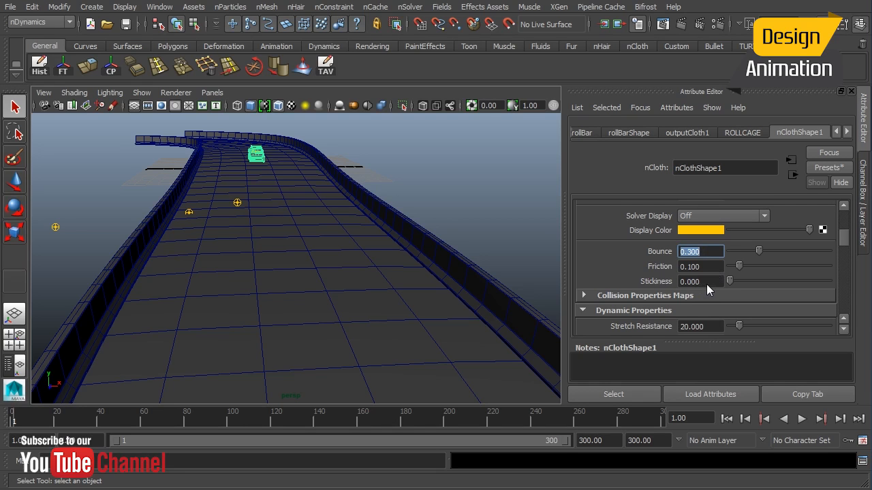
{"action": "left_click", "coordinate": [700, 281]}
{"action": "type", "text": "0.100"}
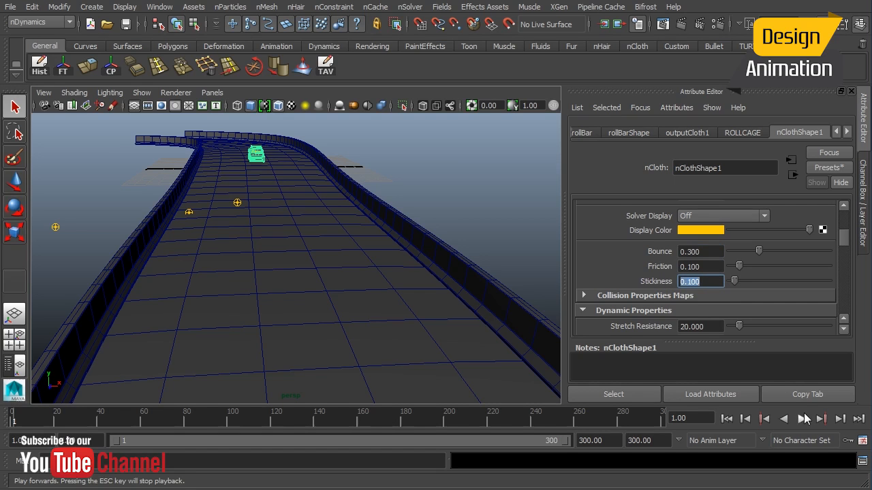
Preview the simulation with the new collision settings, then rewind to frame 1
{"action": "left_click", "coordinate": [820, 419]}
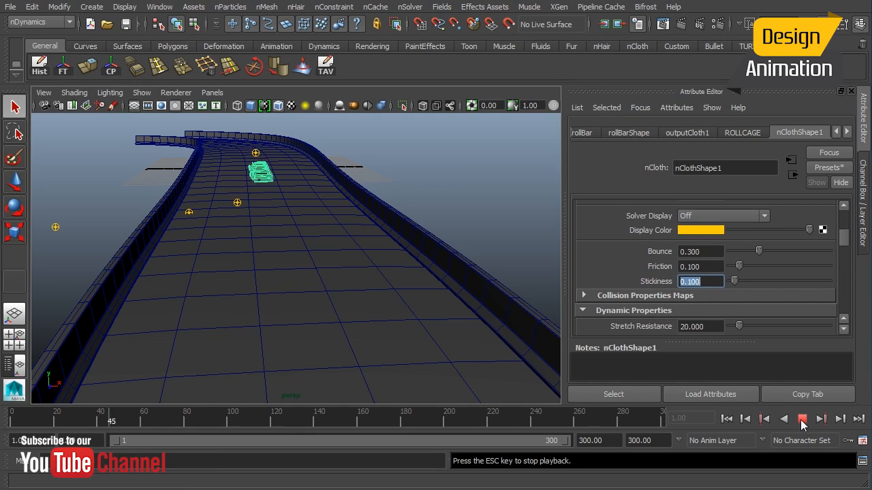
{"action": "left_click", "coordinate": [802, 419]}
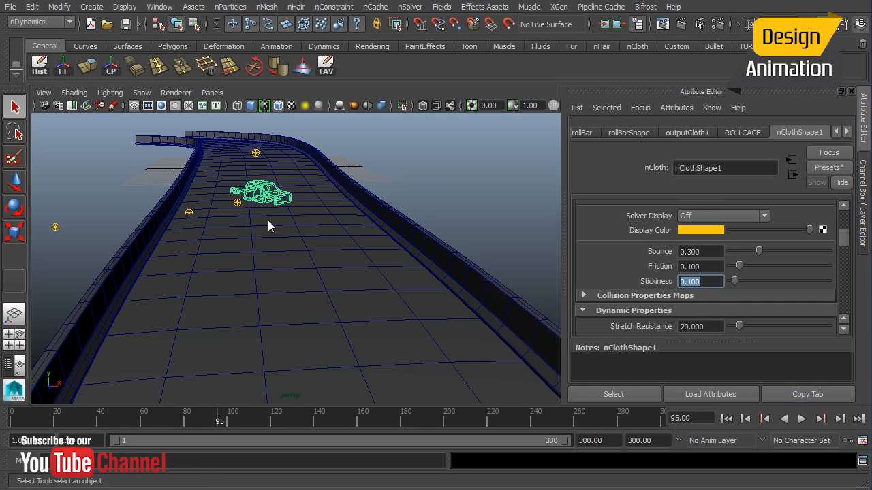
{"action": "mouse_move", "coordinate": [273, 205]}
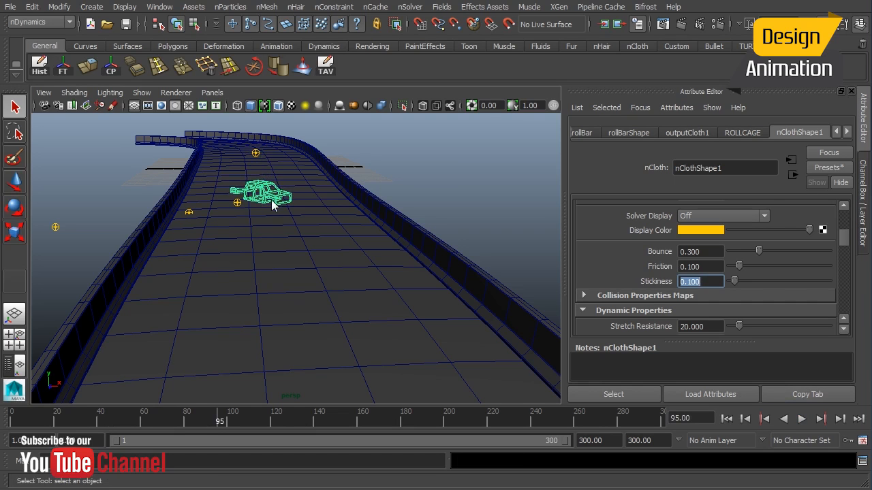
{"action": "mouse_move", "coordinate": [264, 189]}
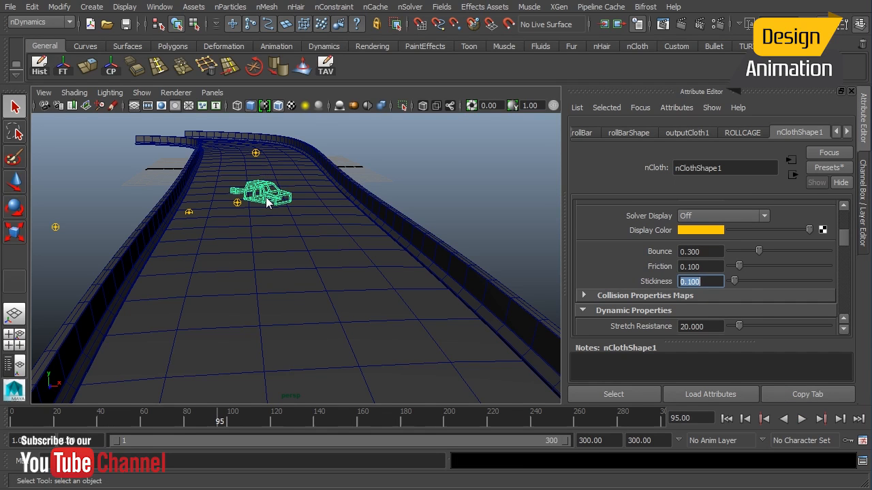
{"action": "mouse_move", "coordinate": [277, 210]}
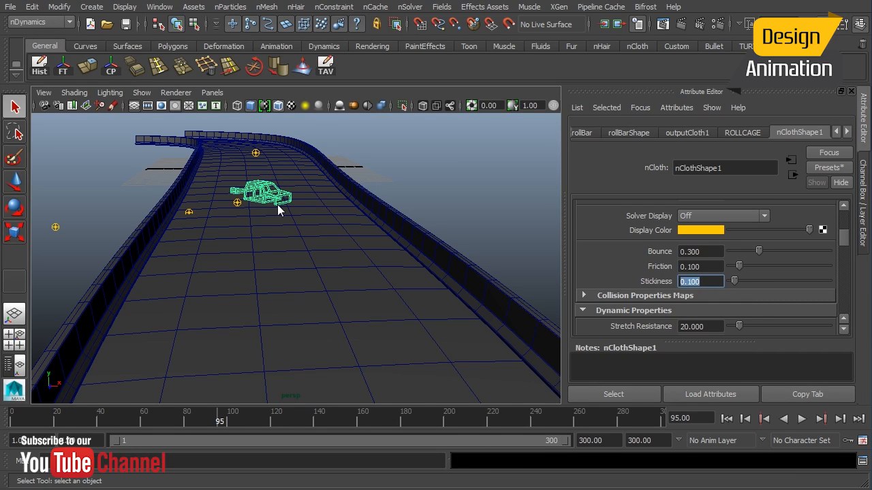
{"action": "mouse_move", "coordinate": [280, 204]}
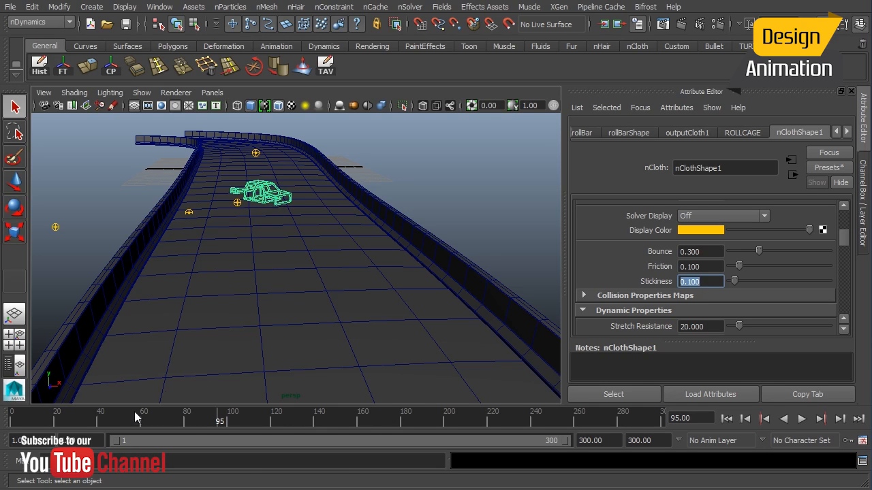
{"action": "mouse_move", "coordinate": [222, 418]}
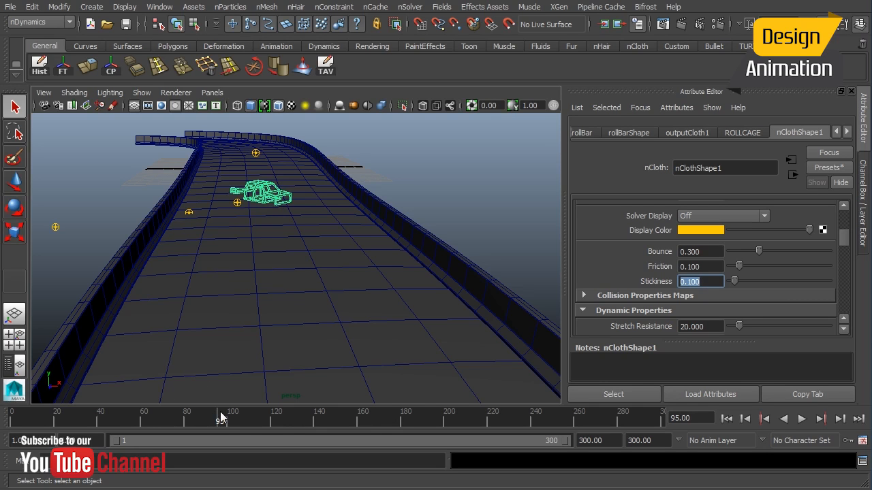
{"action": "mouse_move", "coordinate": [266, 214]}
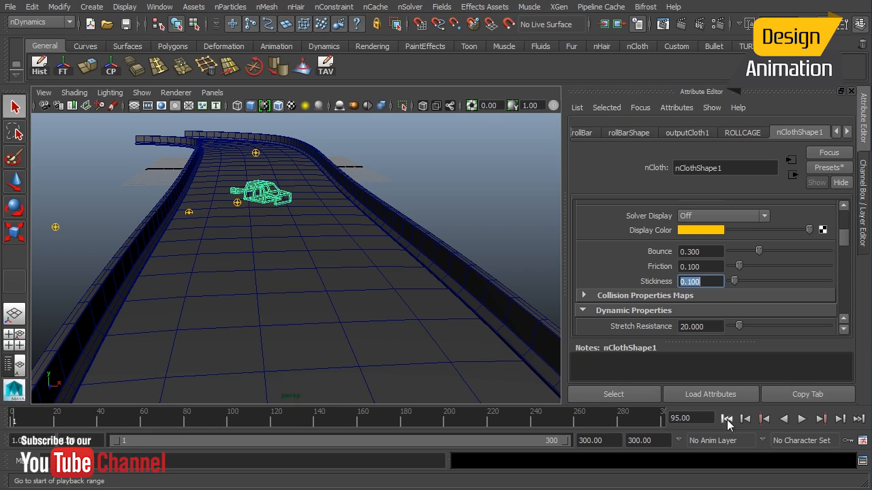
{"action": "left_click", "coordinate": [727, 419]}
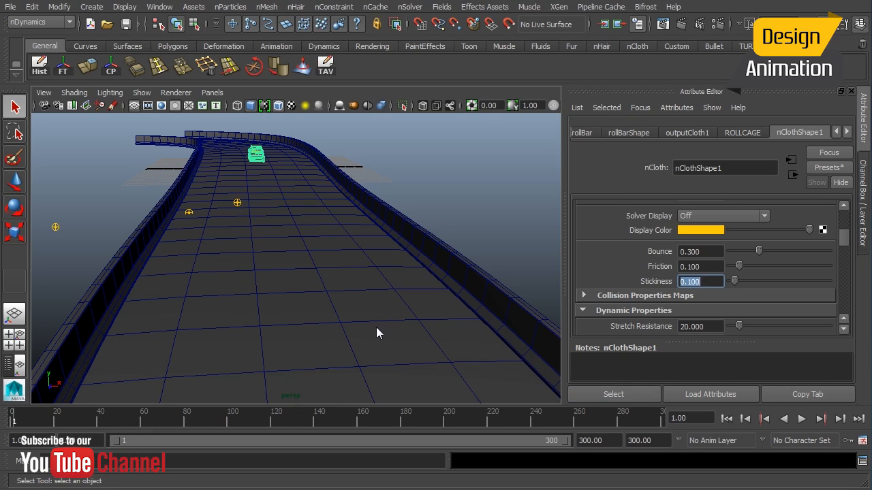
{"action": "mouse_move", "coordinate": [313, 238]}
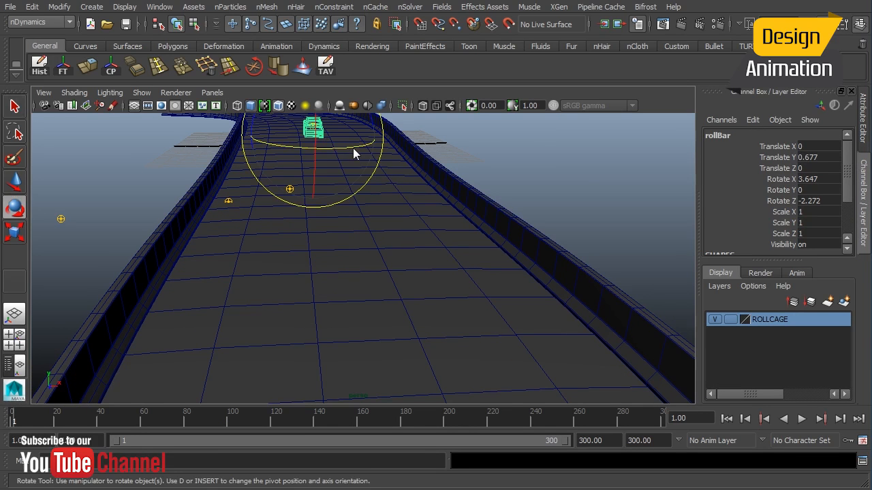
Rotate the roll bar to about -37.7° around Y and preview the simulation
{"action": "left_click_drag", "start_coordinate": [355, 153], "coordinate": [331, 150]}
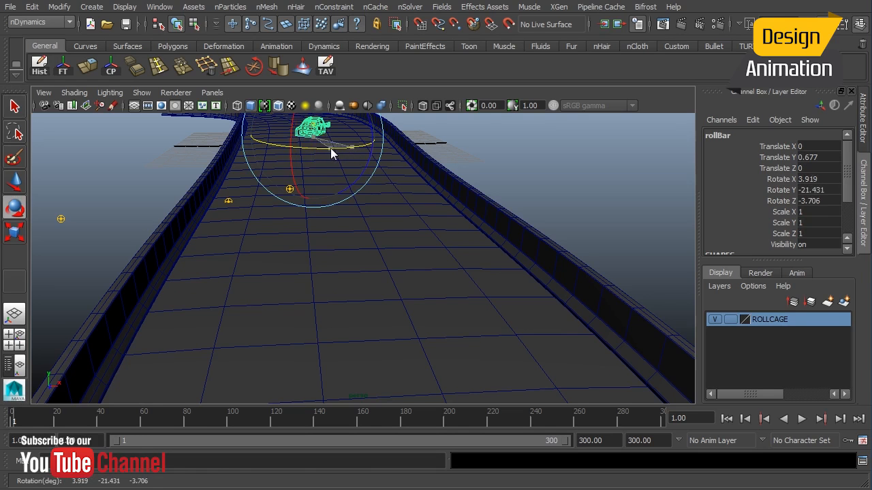
{"action": "left_click_drag", "start_coordinate": [331, 146], "coordinate": [310, 159]}
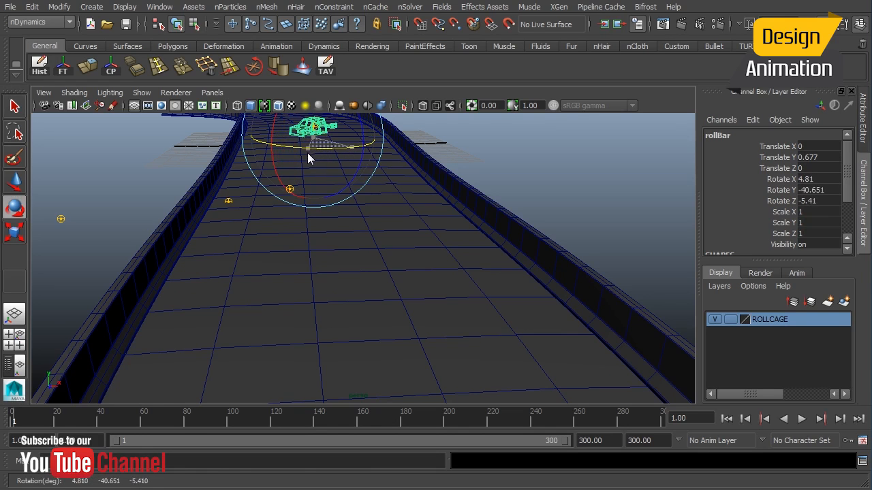
{"action": "left_click_drag", "start_coordinate": [309, 156], "coordinate": [314, 159]}
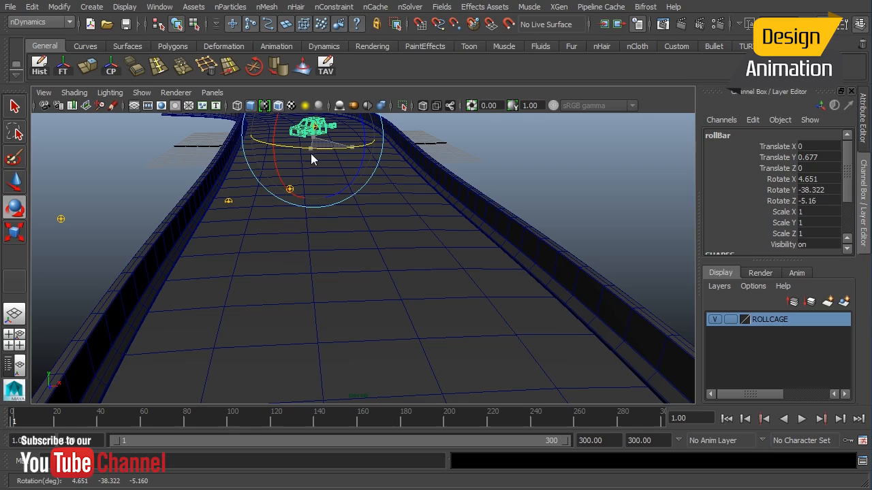
{"action": "left_click_drag", "start_coordinate": [314, 160], "coordinate": [320, 201]}
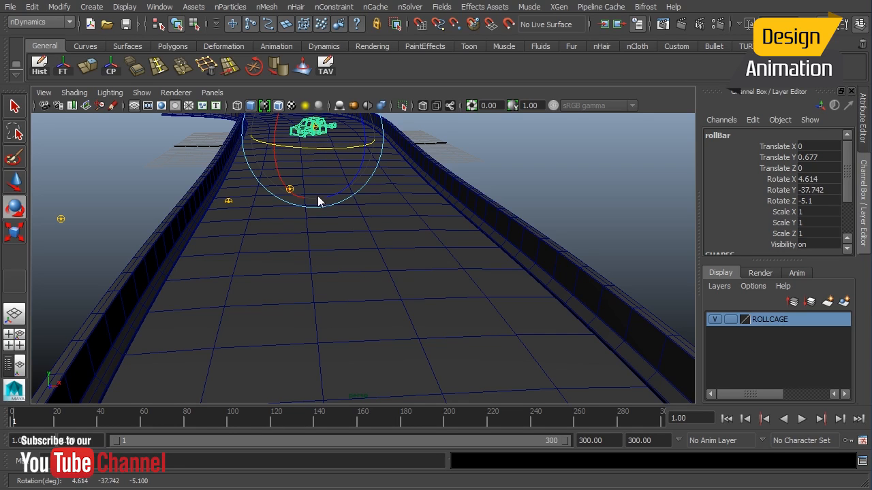
{"action": "left_click", "coordinate": [802, 419]}
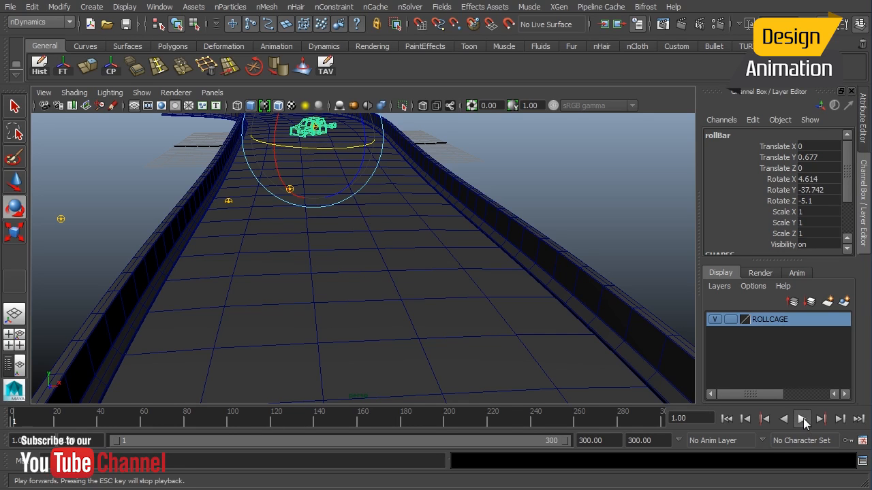
{"action": "left_click", "coordinate": [802, 419]}
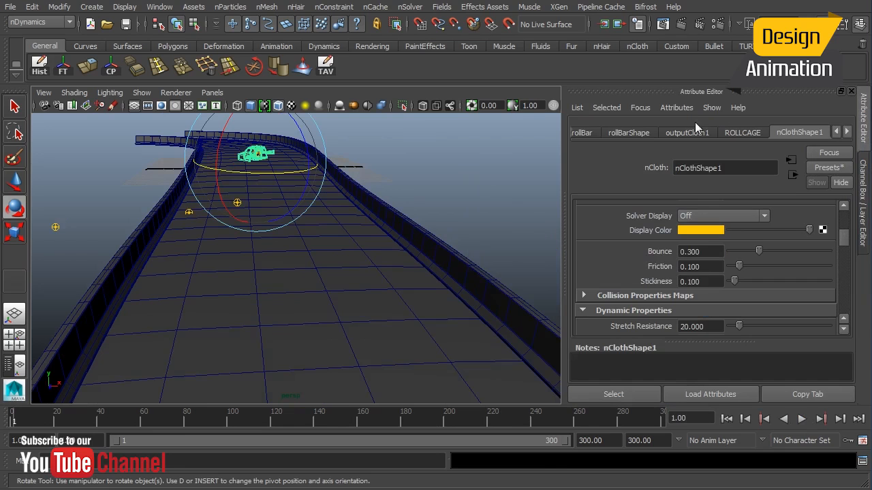
{"action": "mouse_move", "coordinate": [661, 289]}
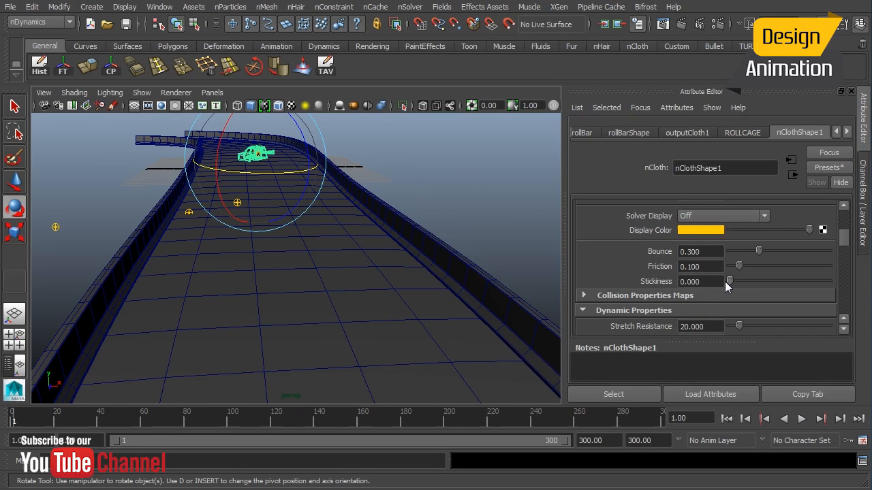
{"action": "mouse_move", "coordinate": [709, 290]}
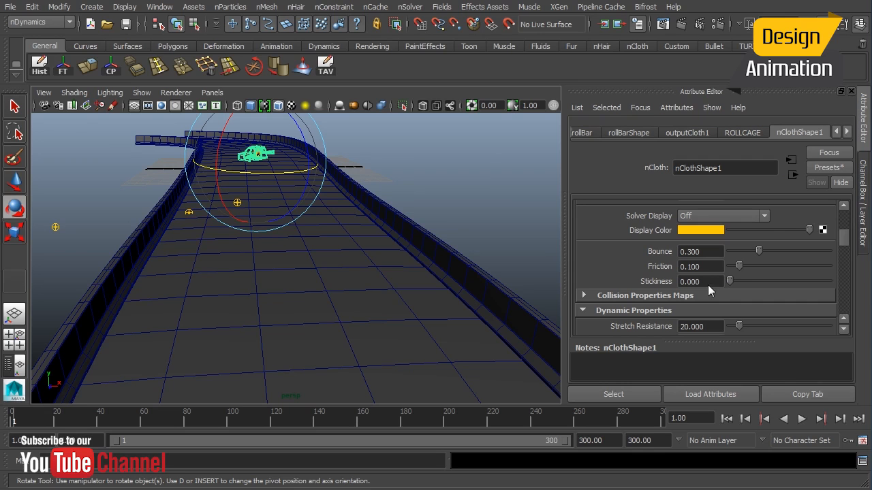
Set nClothShape1 Stickiness to 0 and replay the simulation through frame 135, then rewind
{"action": "left_click", "coordinate": [802, 419]}
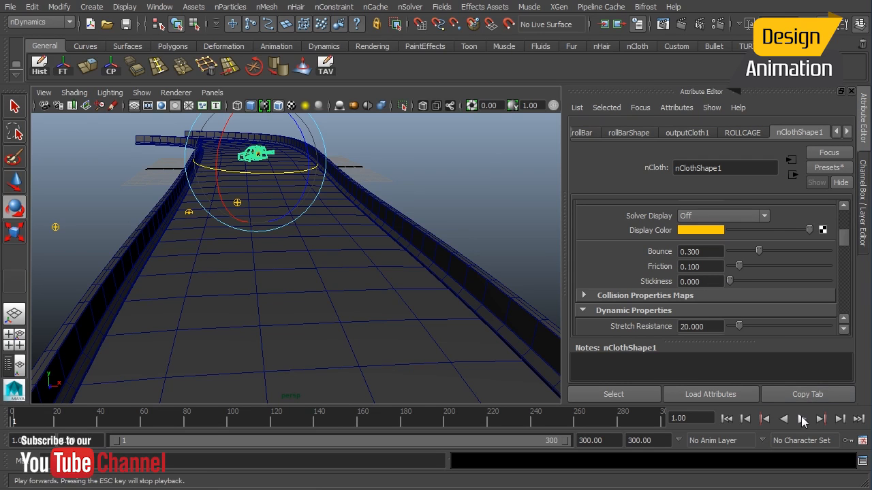
{"action": "left_click", "coordinate": [802, 419]}
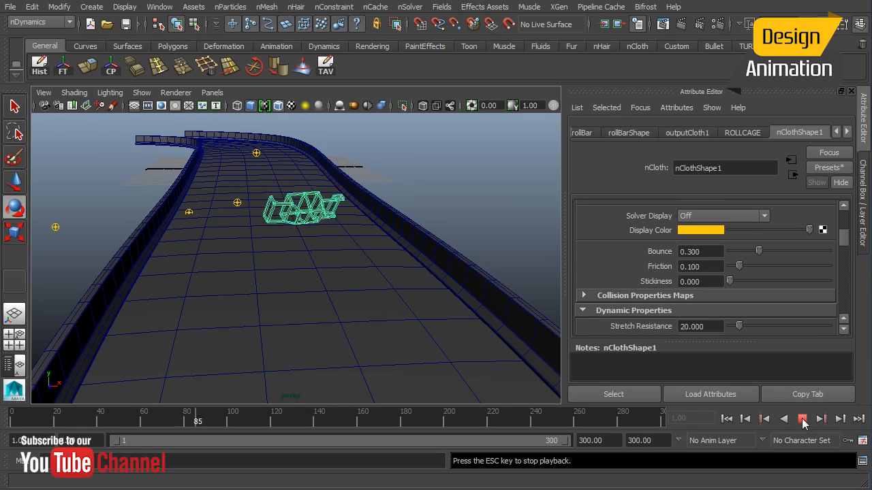
{"action": "left_click", "coordinate": [803, 419]}
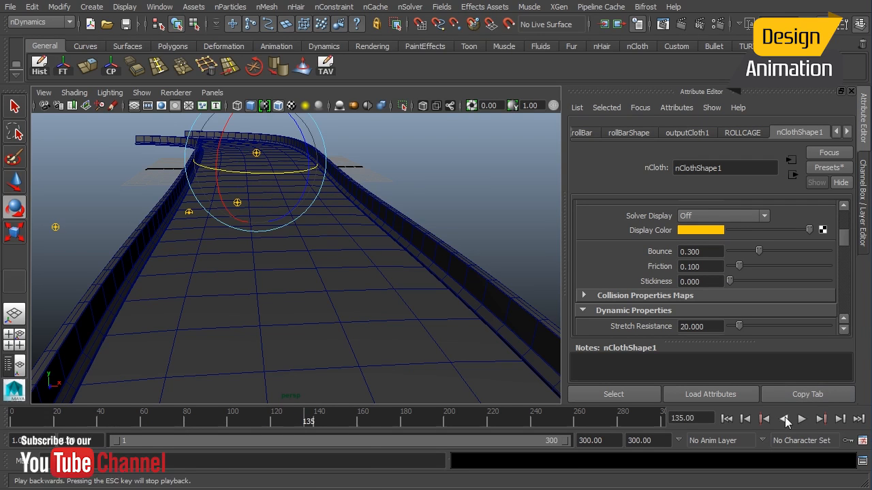
{"action": "mouse_move", "coordinate": [727, 419]}
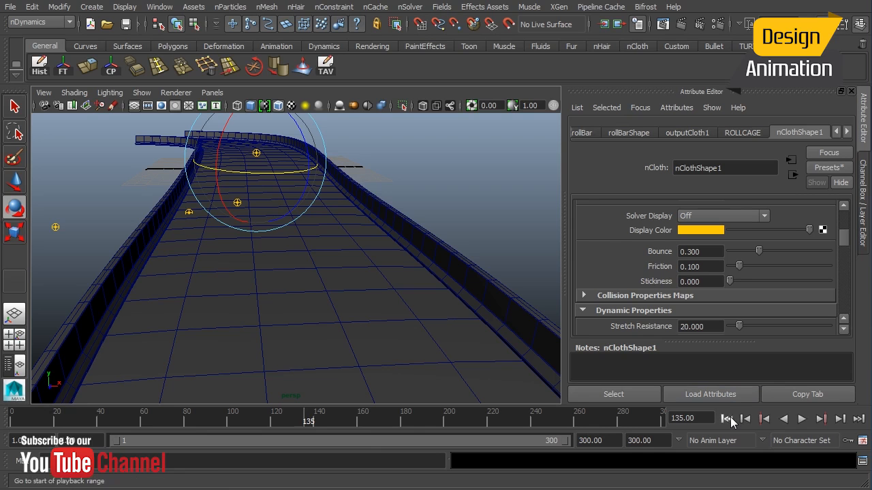
{"action": "left_click", "coordinate": [802, 419]}
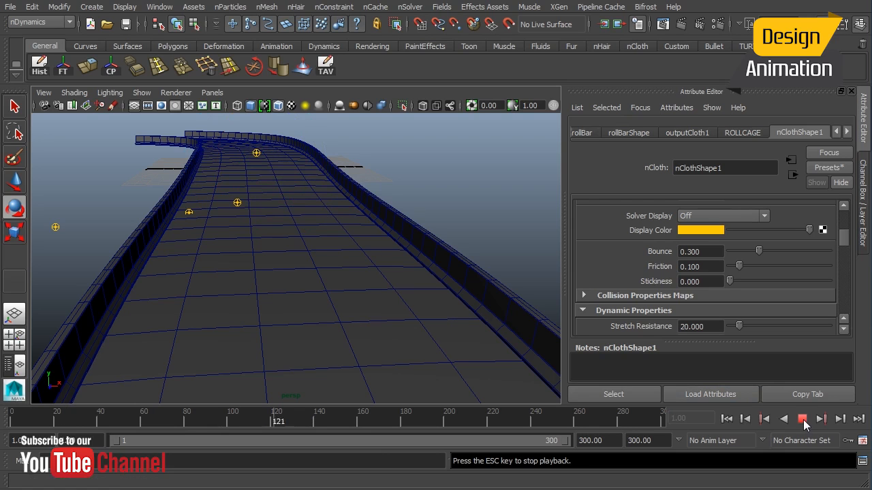
{"action": "left_click", "coordinate": [802, 419]}
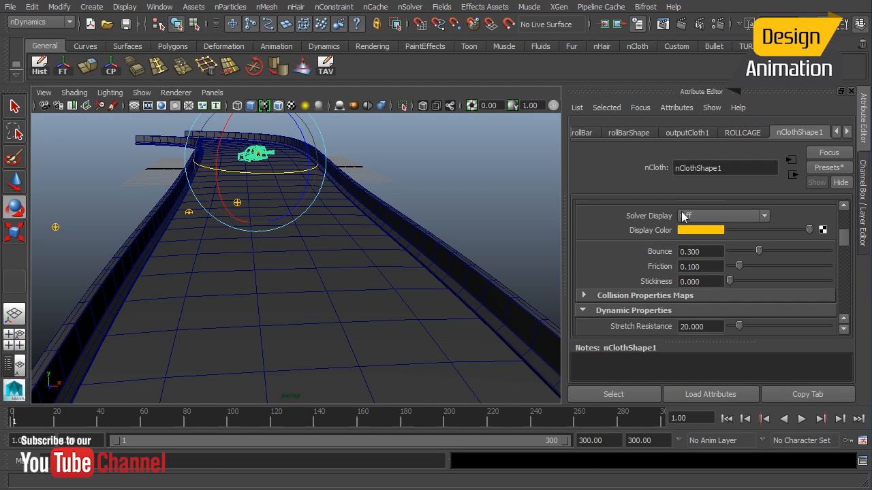
{"action": "left_click", "coordinate": [846, 132]}
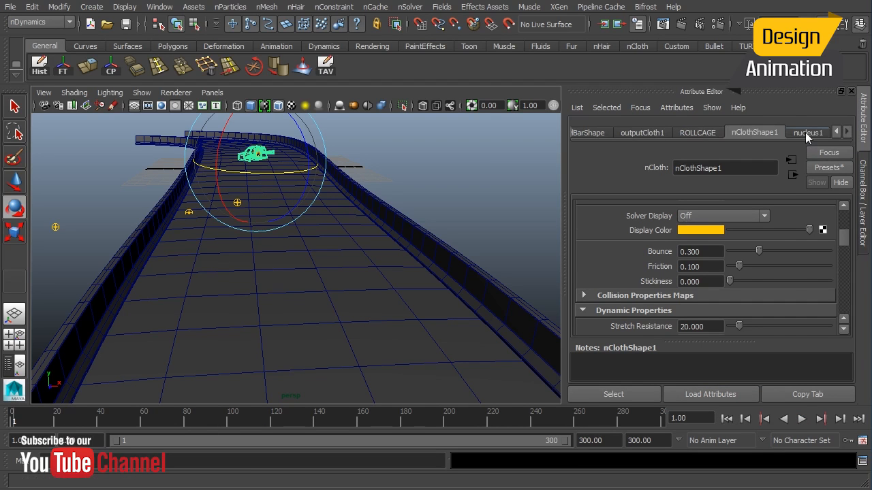
Give nucleus1 6 substeps and 20 max collision iterations, then test playback to frame 145
{"action": "left_click", "coordinate": [807, 132]}
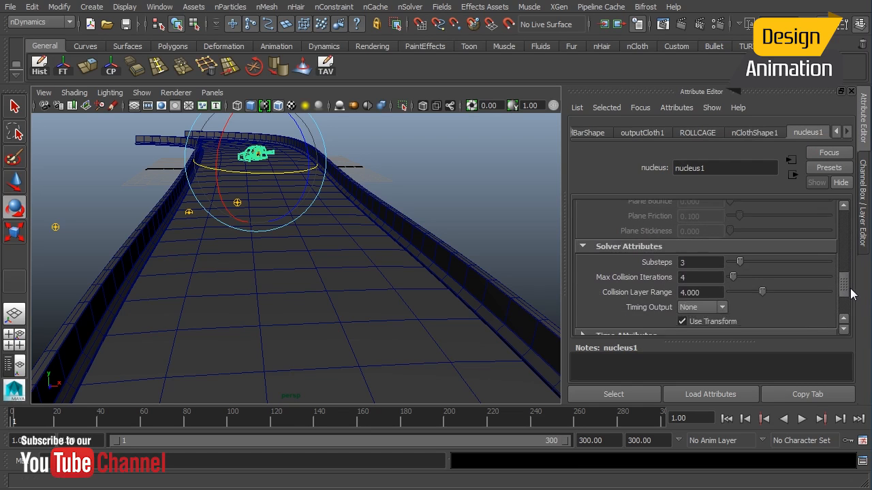
{"action": "scroll", "scroll_direction": "down", "scroll_amount": 3}
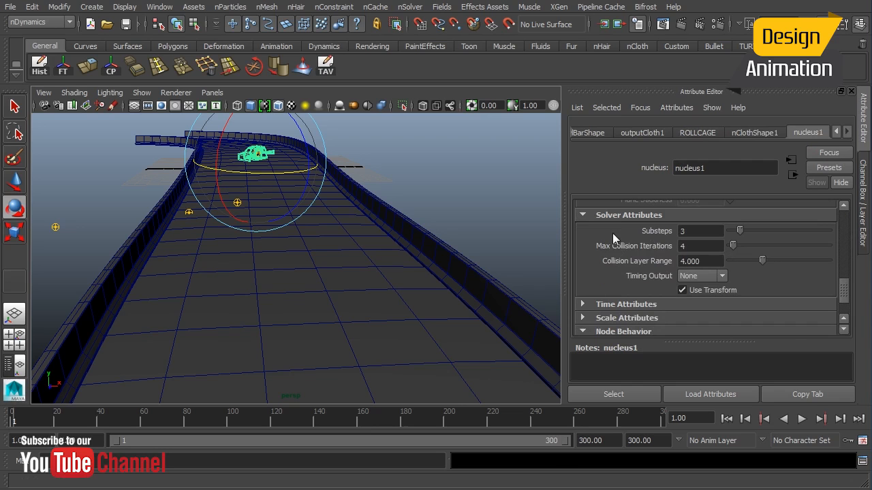
{"action": "mouse_move", "coordinate": [702, 239]}
{"action": "type", "text": "20"}
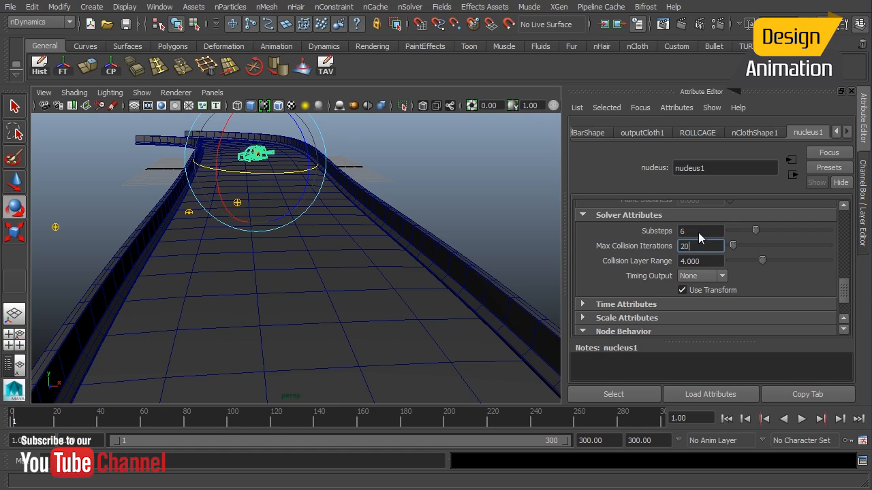
{"action": "triple_click", "coordinate": [701, 245]}
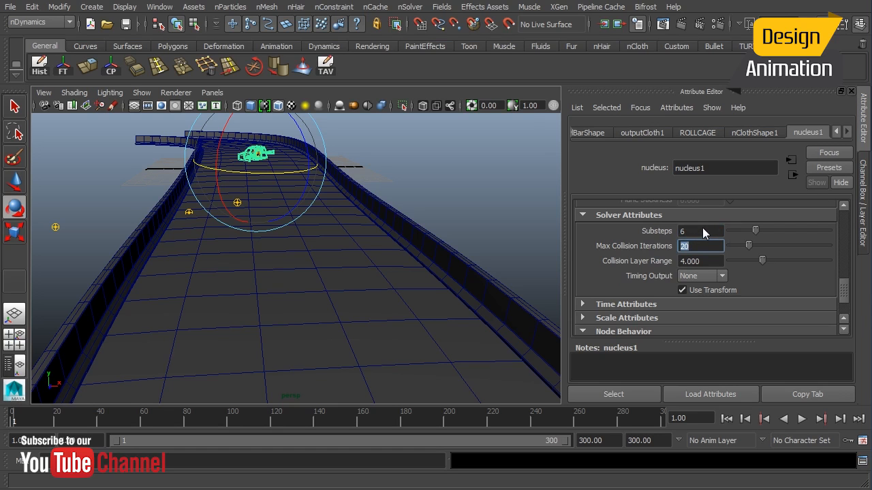
{"action": "left_click", "coordinate": [802, 419]}
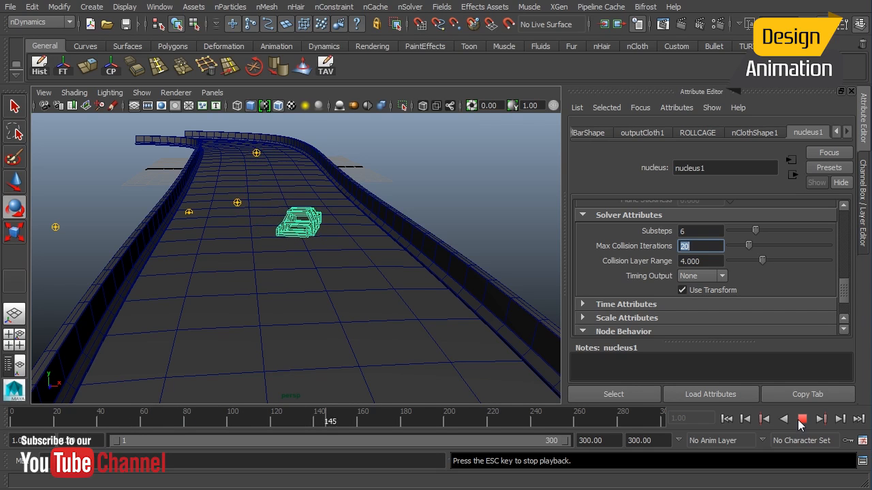
{"action": "left_click", "coordinate": [801, 419]}
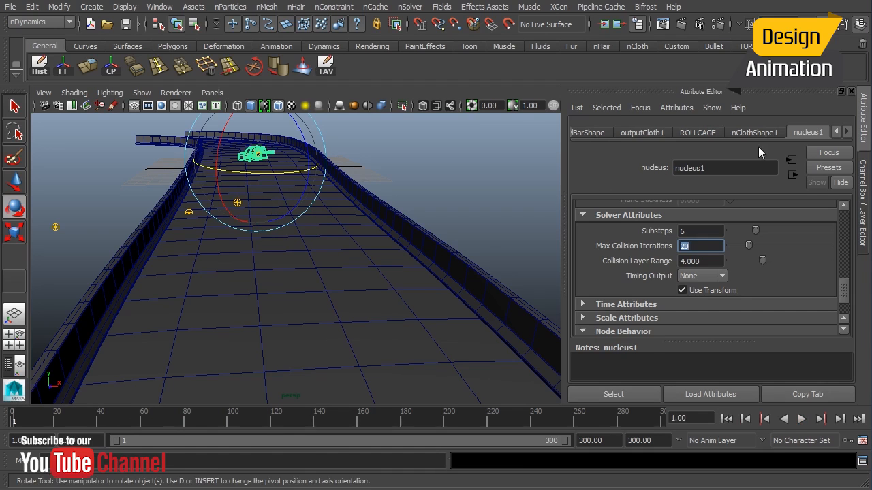
{"action": "left_click", "coordinate": [754, 132]}
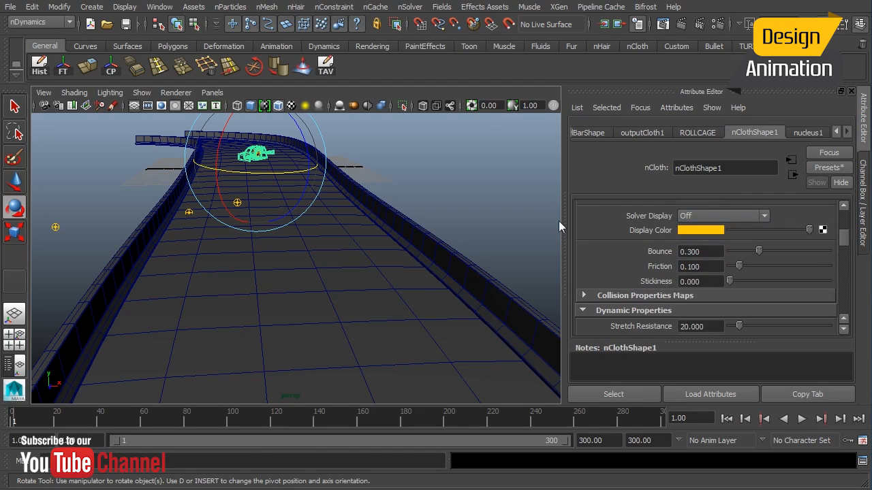
{"action": "mouse_move", "coordinate": [596, 224]}
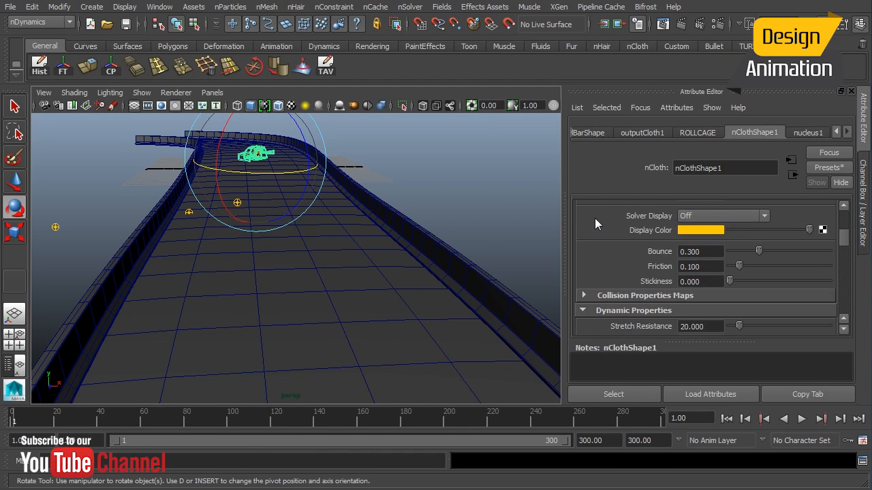
{"action": "mouse_move", "coordinate": [841, 247]}
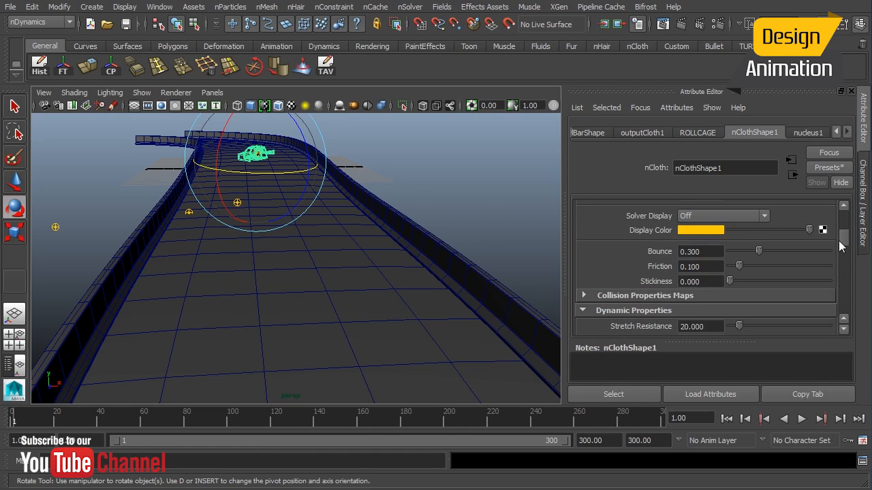
{"action": "mouse_move", "coordinate": [845, 247]}
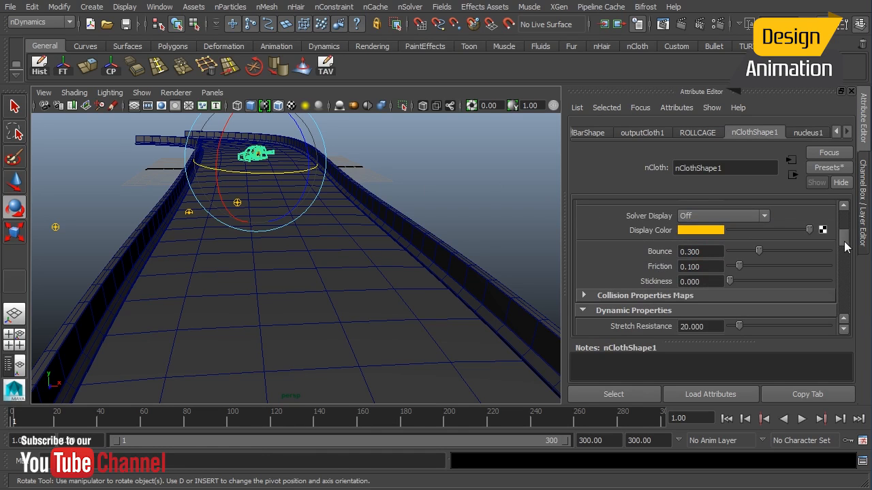
Lower nClothShape1 Friction to 0 and test the simulation repeatedly from the first frame
{"action": "scroll", "scroll_direction": "up", "scroll_amount": 3}
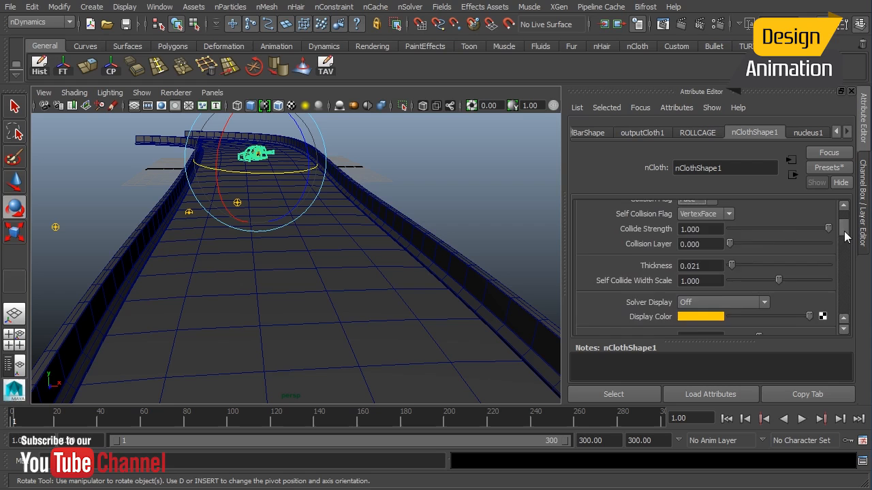
{"action": "scroll", "scroll_direction": "down", "scroll_amount": 3}
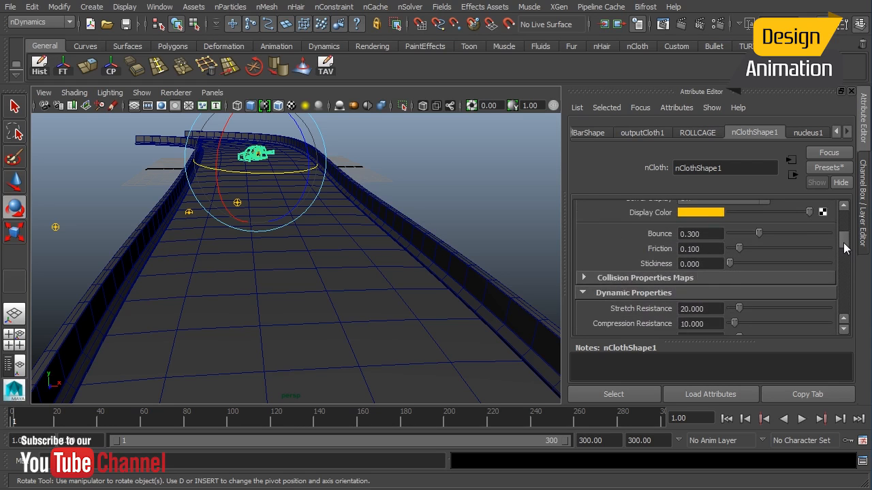
{"action": "left_click_drag", "start_coordinate": [739, 249], "coordinate": [734, 272]}
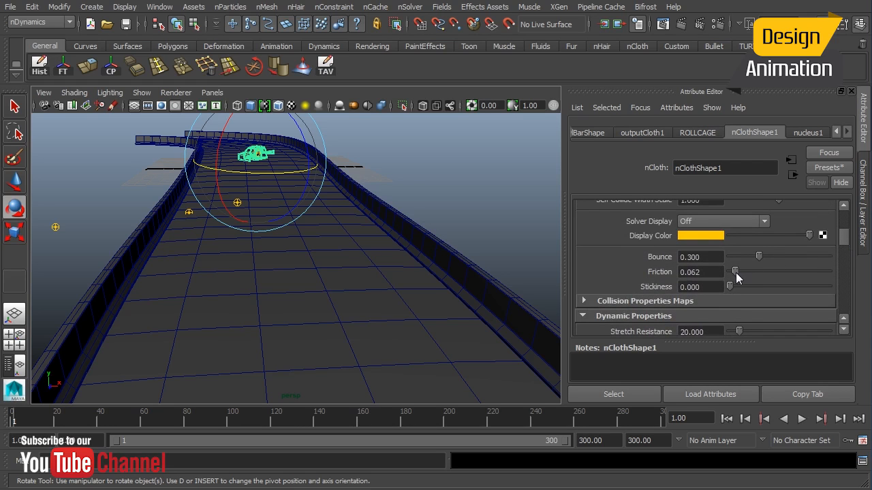
{"action": "left_click", "coordinate": [802, 419]}
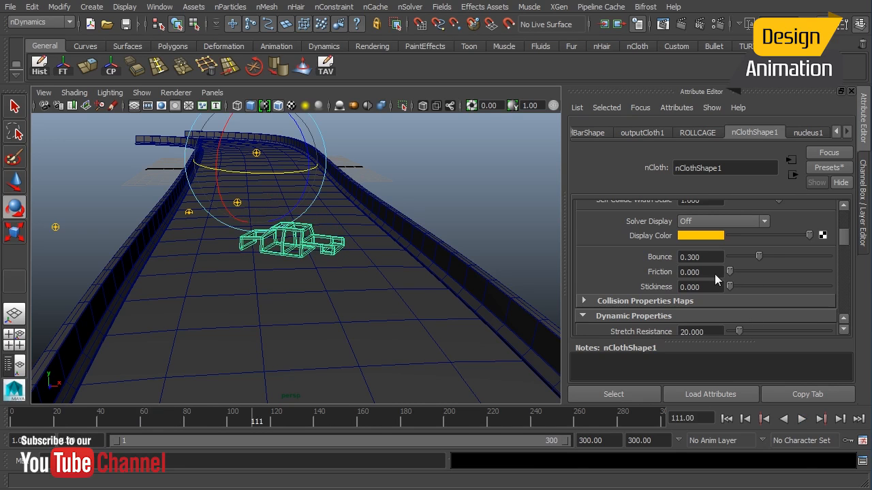
{"action": "left_click", "coordinate": [802, 419]}
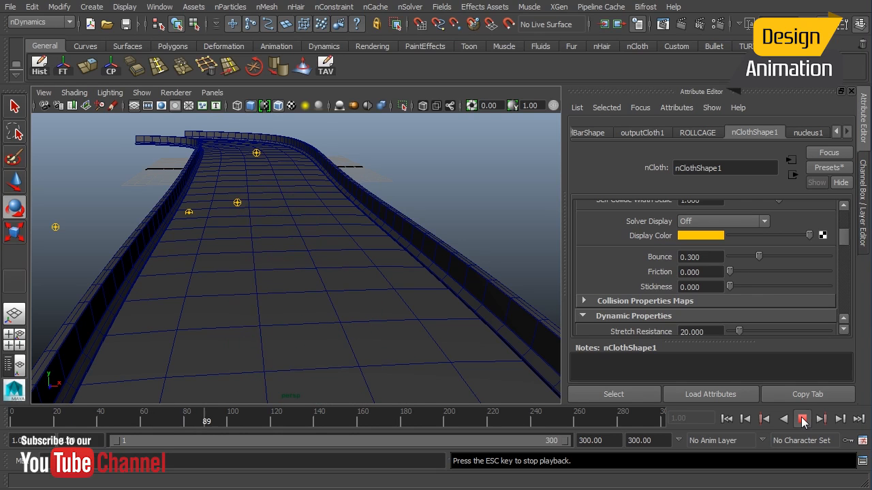
{"action": "left_click", "coordinate": [802, 419]}
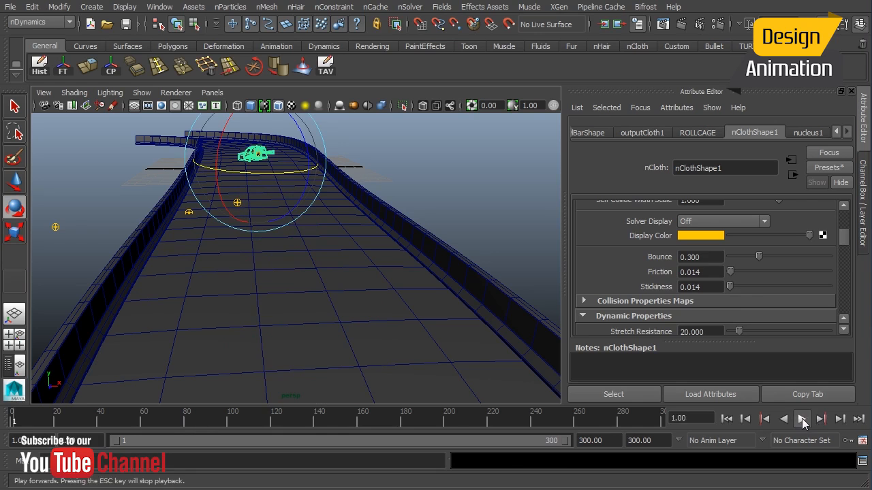
{"action": "left_click", "coordinate": [802, 419]}
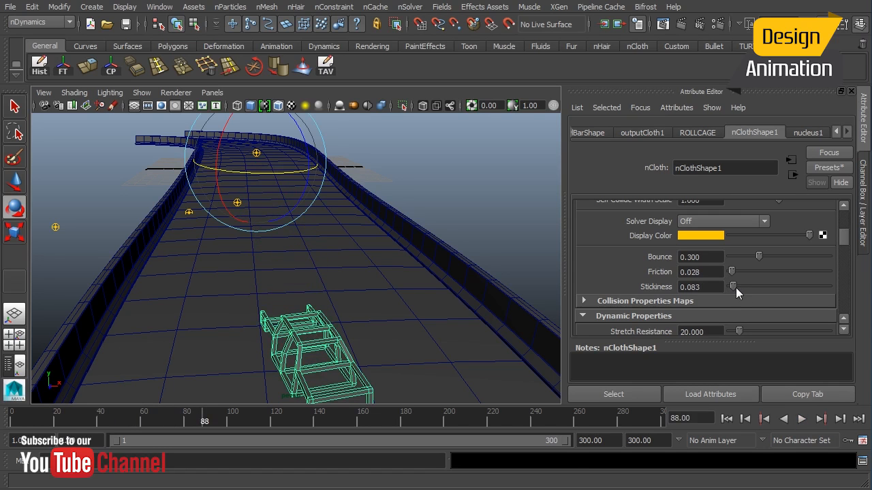
{"action": "left_click", "coordinate": [744, 418]}
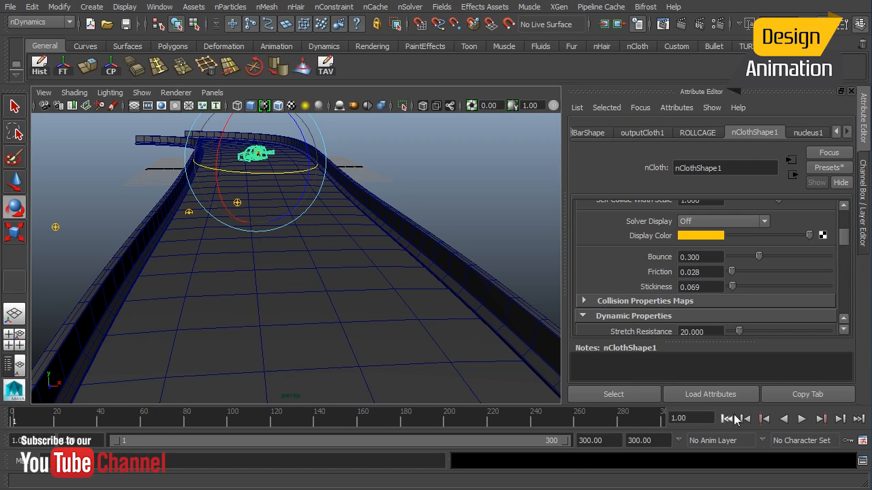
{"action": "left_click", "coordinate": [801, 419]}
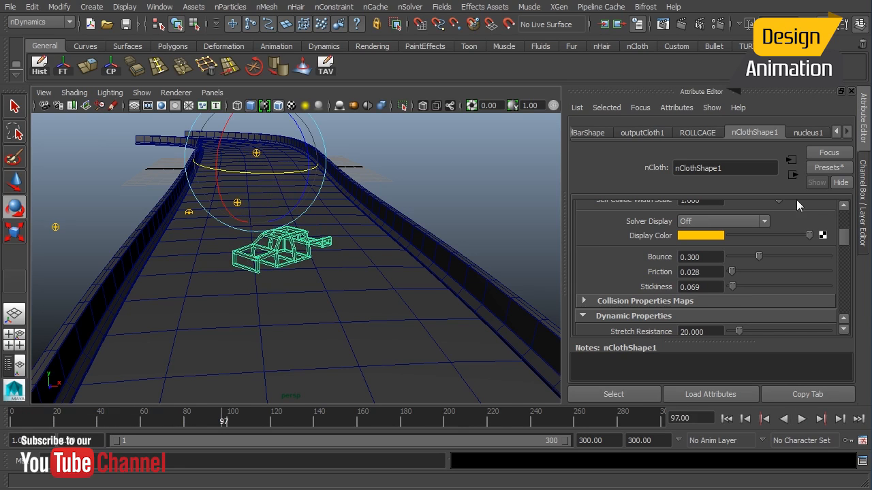
Set nucleus1 Max Collision Iterations to 10 and replay the simulation to frame 125
{"action": "left_click", "coordinate": [808, 132]}
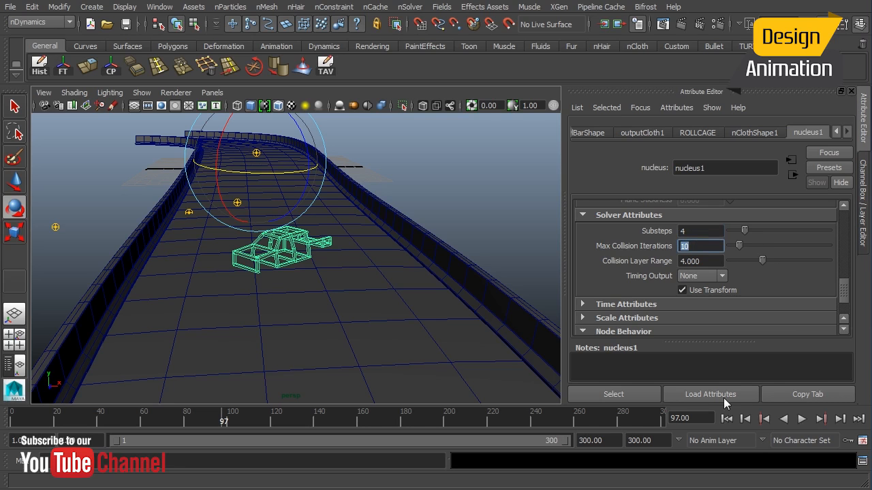
{"action": "left_click", "coordinate": [802, 419]}
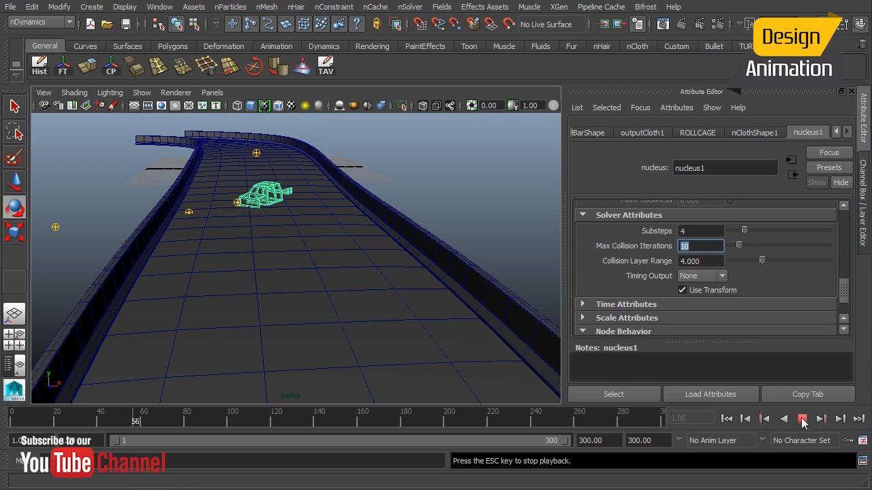
{"action": "left_click", "coordinate": [802, 419]}
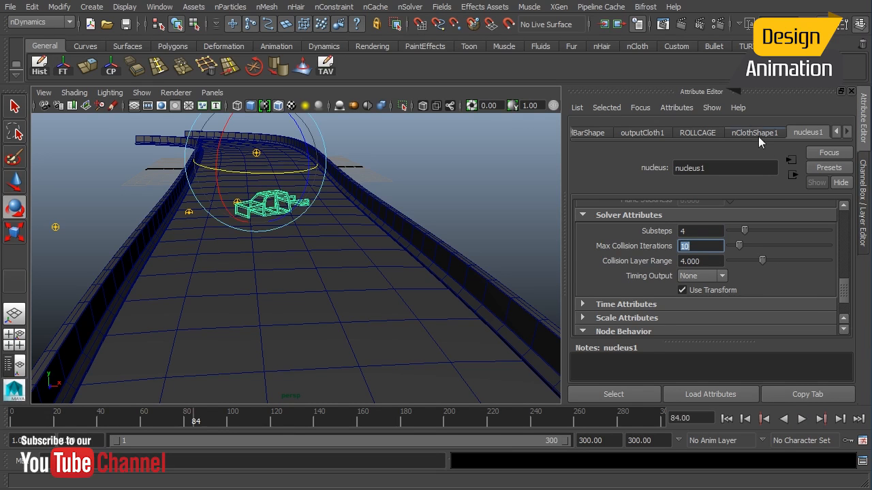
{"action": "left_click", "coordinate": [753, 133]}
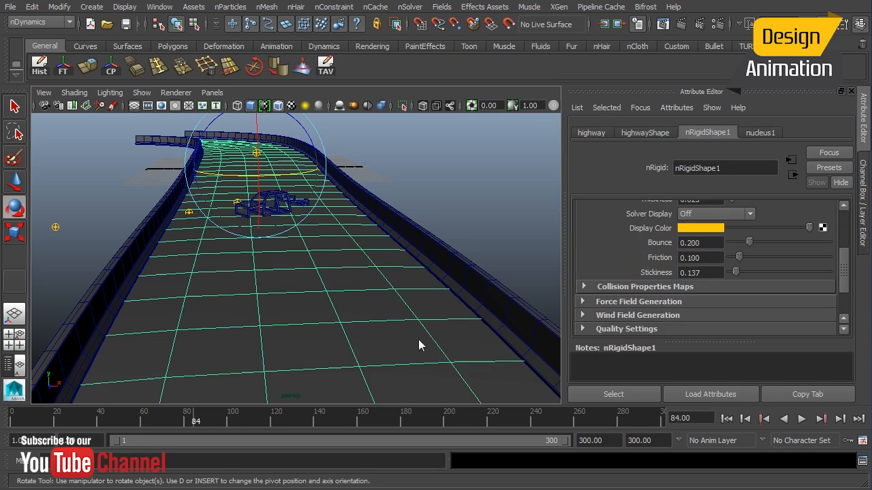
{"action": "mouse_move", "coordinate": [284, 218]}
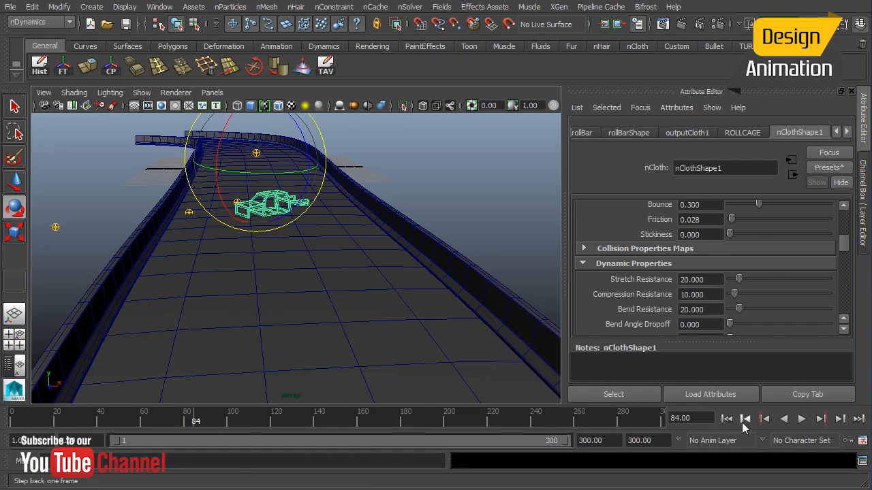
{"action": "left_click", "coordinate": [801, 419]}
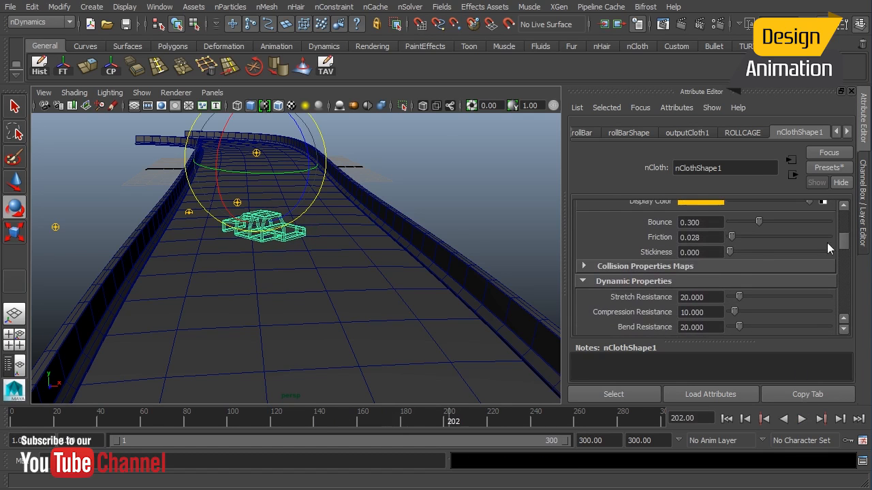
{"action": "left_click", "coordinate": [801, 419]}
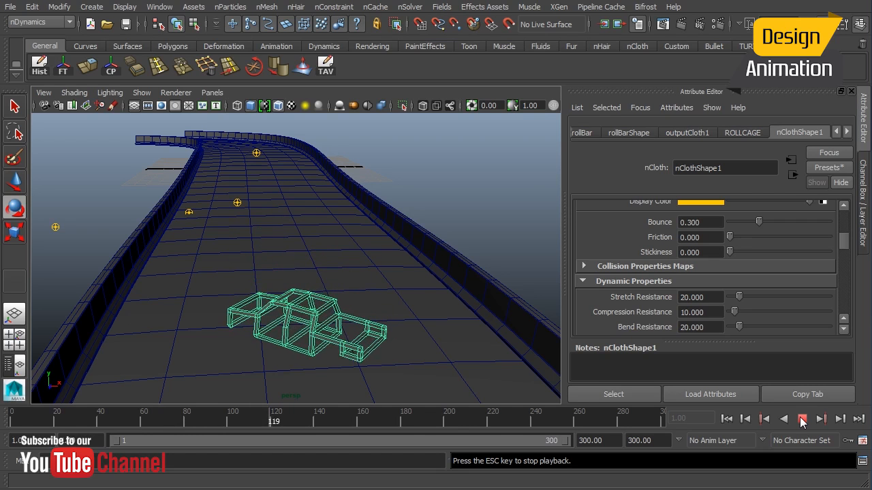
{"action": "left_click", "coordinate": [802, 419]}
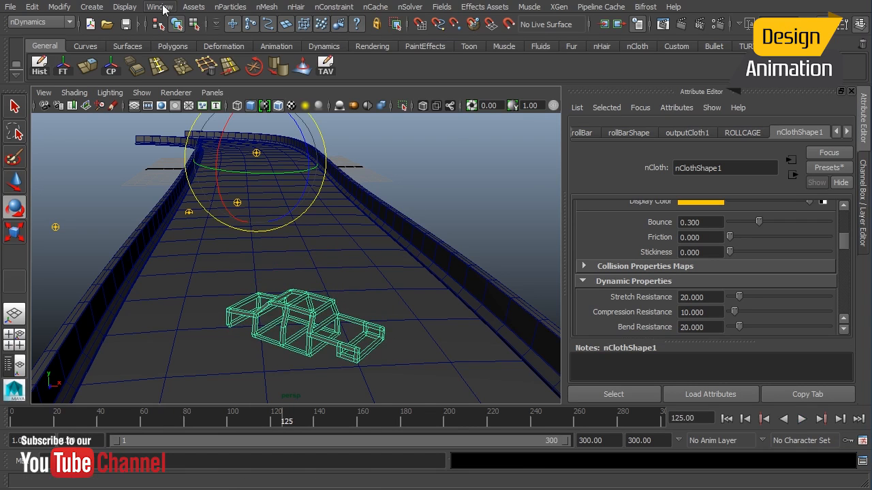
Select uniformField1 in the Outliner to show its magnitude curve with keys 0 and 3000
{"action": "left_click", "coordinate": [159, 7]}
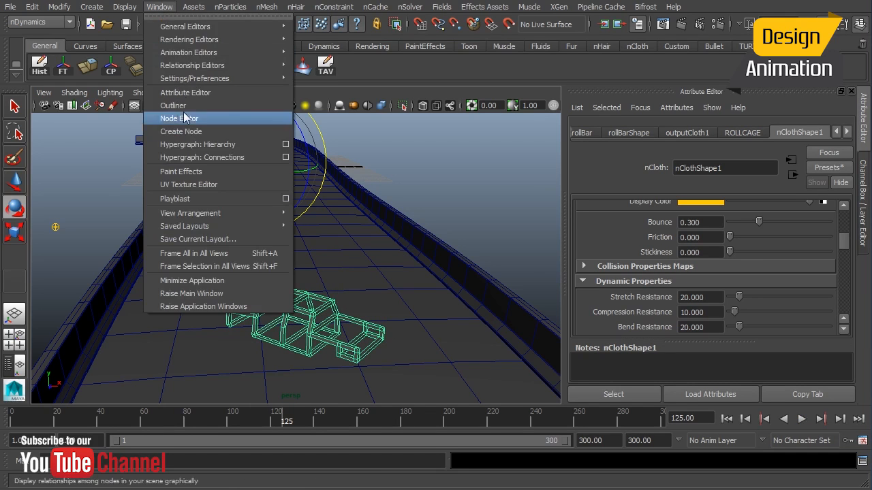
{"action": "left_click", "coordinate": [172, 105]}
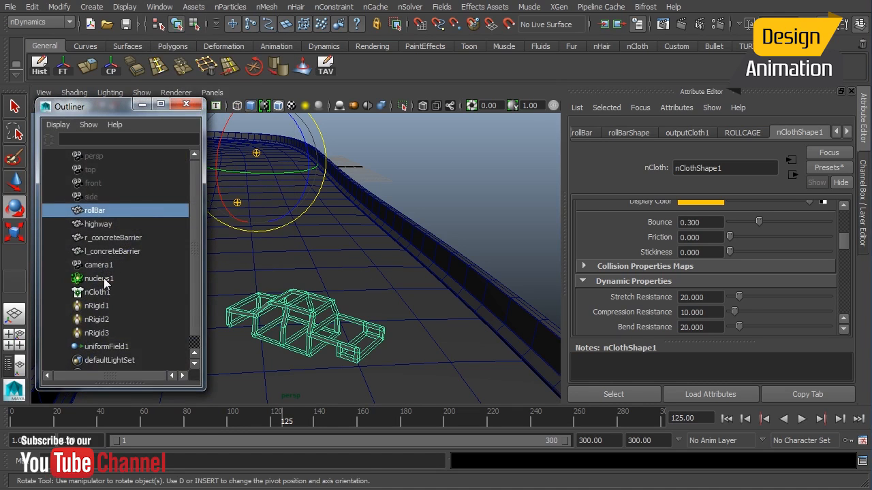
{"action": "left_click", "coordinate": [106, 346]}
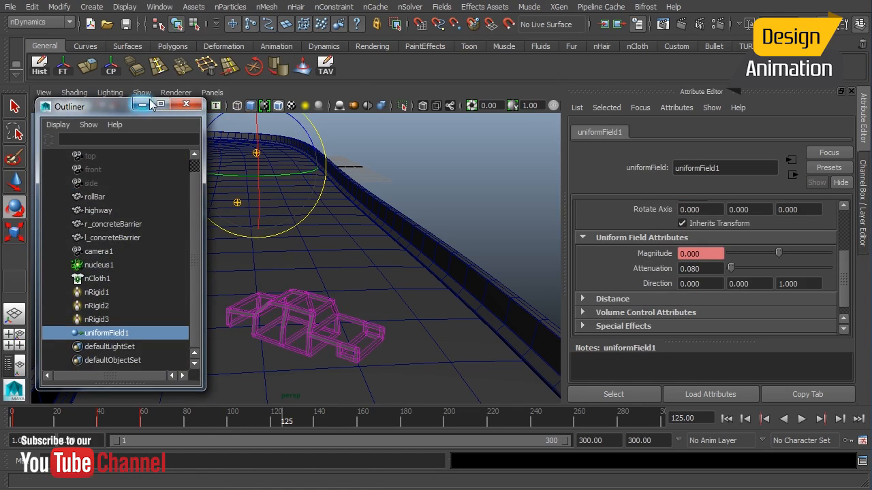
{"action": "left_click", "coordinate": [186, 104]}
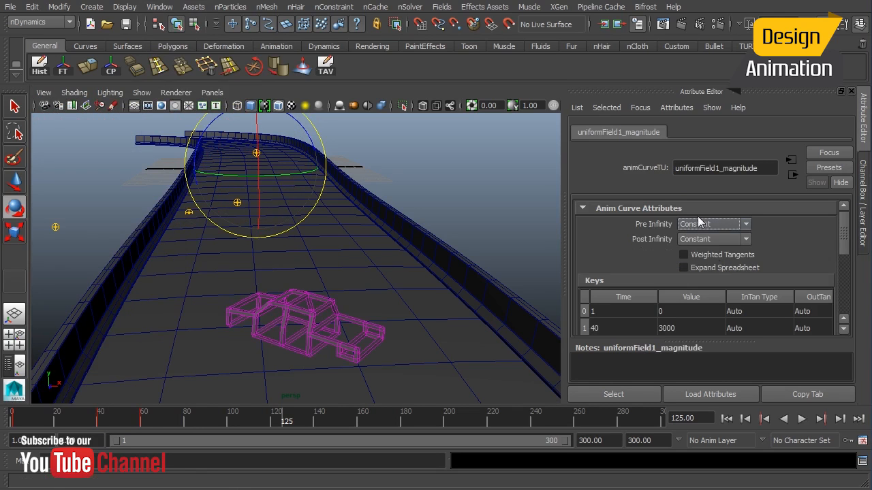
Change the frame-40 magnitude key value to 4000 and start playback
{"action": "scroll", "scroll_direction": "down", "scroll_amount": 3}
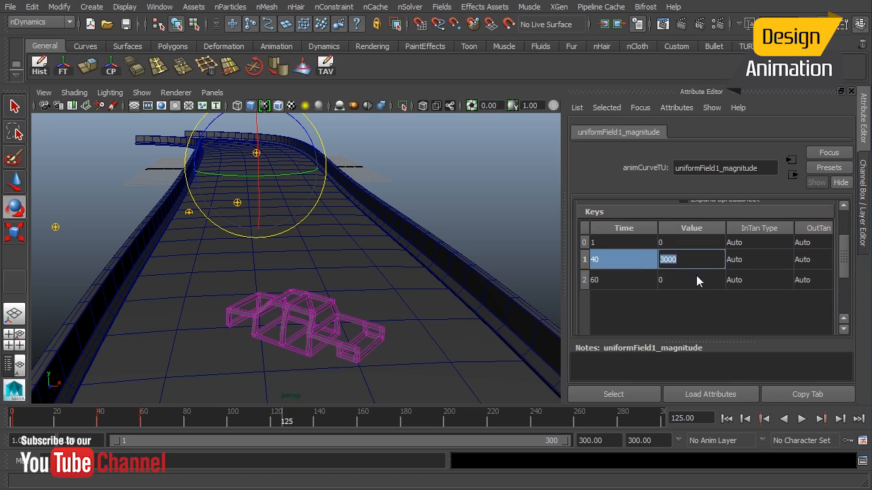
{"action": "type", "text": "40"}
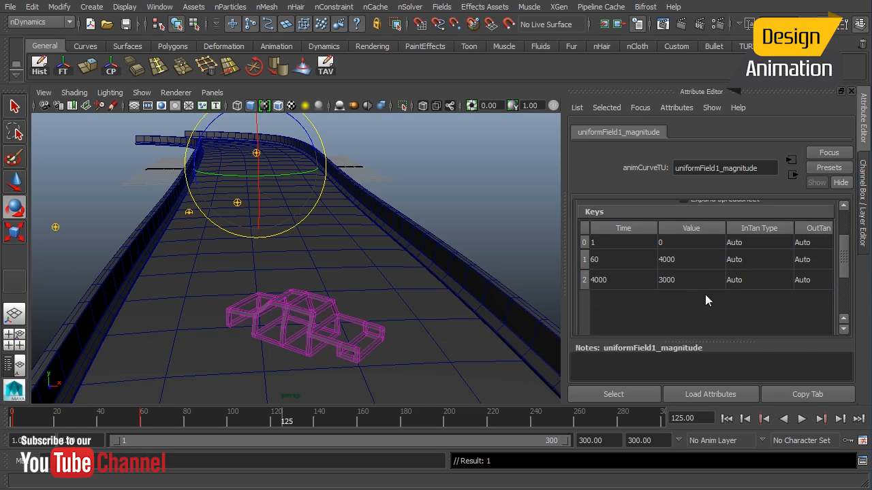
{"action": "double_click", "coordinate": [691, 280]}
{"action": "type", "text": "0"}
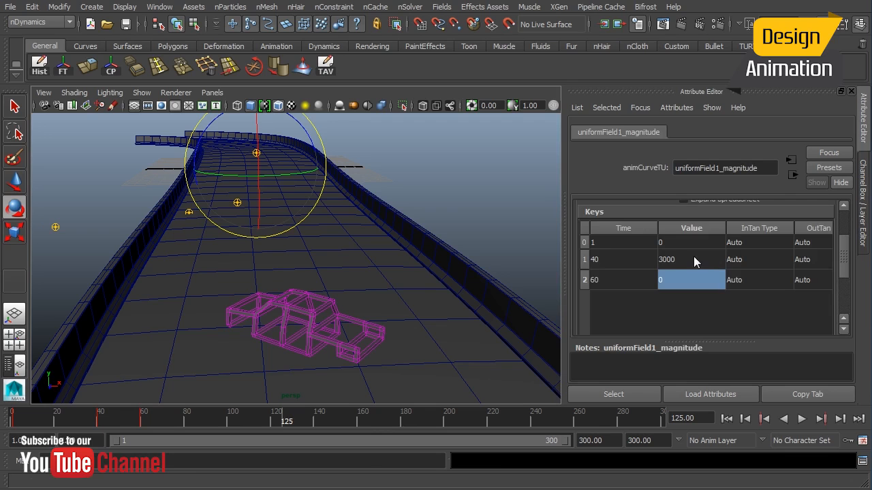
{"action": "double_click", "coordinate": [690, 259]}
{"action": "type", "text": "4000"}
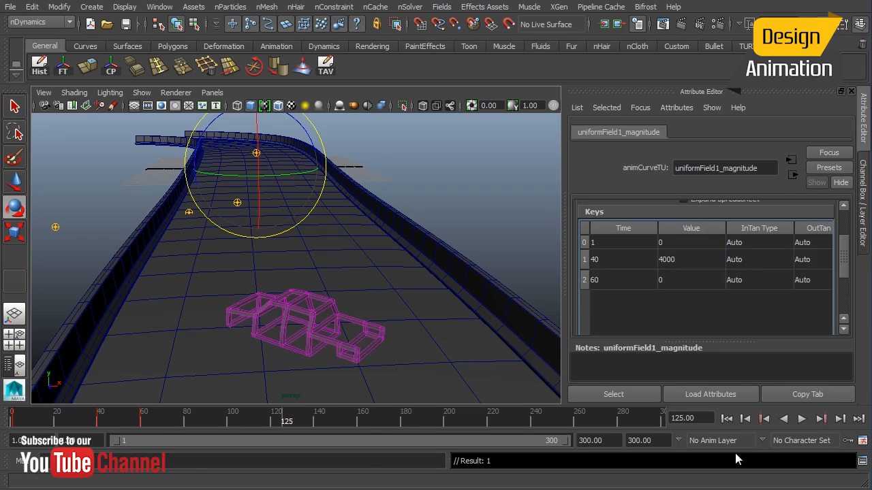
{"action": "left_click", "coordinate": [802, 419]}
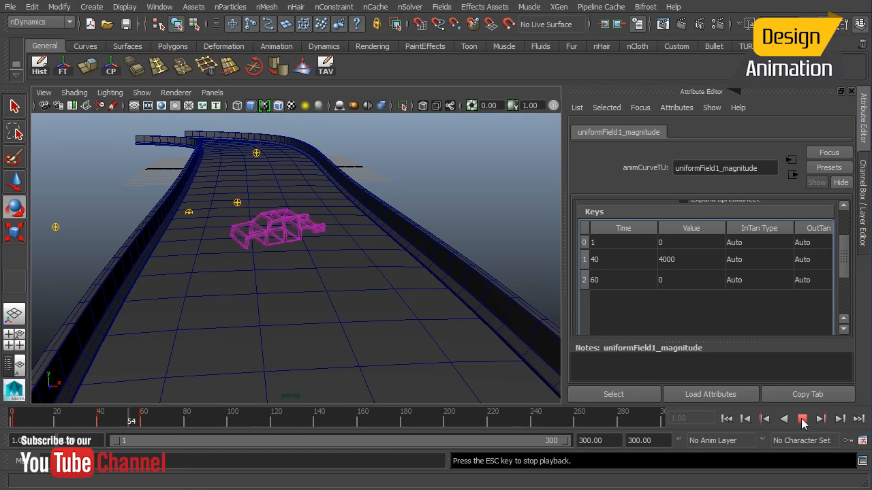
Rewind to frame 1 and replay the roll cage rolling down the road
{"action": "left_click", "coordinate": [803, 419]}
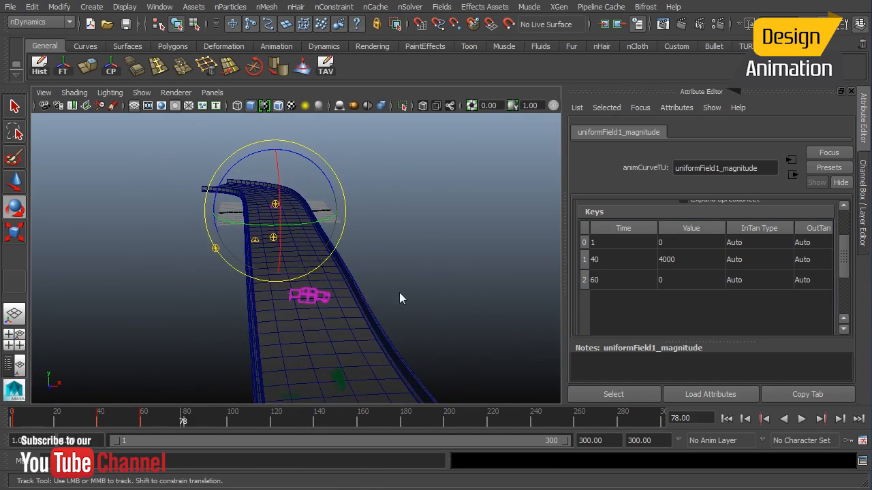
{"action": "left_click", "coordinate": [802, 419]}
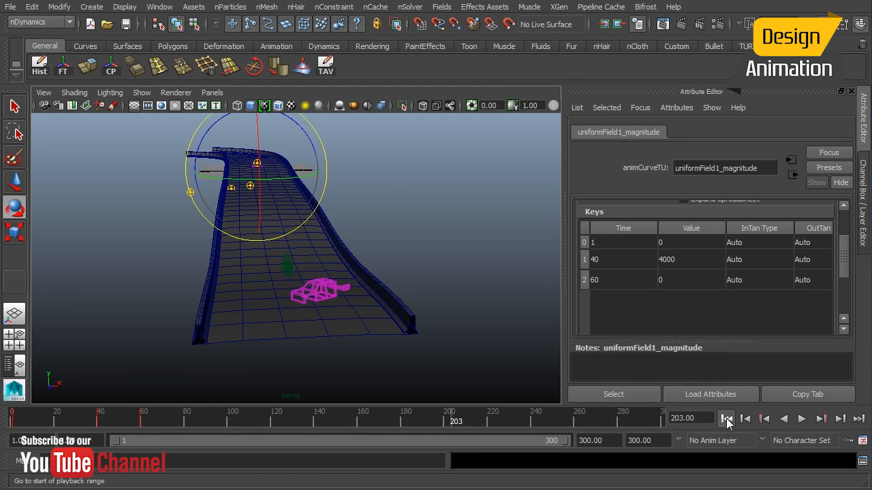
{"action": "left_click", "coordinate": [727, 419]}
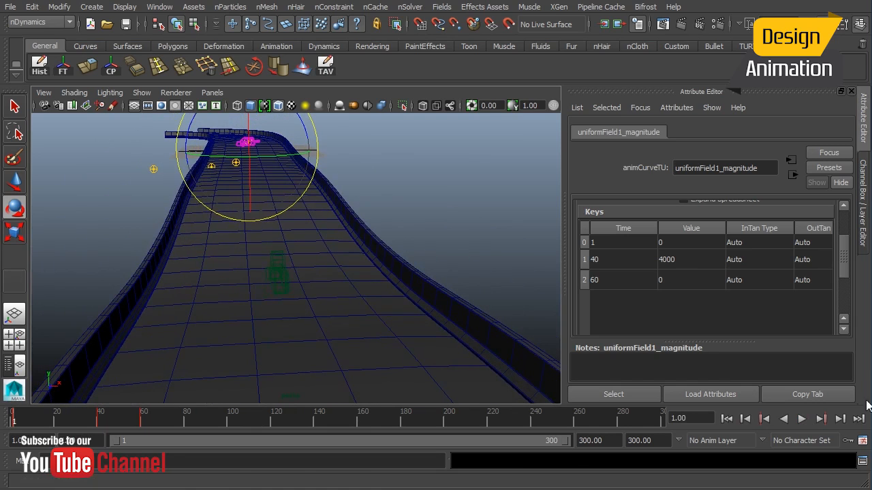
{"action": "left_click", "coordinate": [802, 419]}
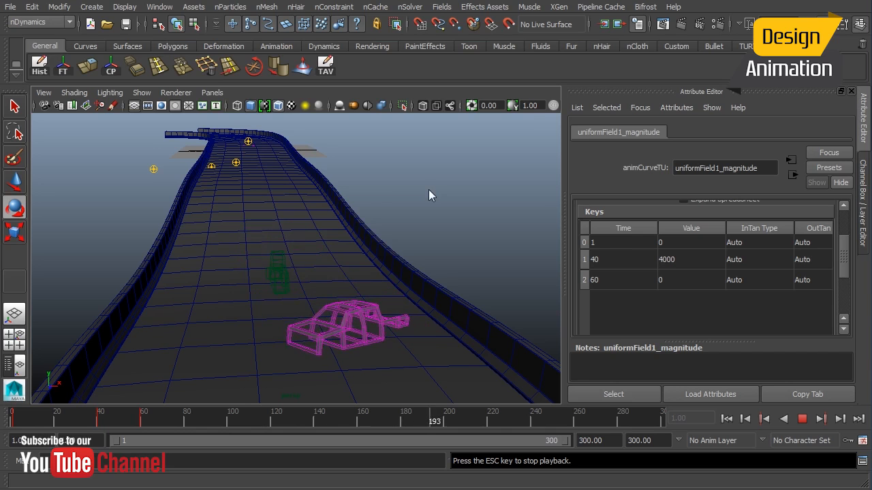
{"action": "mouse_move", "coordinate": [645, 242]}
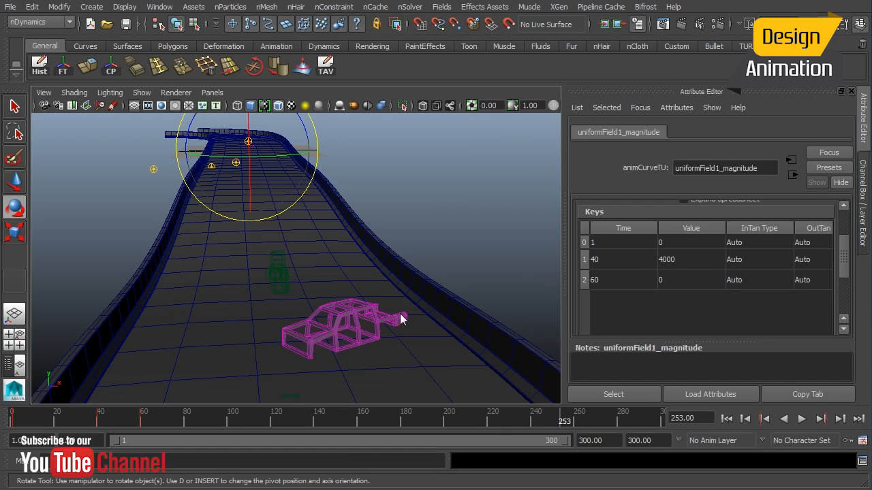
Set the roll cage's cloth Friction to 0.1 and test playback from frame 1 to 130
{"action": "left_click", "coordinate": [341, 327]}
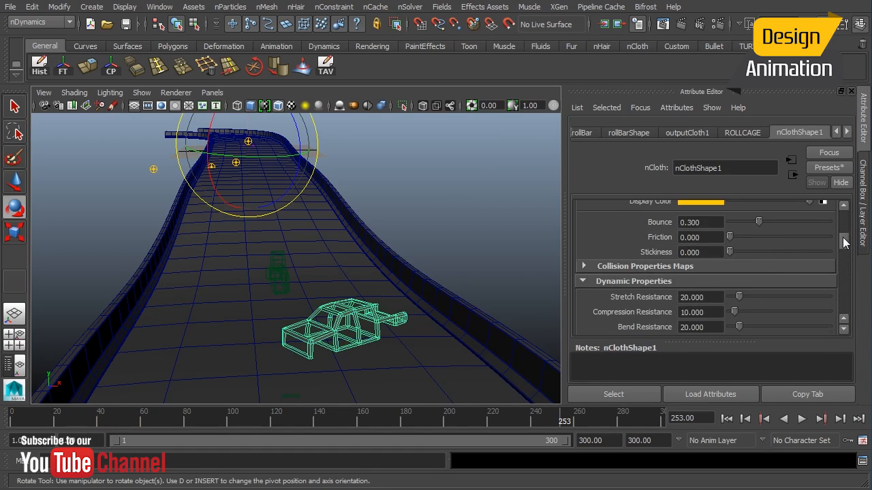
{"action": "scroll", "scroll_direction": "up", "scroll_amount": 3}
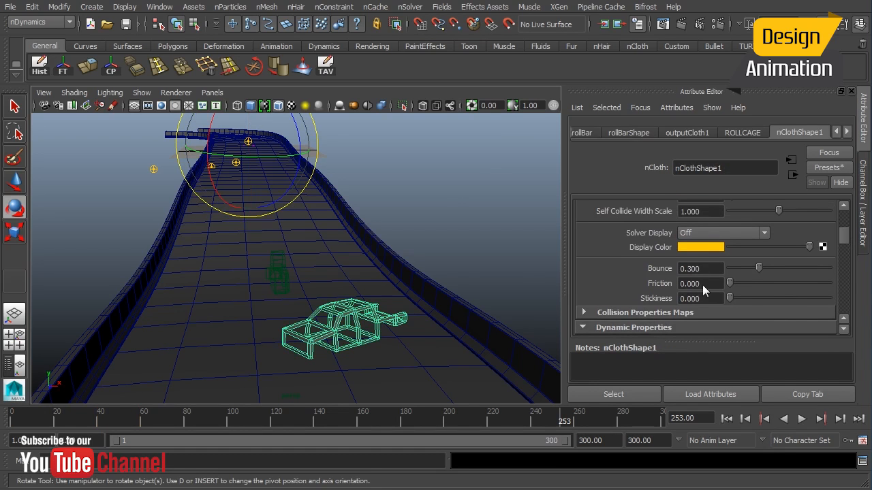
{"action": "mouse_move", "coordinate": [669, 306]}
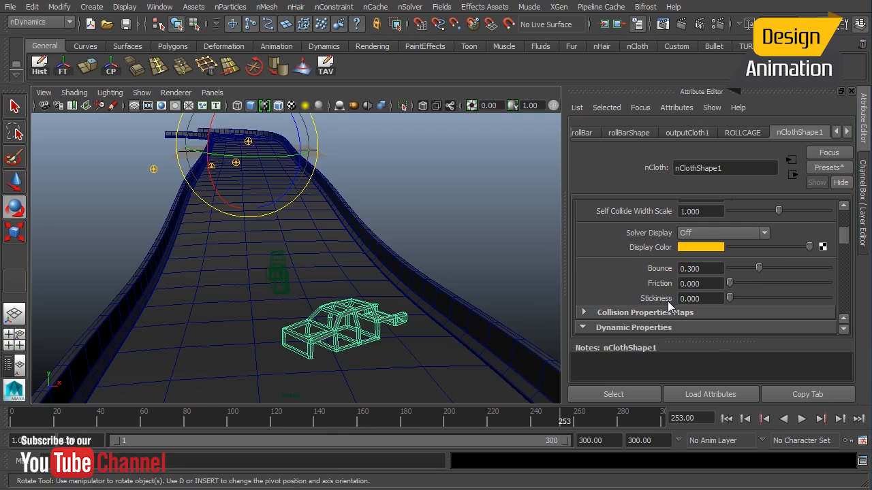
{"action": "mouse_move", "coordinate": [671, 303]}
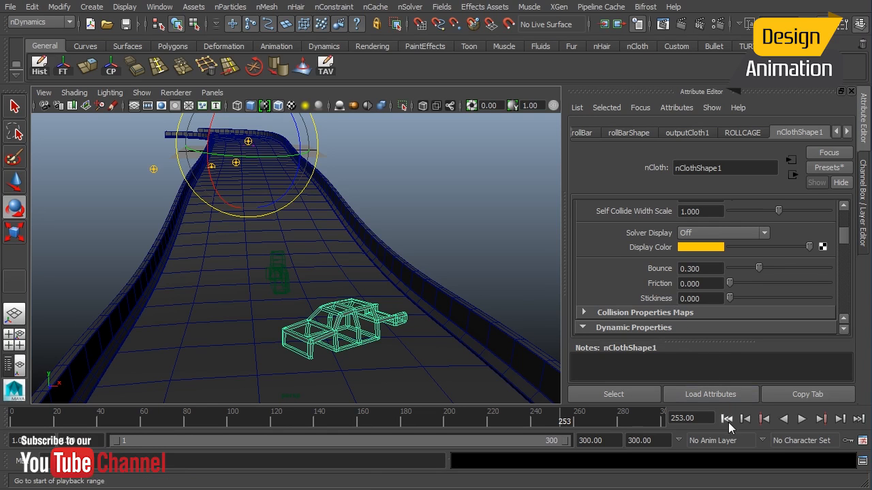
{"action": "left_click", "coordinate": [727, 419]}
{"action": "type", "text": "0.100"}
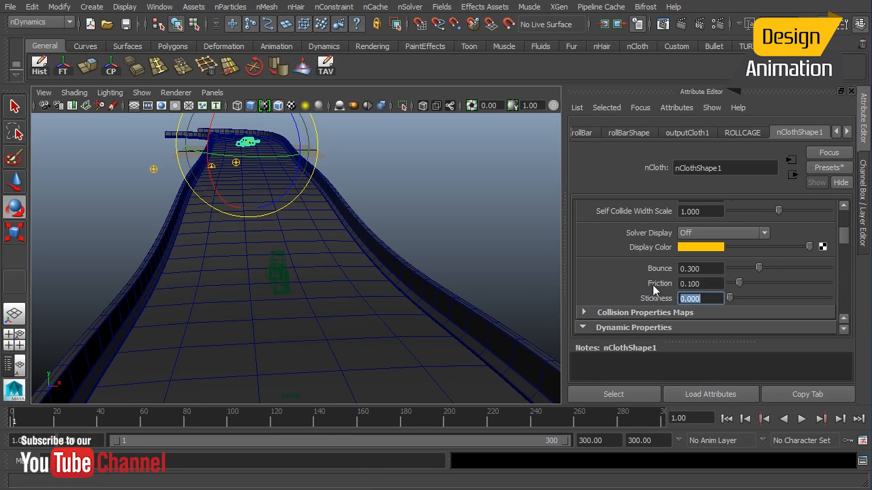
{"action": "left_click", "coordinate": [801, 419]}
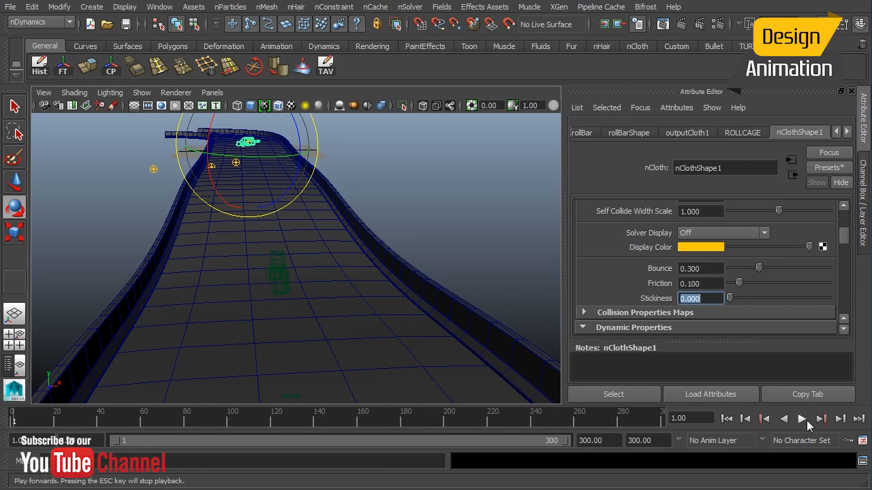
{"action": "left_click", "coordinate": [802, 419]}
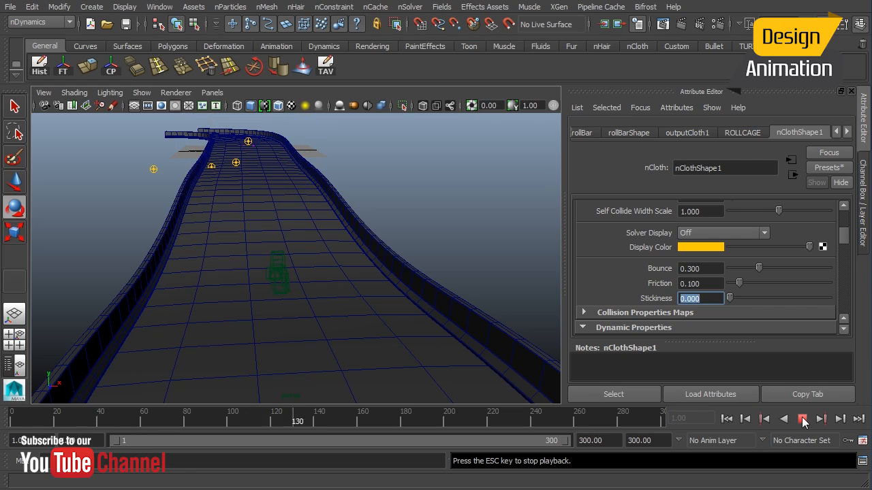
{"action": "left_click", "coordinate": [802, 419]}
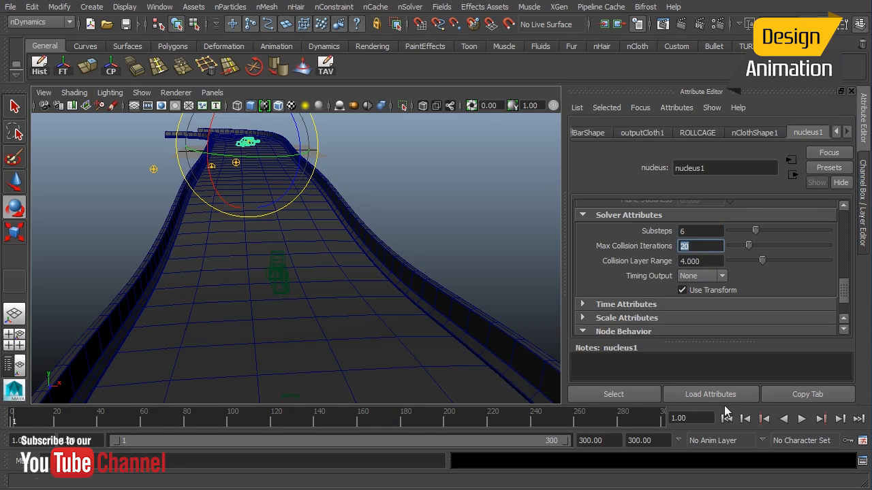
{"action": "left_click", "coordinate": [802, 419]}
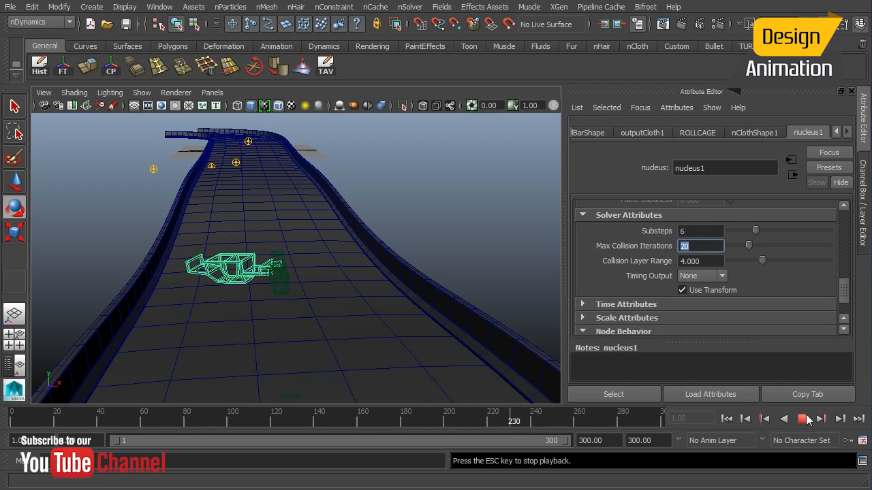
{"action": "left_click", "coordinate": [802, 419]}
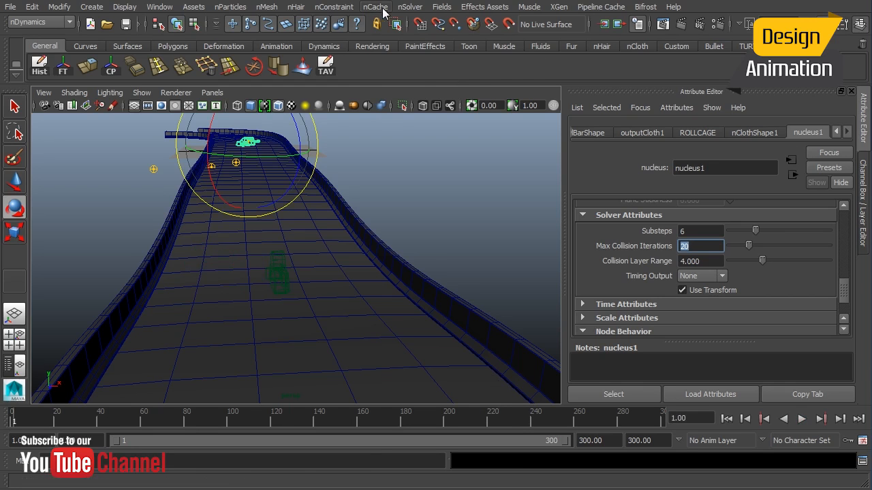
Create a new nCache for the roll cage cloth and play it back to frame 289
{"action": "left_click", "coordinate": [376, 7]}
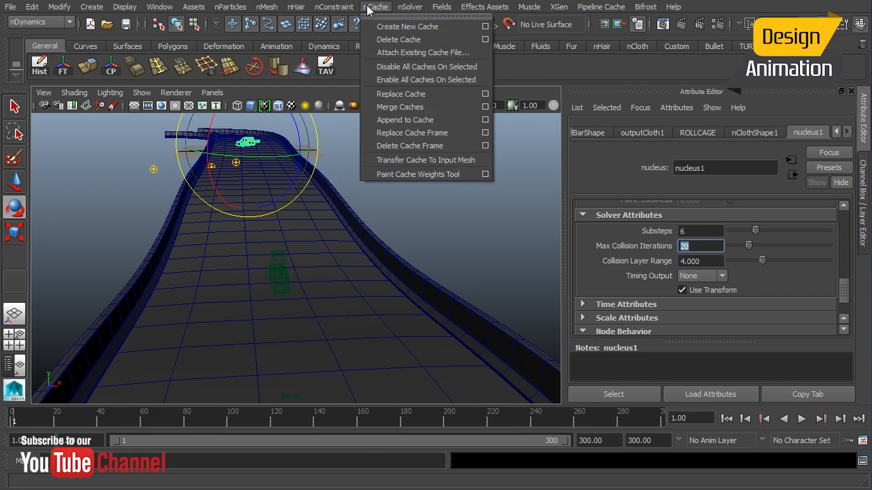
{"action": "mouse_move", "coordinate": [422, 52]}
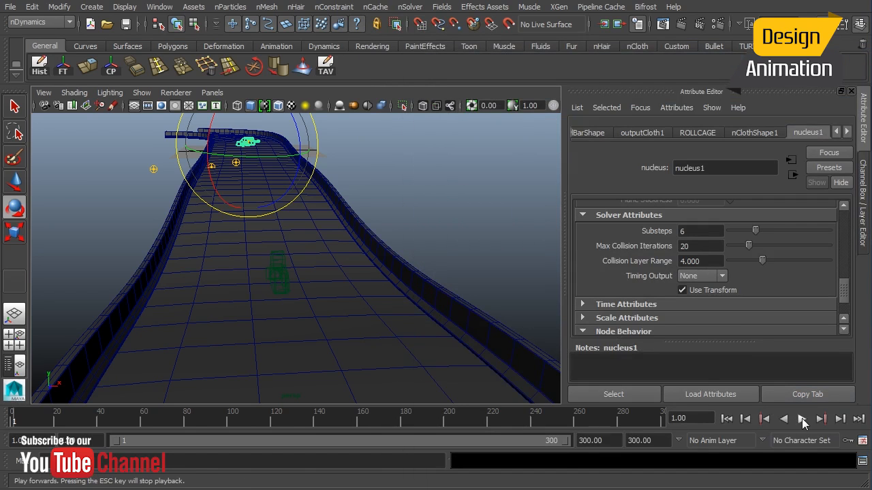
{"action": "left_click", "coordinate": [802, 419]}
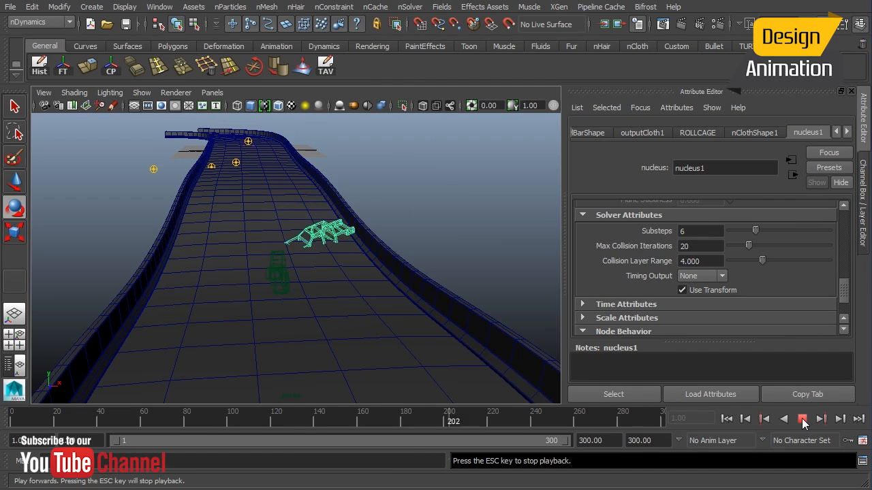
{"action": "left_click", "coordinate": [803, 419]}
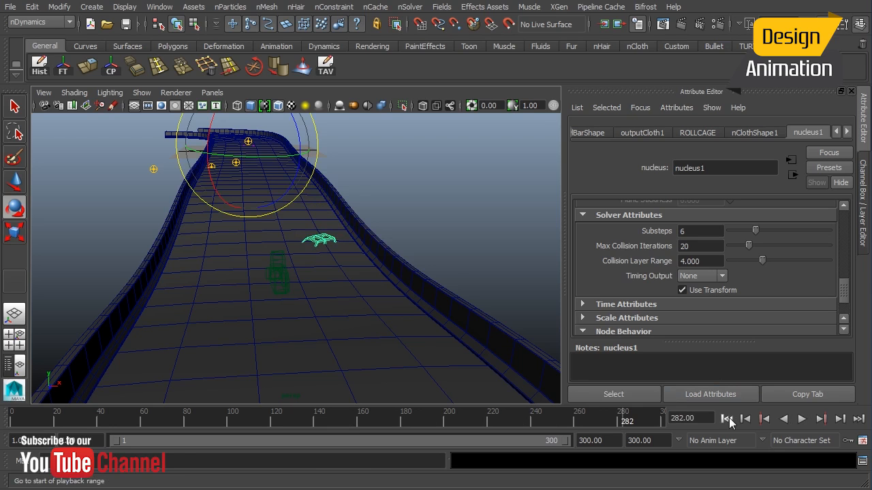
{"action": "left_click", "coordinate": [728, 419]}
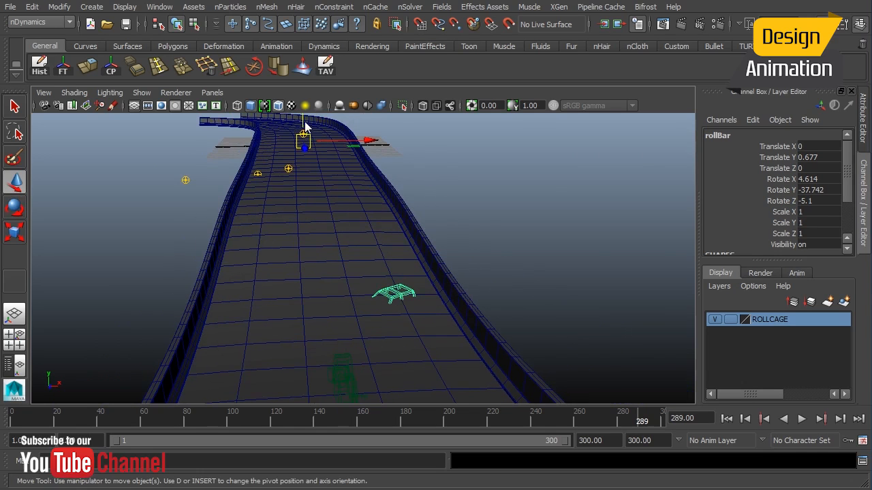
Move the roll bar up to Translate Y 1.692 and replay from the start to frame 300
{"action": "left_click_drag", "start_coordinate": [303, 140], "coordinate": [303, 133]}
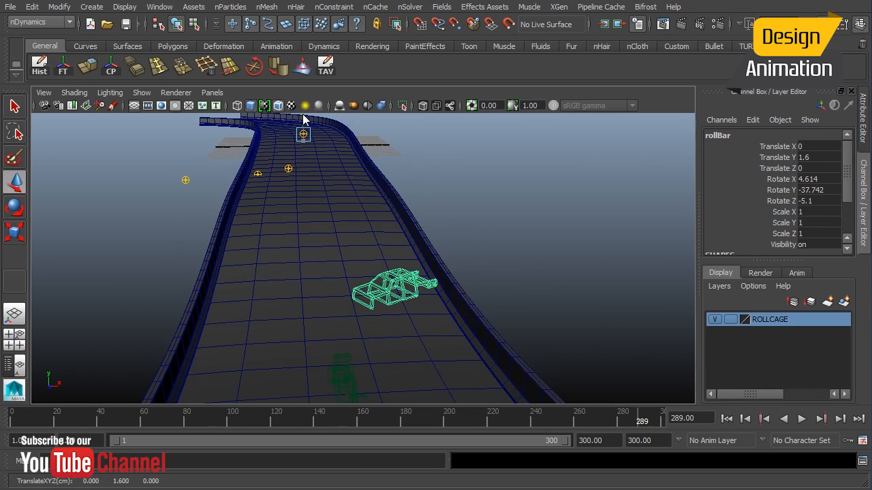
{"action": "left_click", "coordinate": [801, 419]}
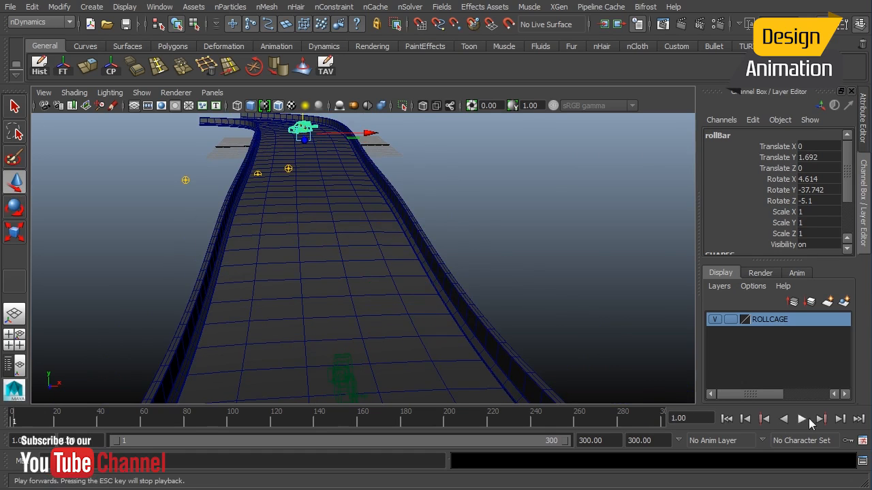
{"action": "left_click", "coordinate": [802, 418]}
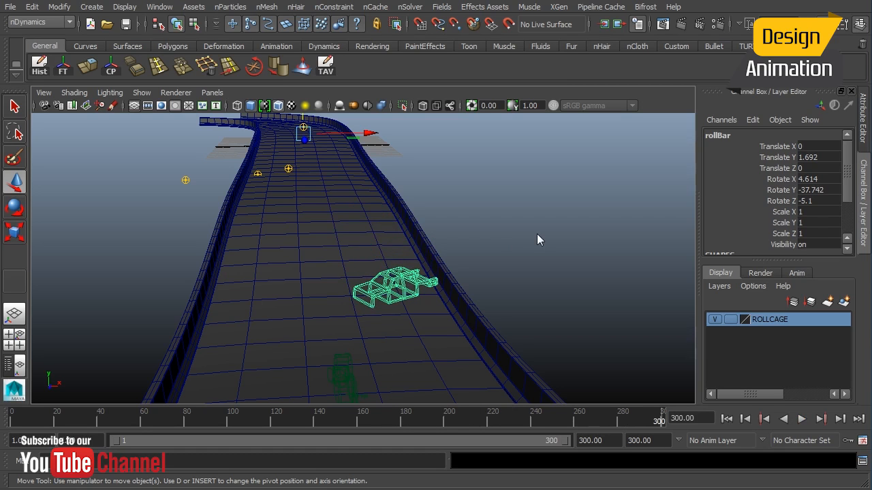
{"action": "mouse_move", "coordinate": [516, 245]}
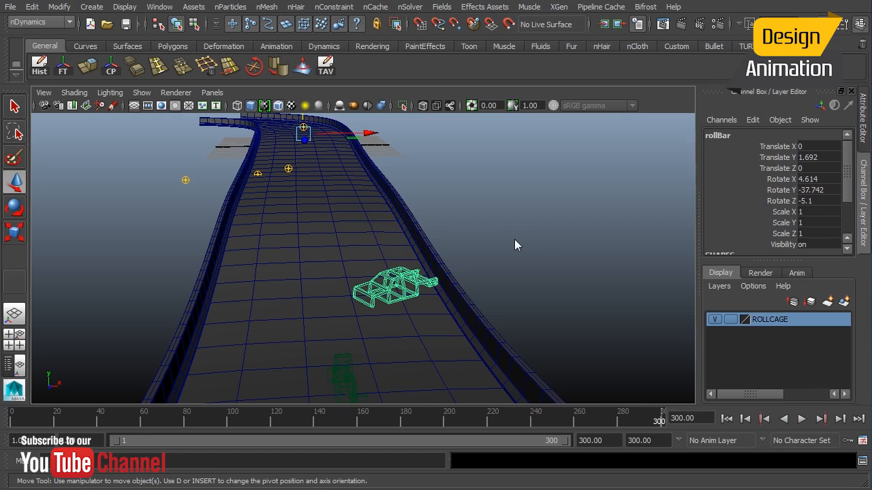